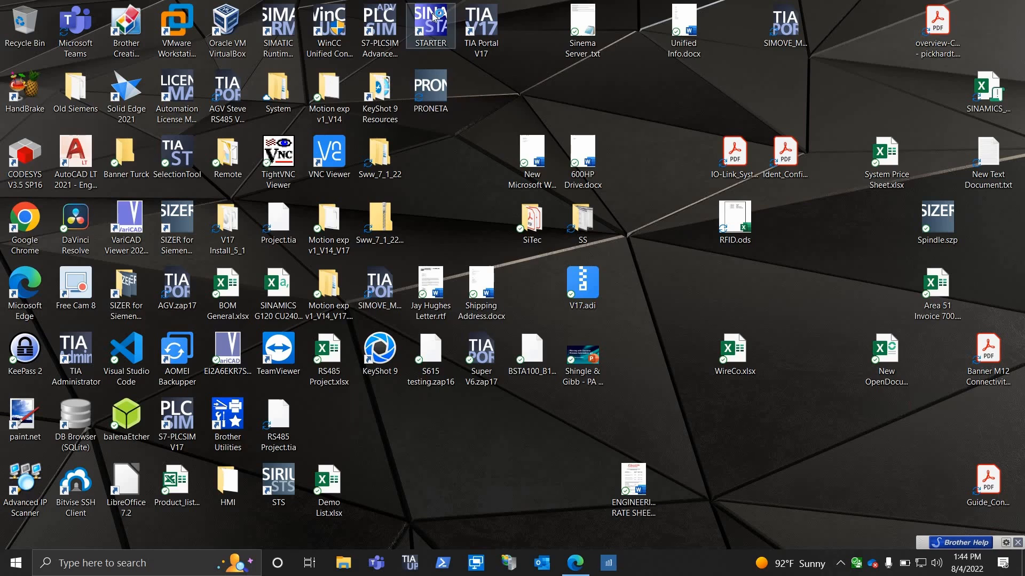
Step: Launch the STARTER commissioning software from the desktop
double_click(430, 24)
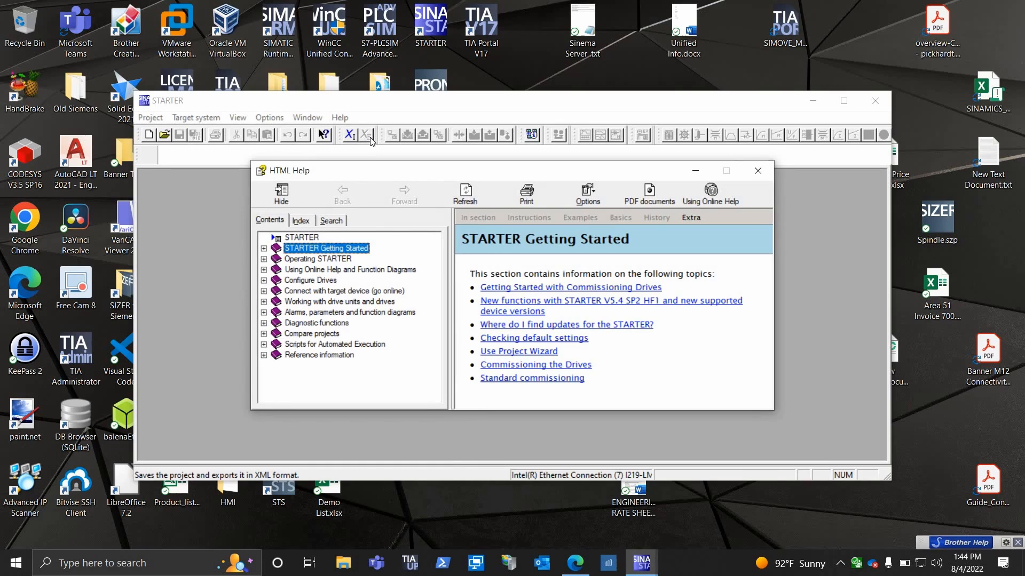
mouse_move(760, 166)
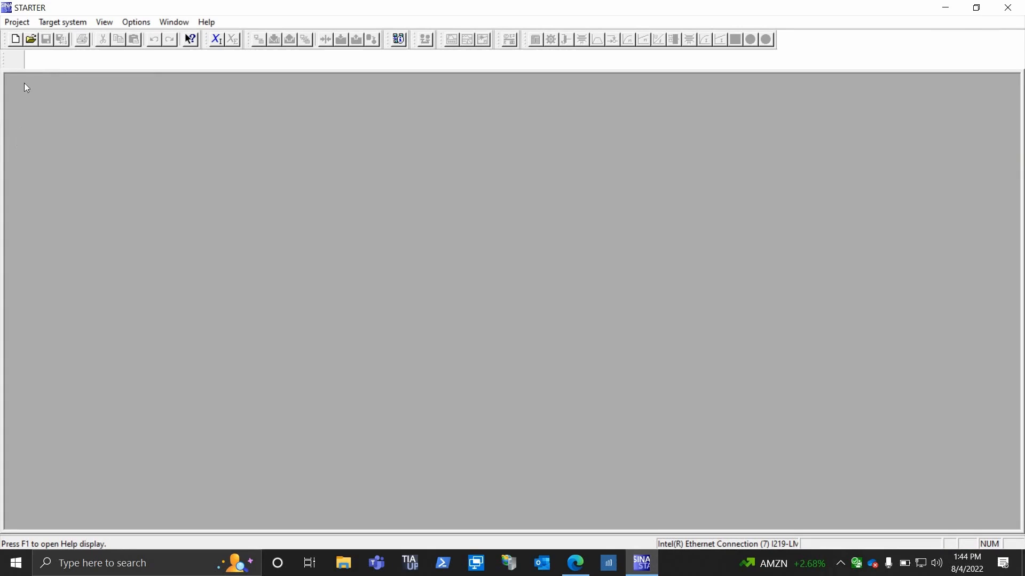
Step: Create a new project named test4
left_click(14, 40)
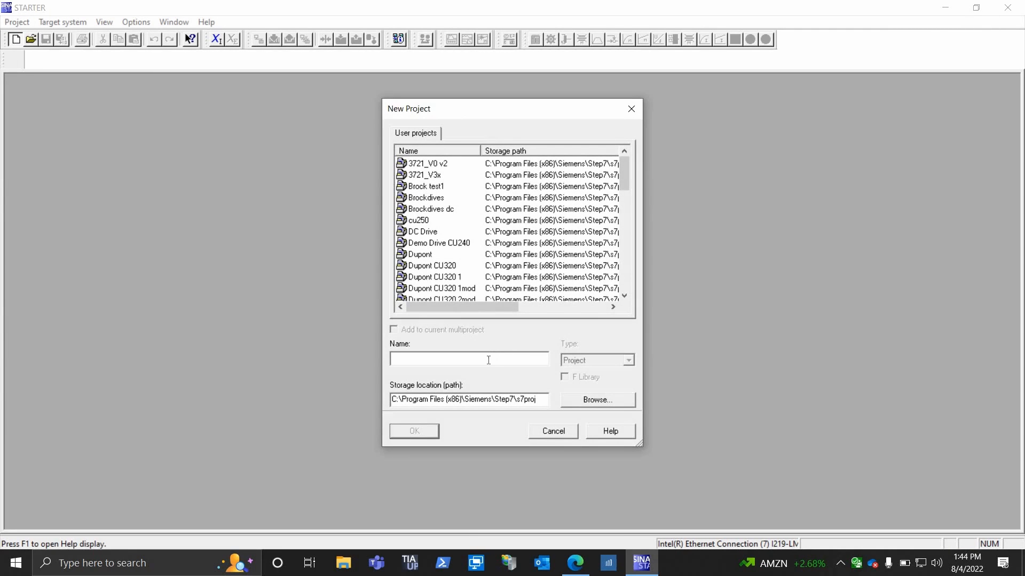
type("tes")
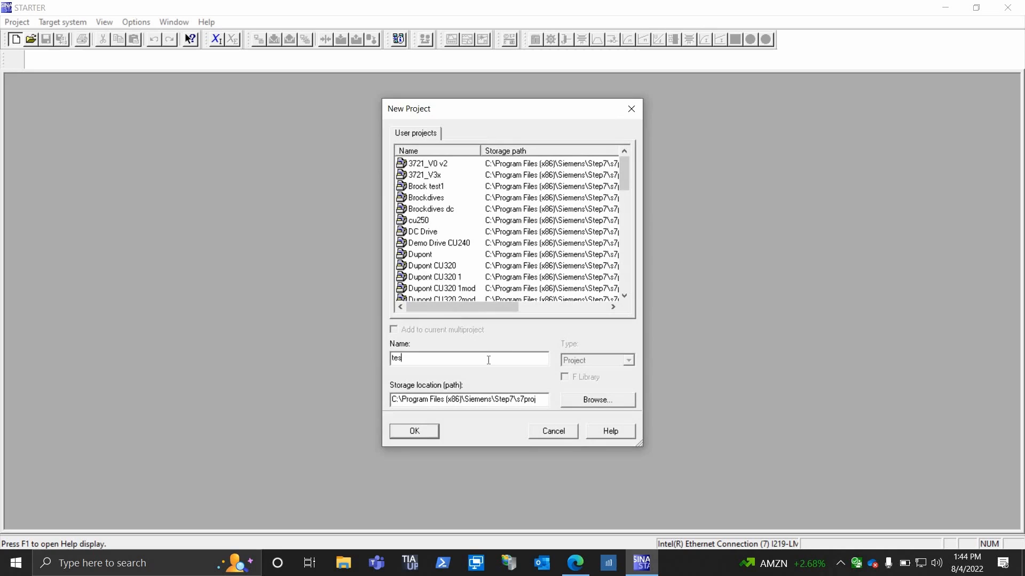
left_click(413, 430)
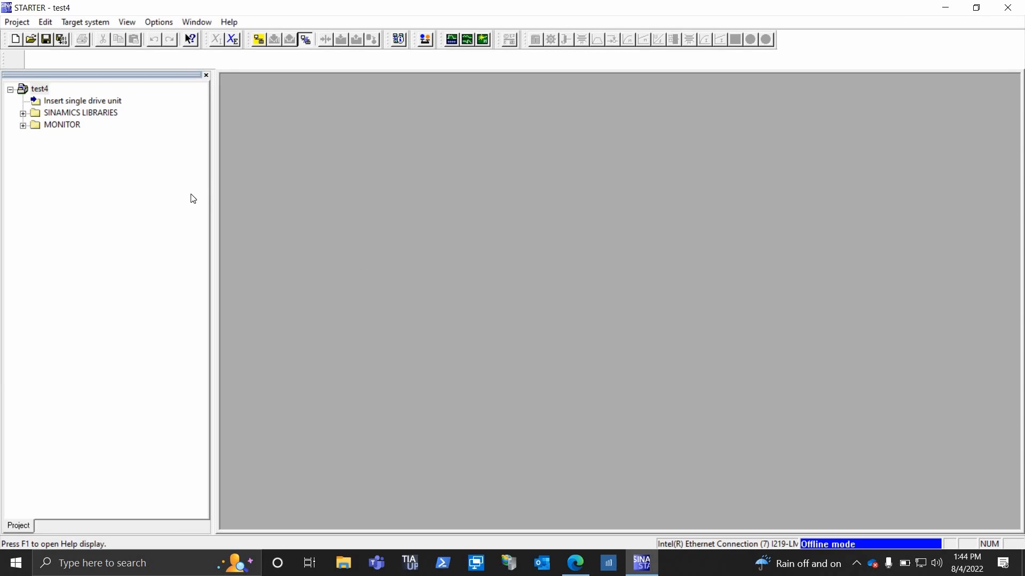
mouse_move(313, 105)
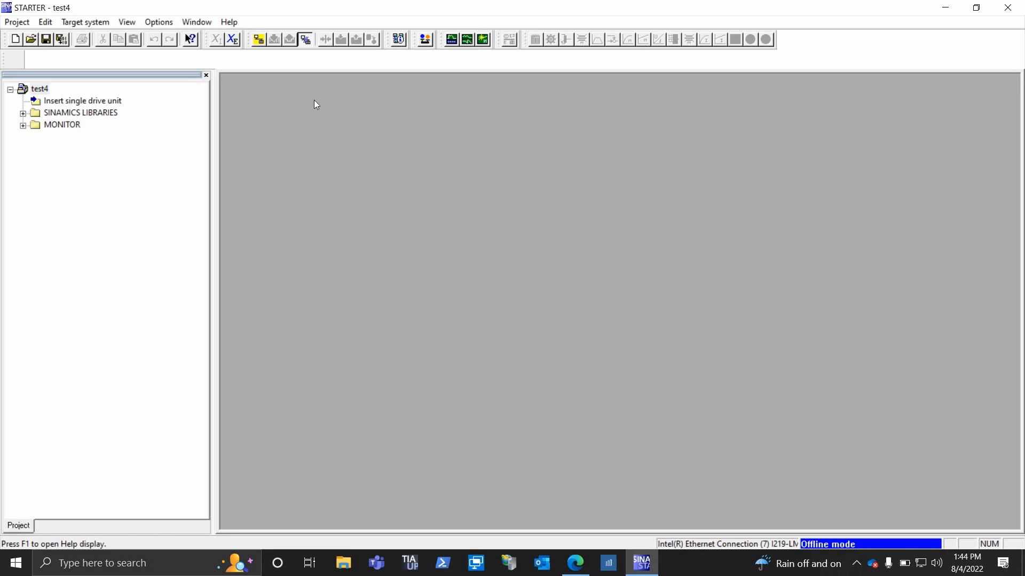
mouse_move(400, 48)
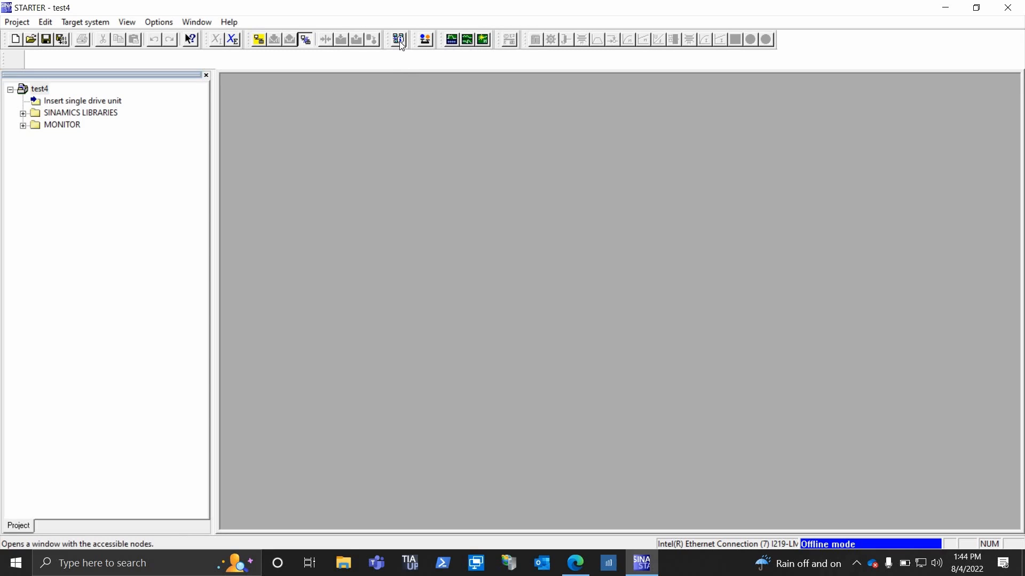
Step: Search accessible nodes and transfer the found Drive_unit_1 (S120 CU320-2 PN) into the project
left_click(397, 40)
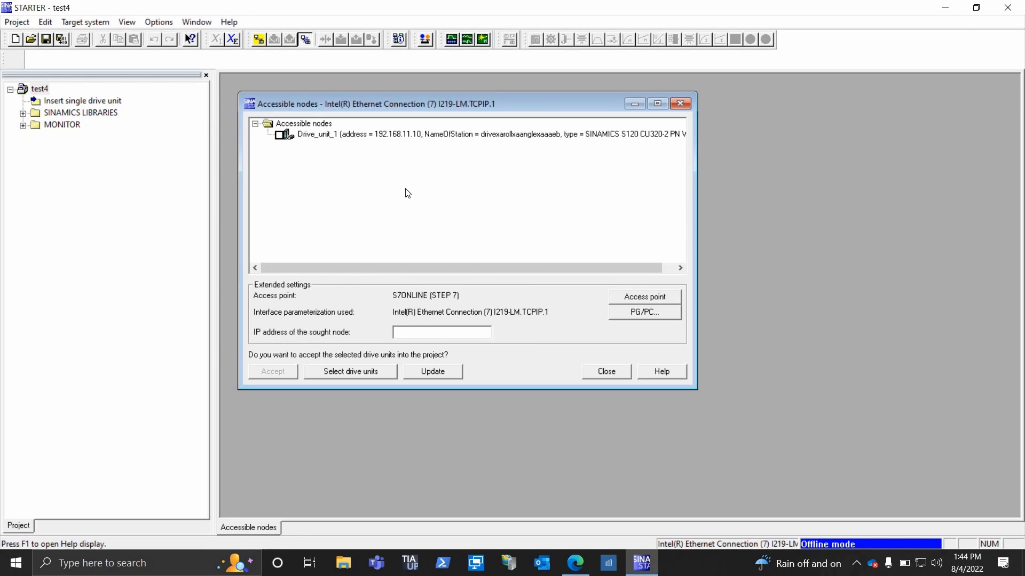
mouse_move(347, 249)
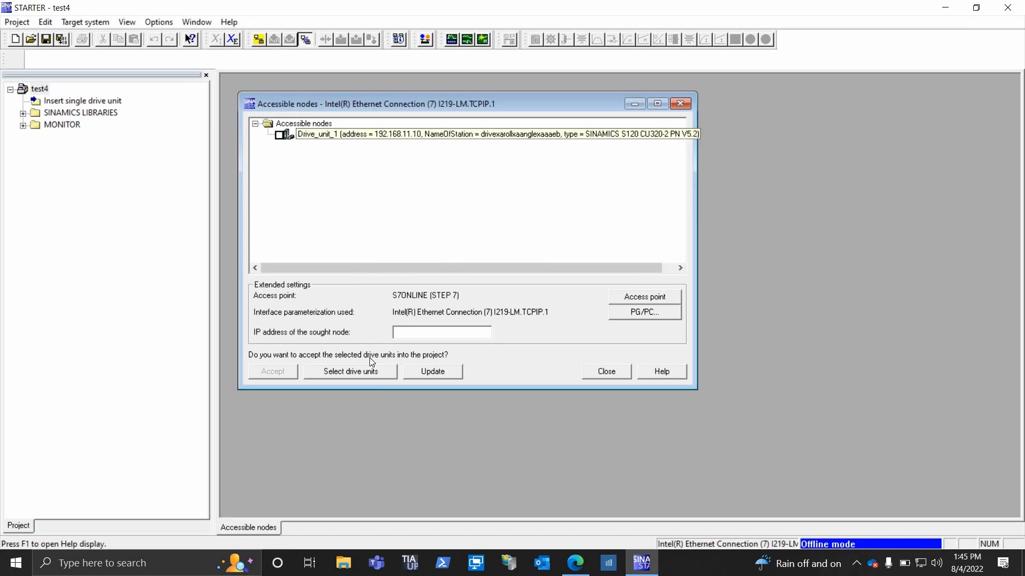
left_click(280, 134)
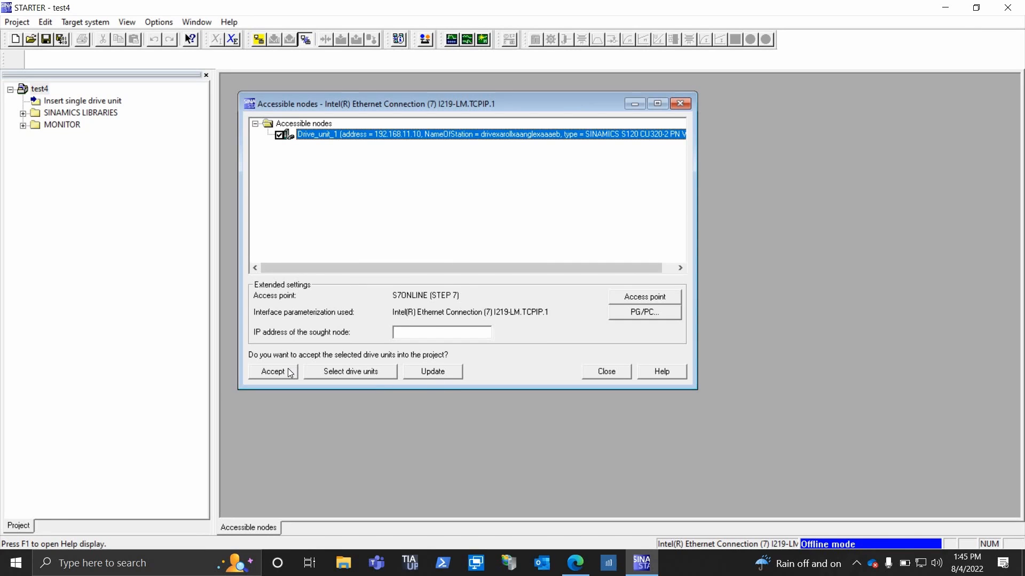
left_click(273, 371)
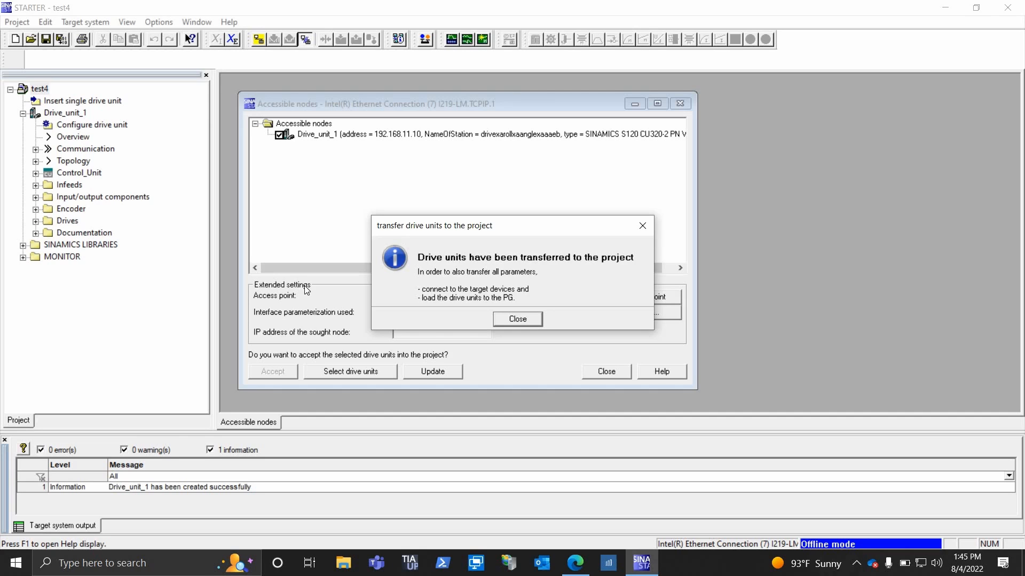
mouse_move(527, 333)
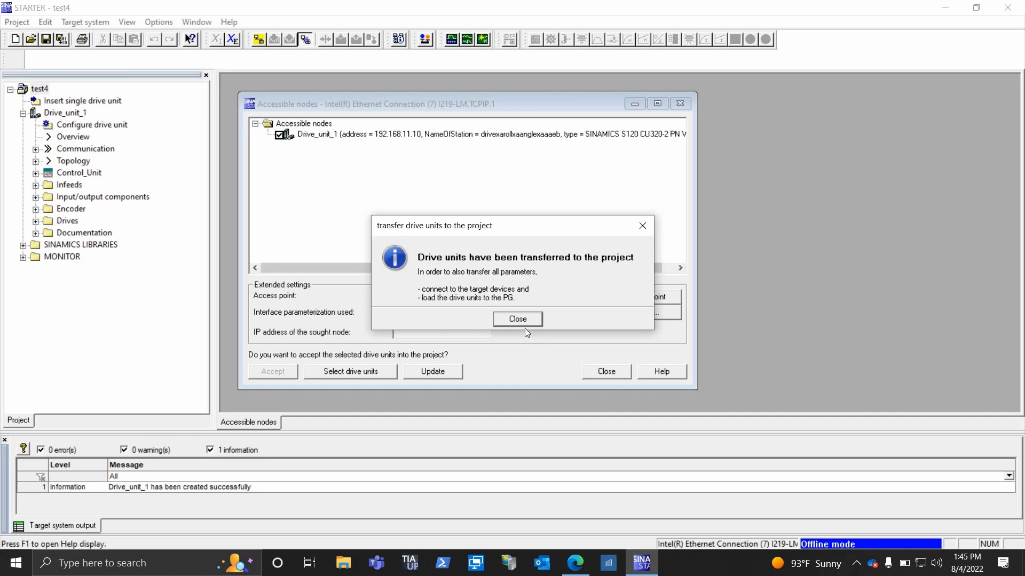
left_click(517, 319)
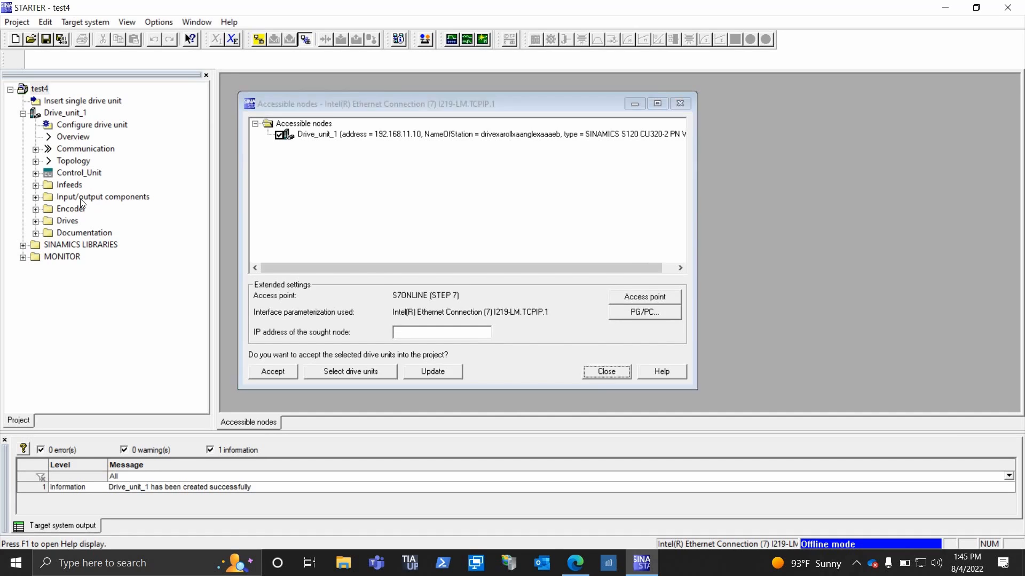
left_click(604, 372)
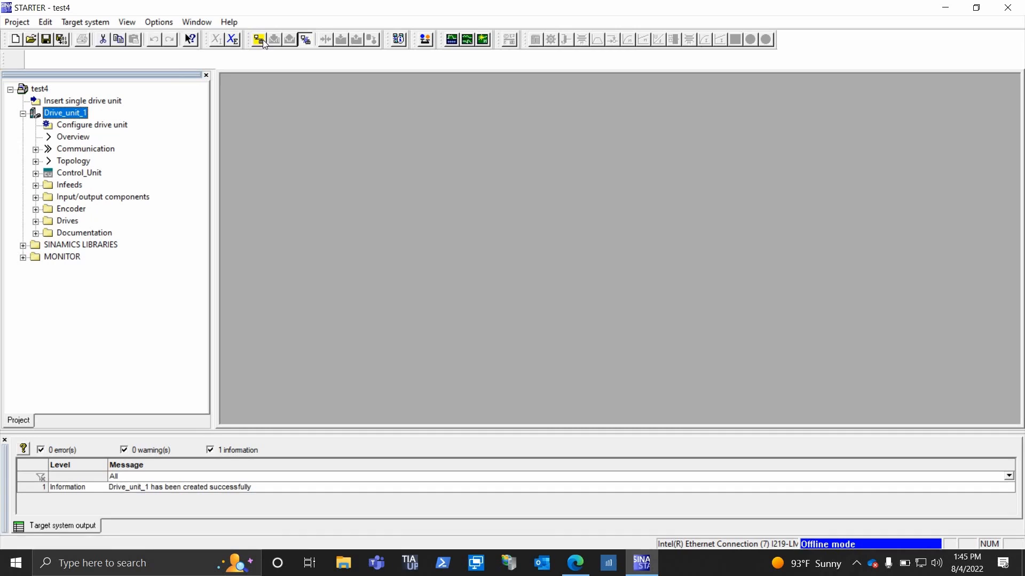
Step: Connect online to Drive_unit_1 and load its configuration to the PG, closing the comparison dialog
left_click(257, 39)
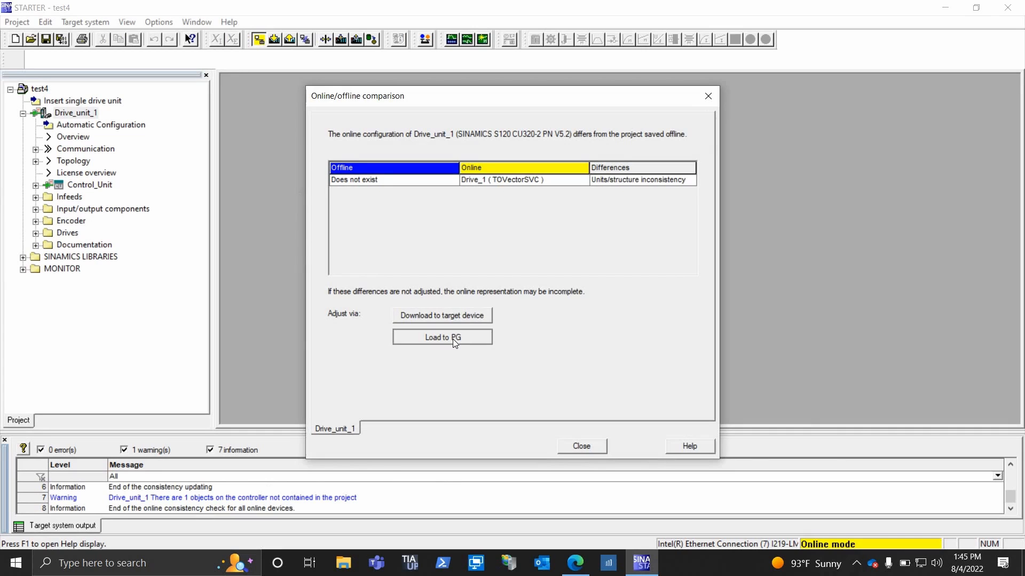
left_click(442, 337)
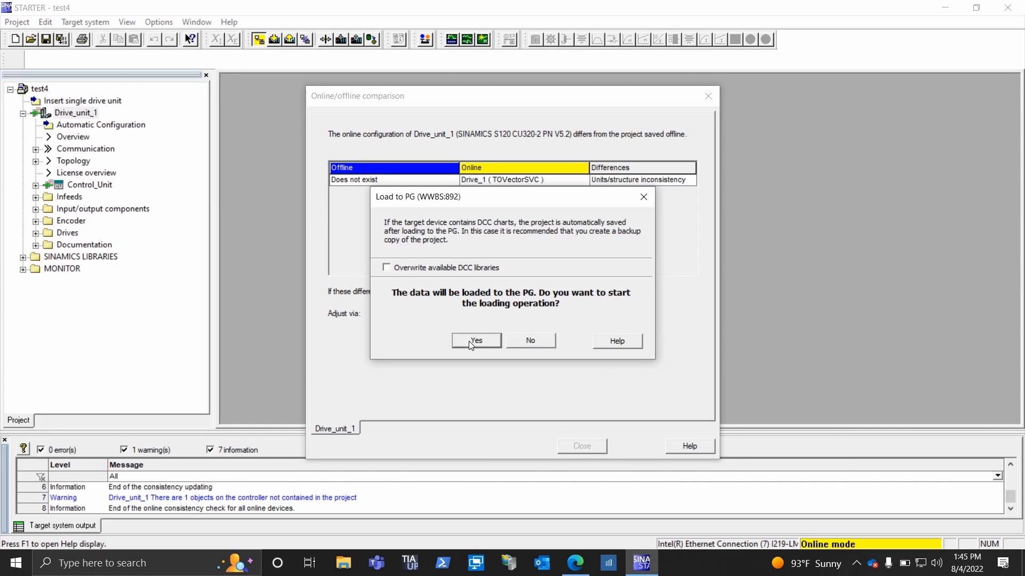
left_click(475, 340)
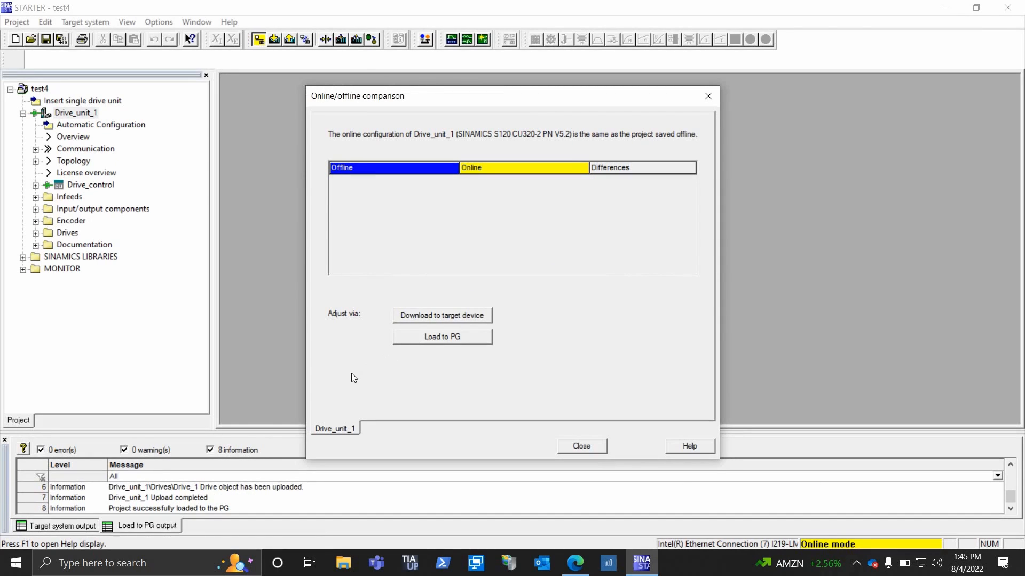
left_click(580, 446)
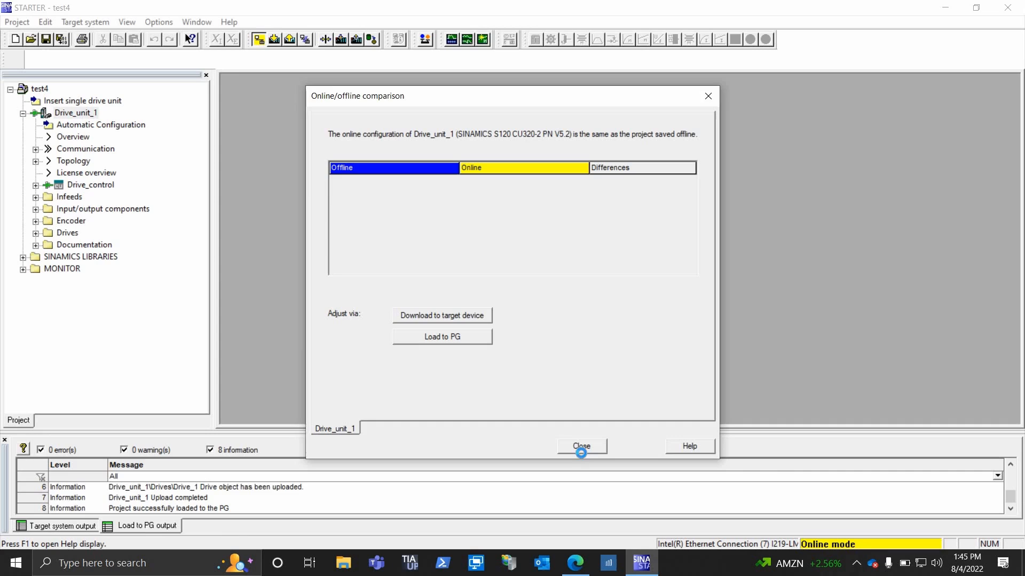
left_click(580, 446)
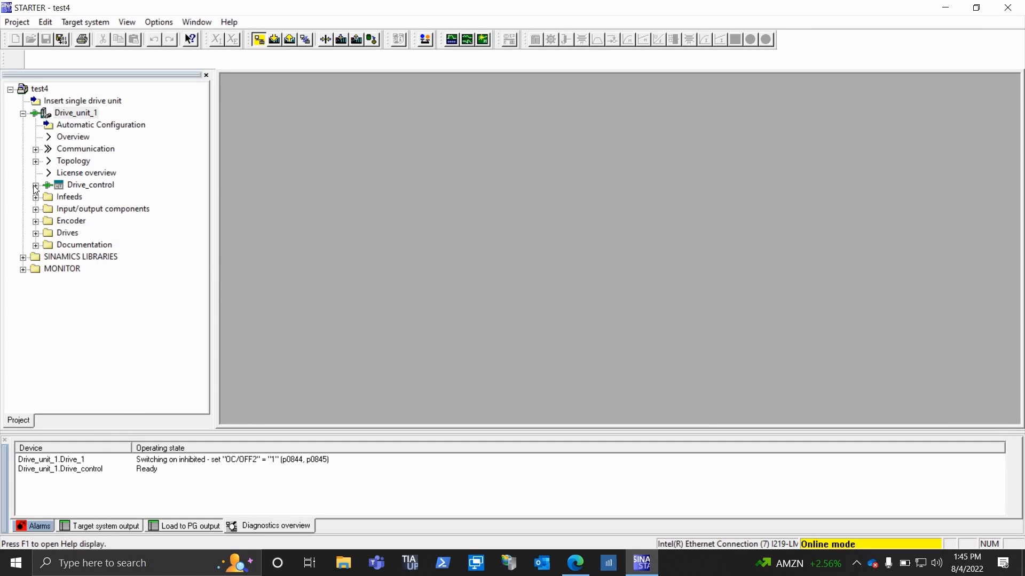
Step: Expand Drive_control and show the Alarms list with the active POWER ON warning
left_click(36, 186)
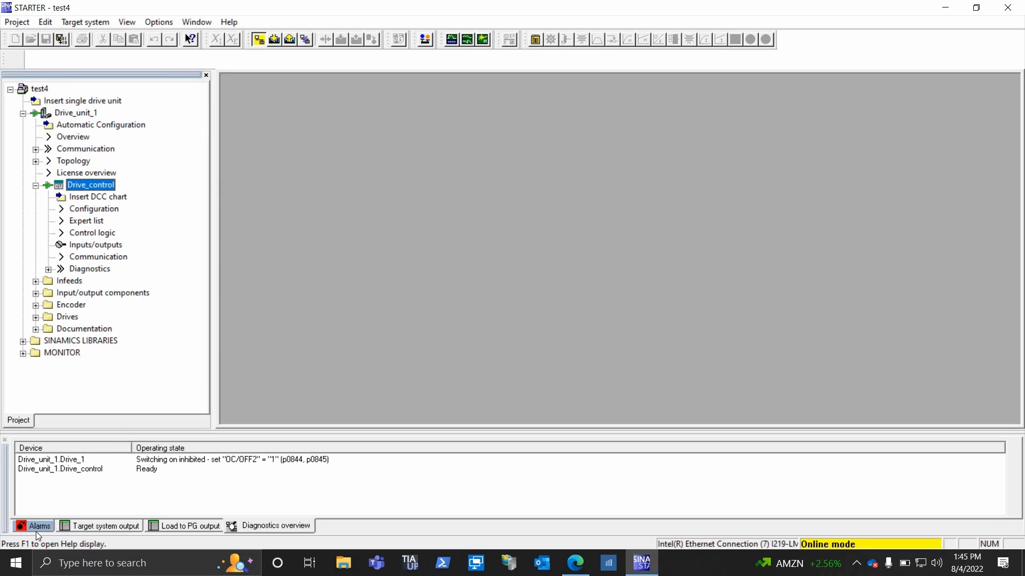
left_click(40, 525)
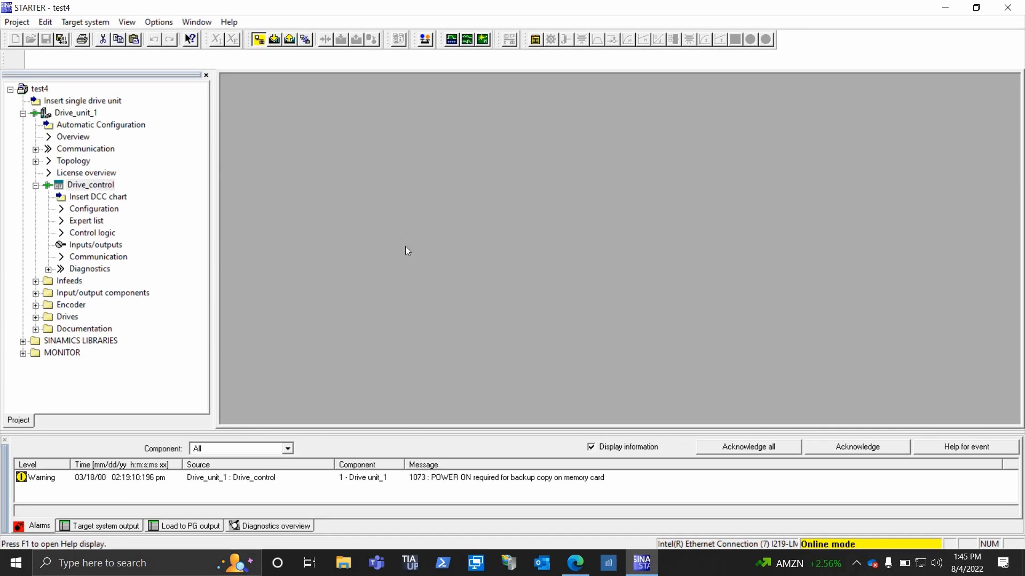
left_click(89, 184)
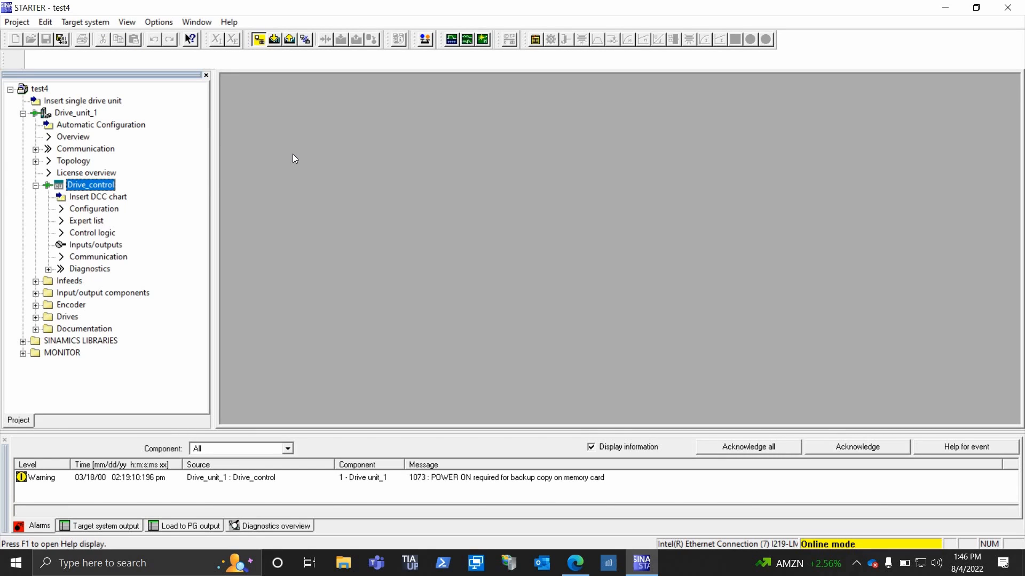
mouse_move(218, 190)
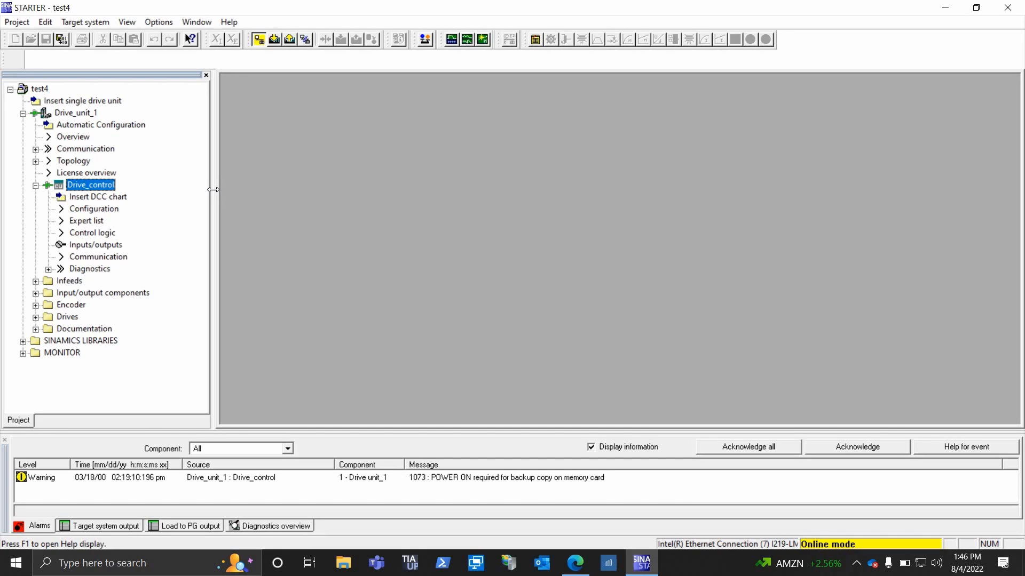
mouse_move(375, 124)
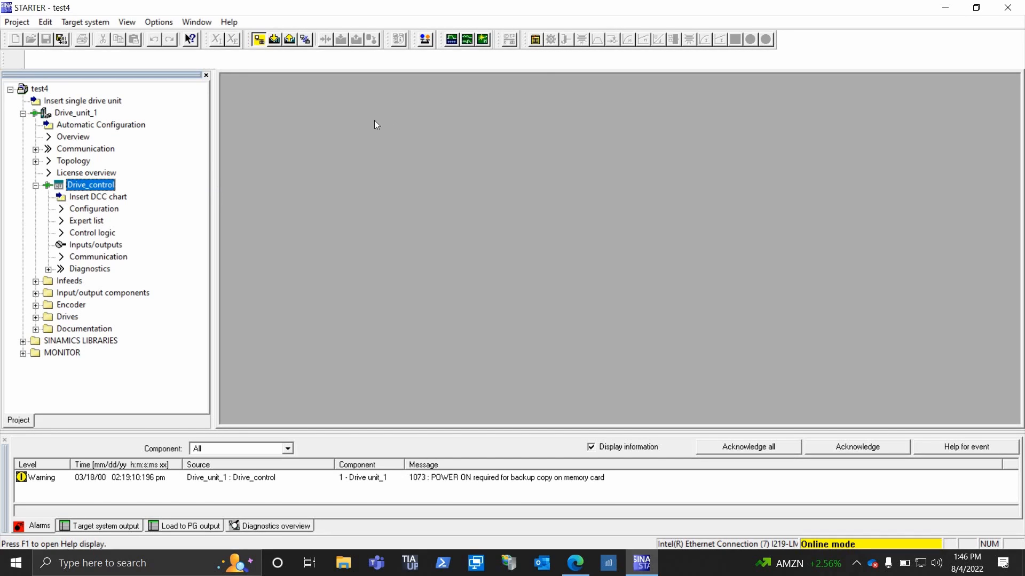
Step: Browse Drive_unit_1 and Drive_control in the project tree, then collapse Drive_control
double_click(94, 184)
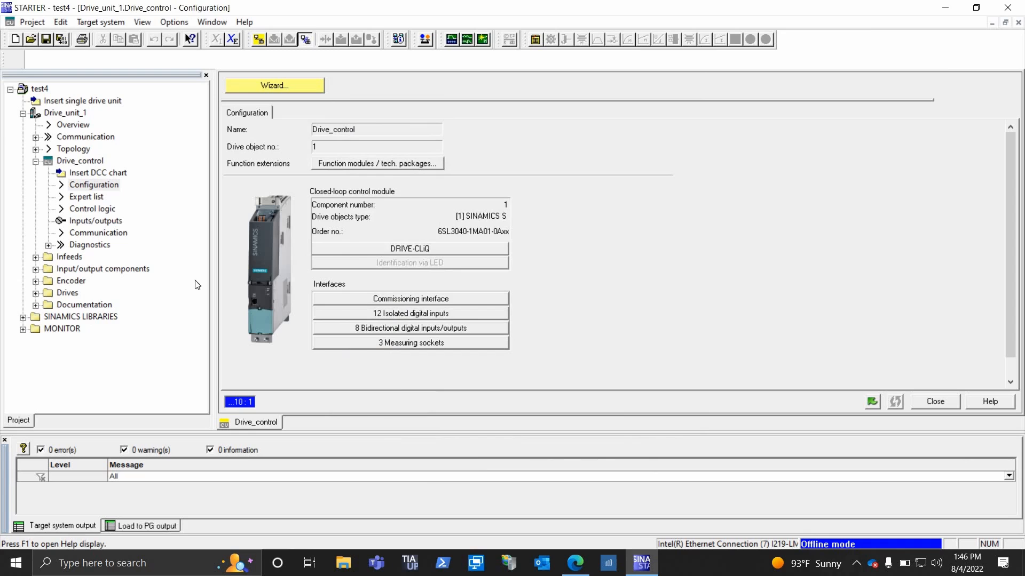
mouse_move(39, 291)
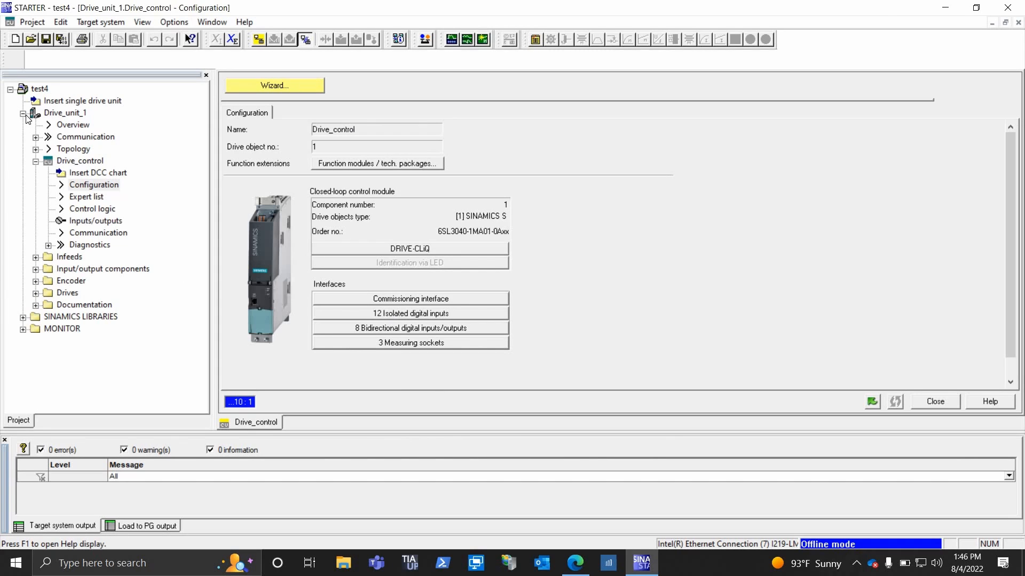
left_click(64, 112)
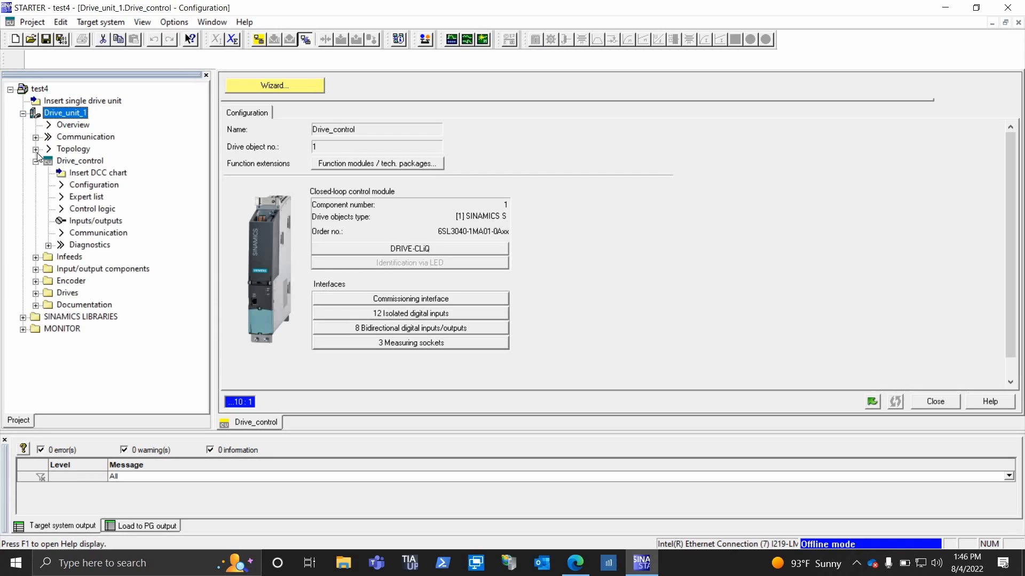
left_click(80, 161)
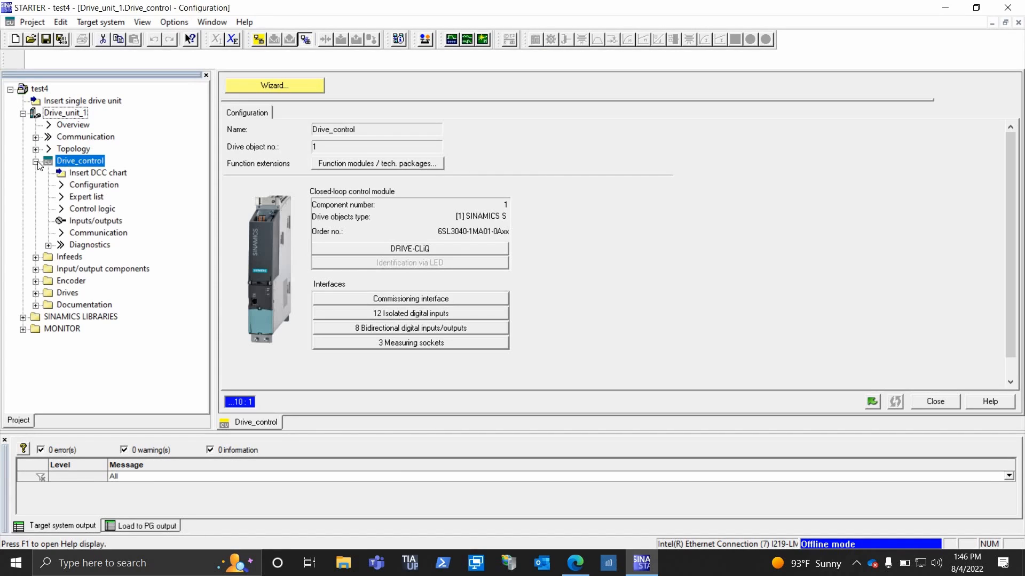
left_click(38, 161)
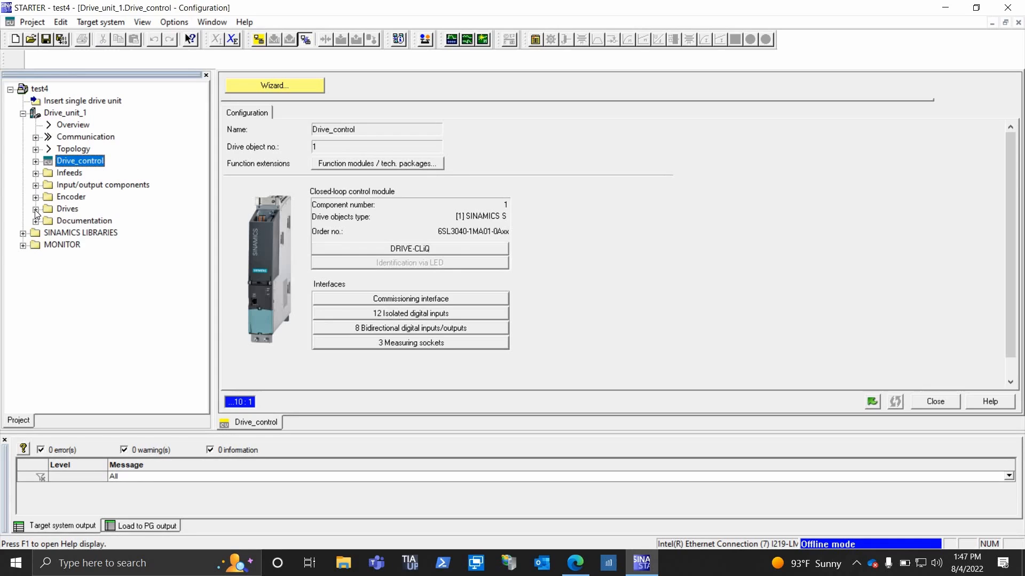
Step: Expand Drives and bring up the Drive_1 configuration overview
left_click(37, 209)
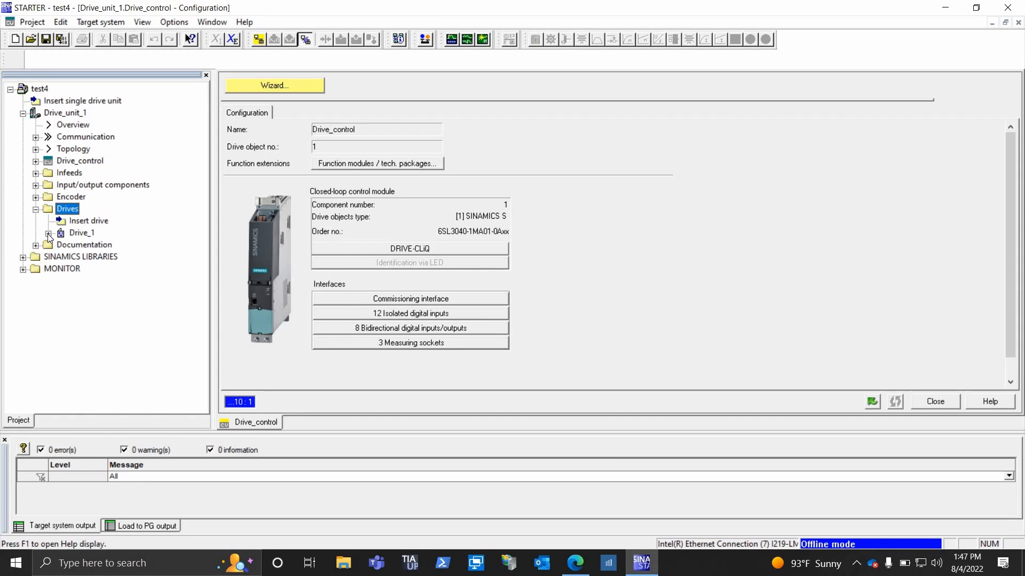
left_click(48, 232)
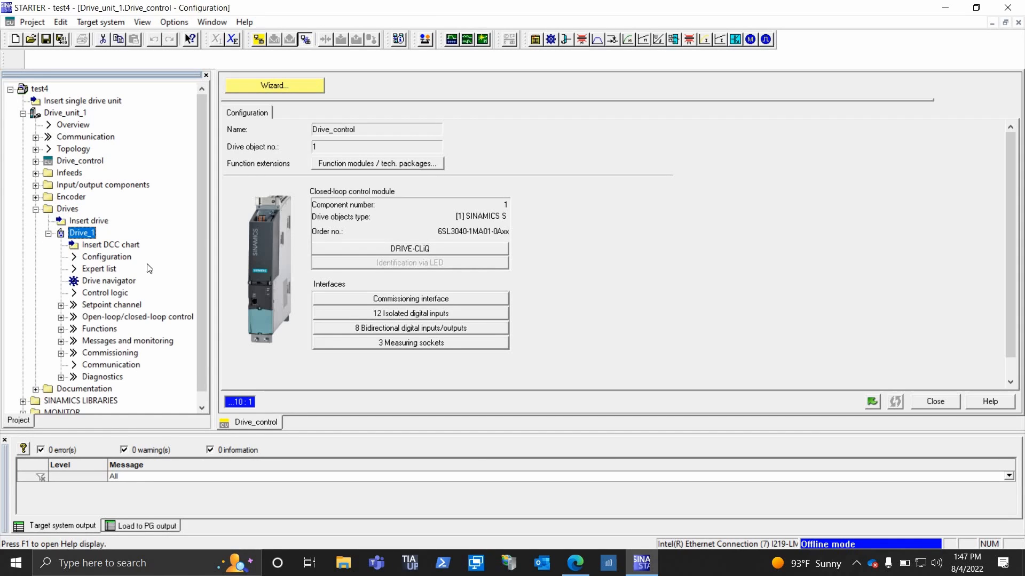
left_click(106, 256)
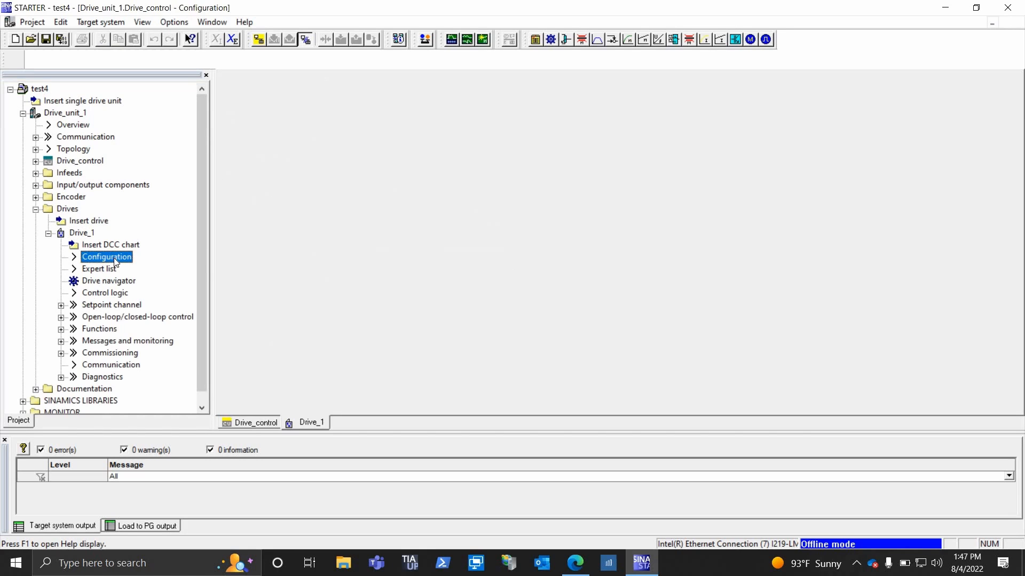
double_click(106, 256)
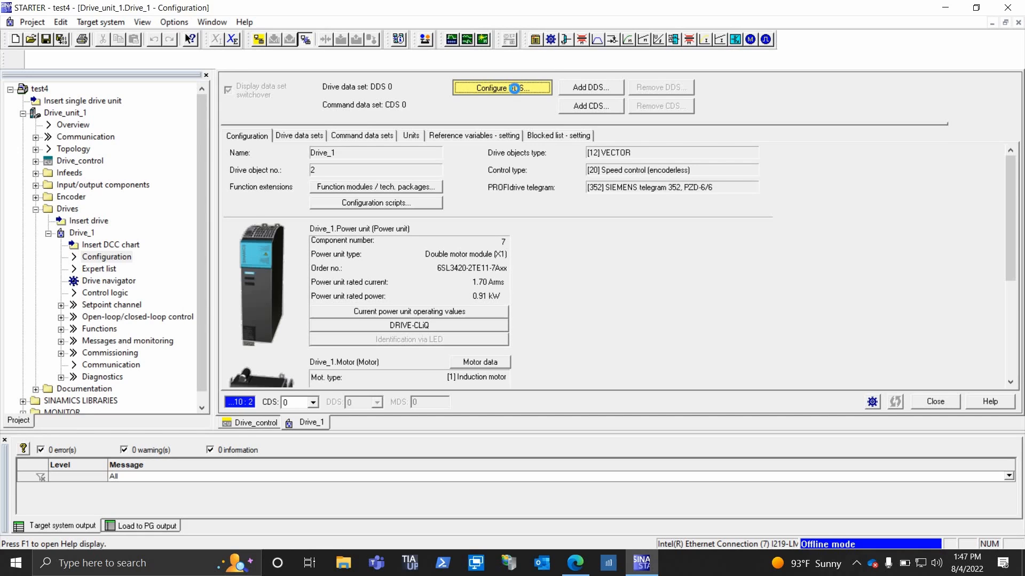
Step: Start Configure DDS for Drive_1, keeping control type [20] Speed control (encoderless)
left_click(501, 87)
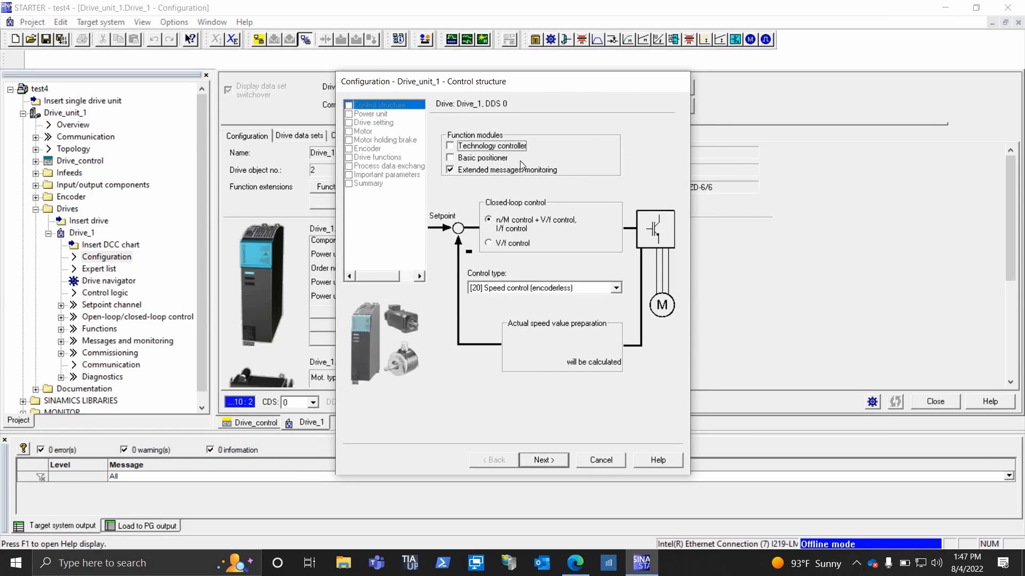
mouse_move(476, 211)
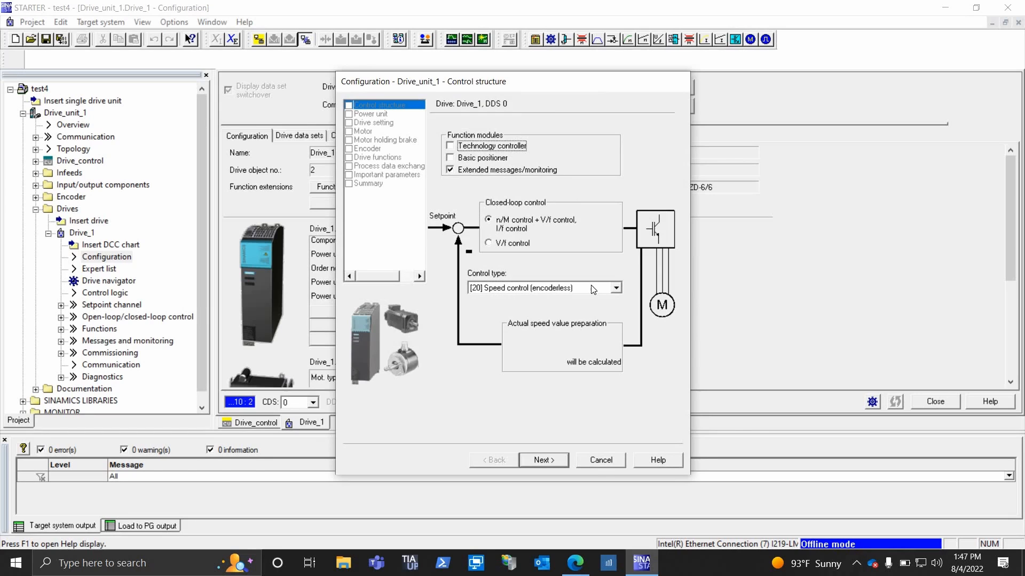
left_click(612, 287)
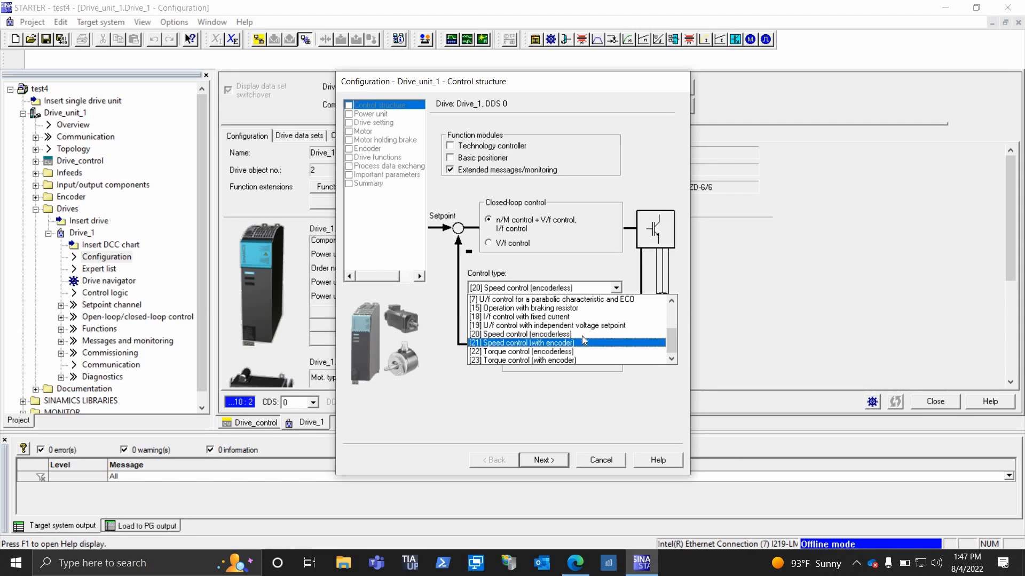
mouse_move(520, 334)
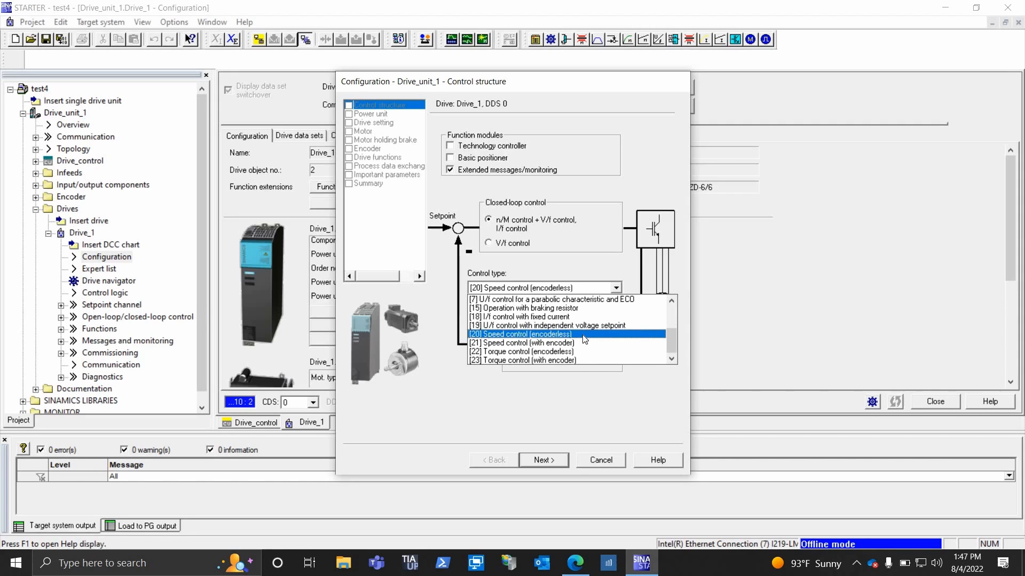
left_click(520, 334)
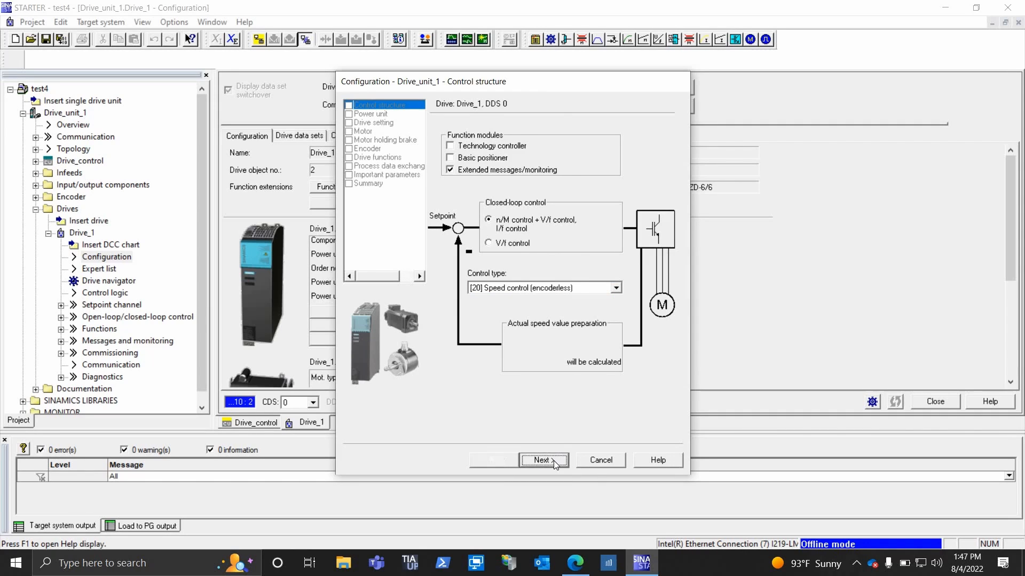
left_click(544, 460)
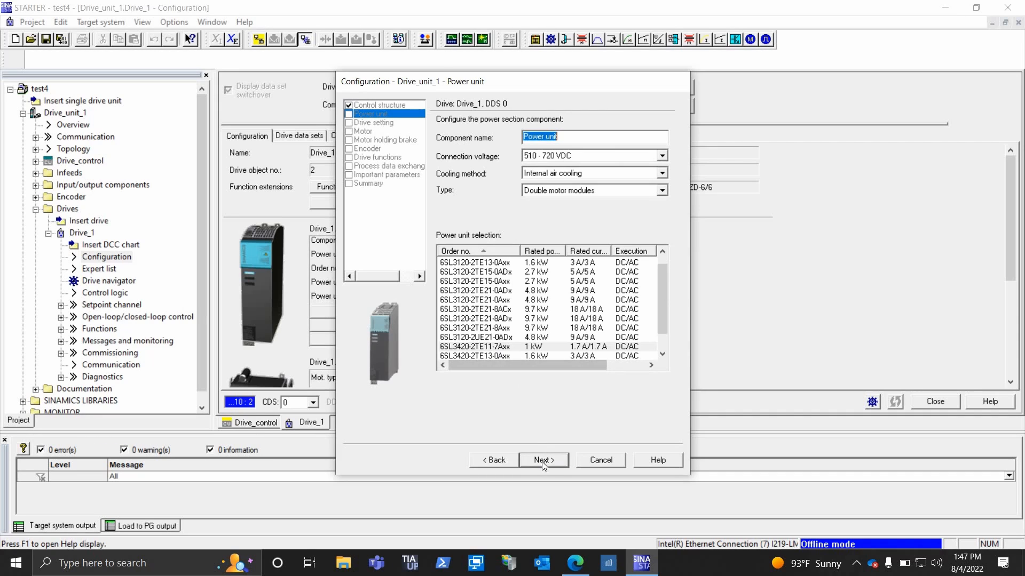
Step: Accept the double motor module and keep power unit connection X1 through to drive settings
left_click(543, 460)
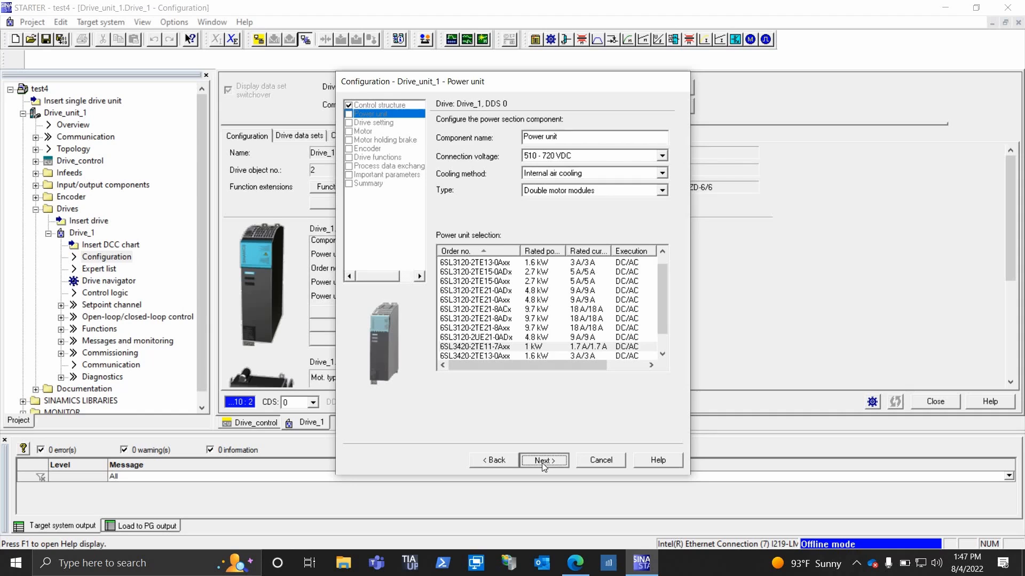
left_click(542, 460)
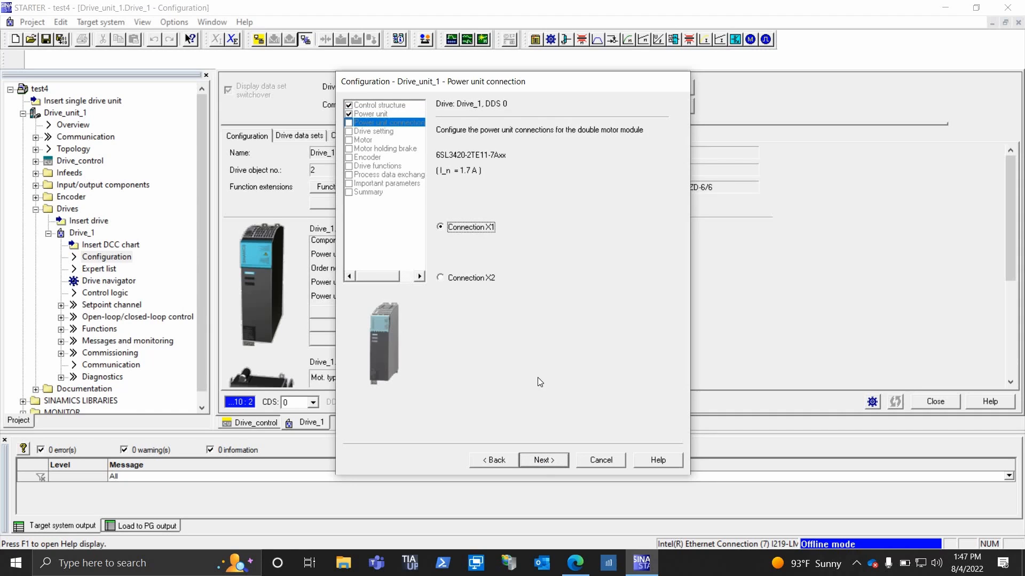
mouse_move(491, 266)
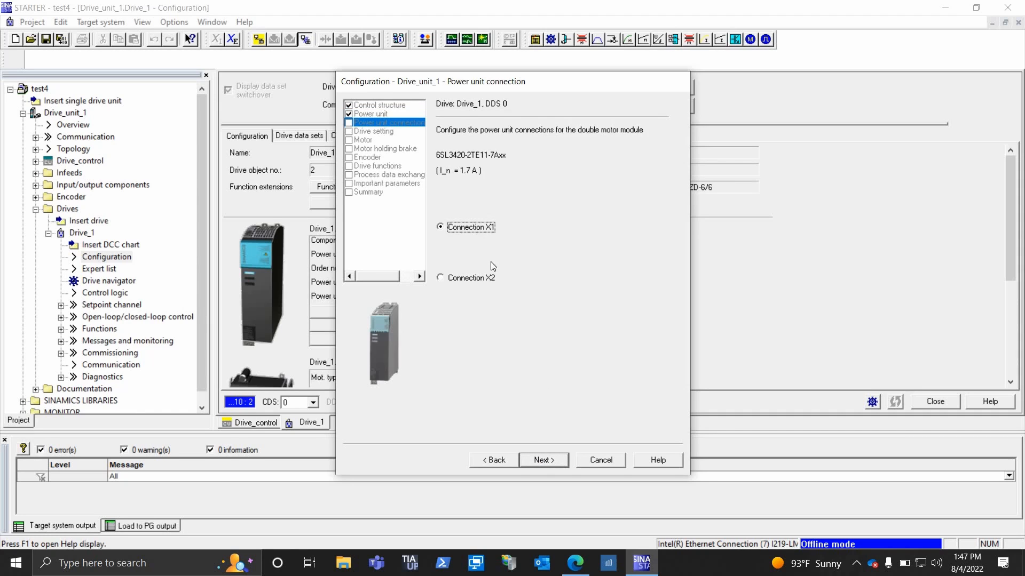
mouse_move(481, 238)
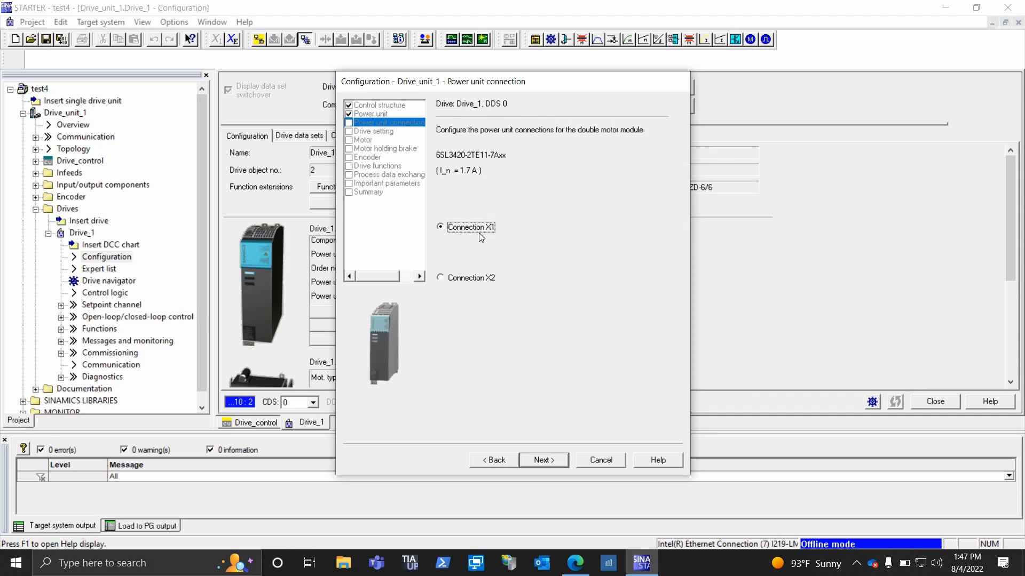
mouse_move(532, 419)
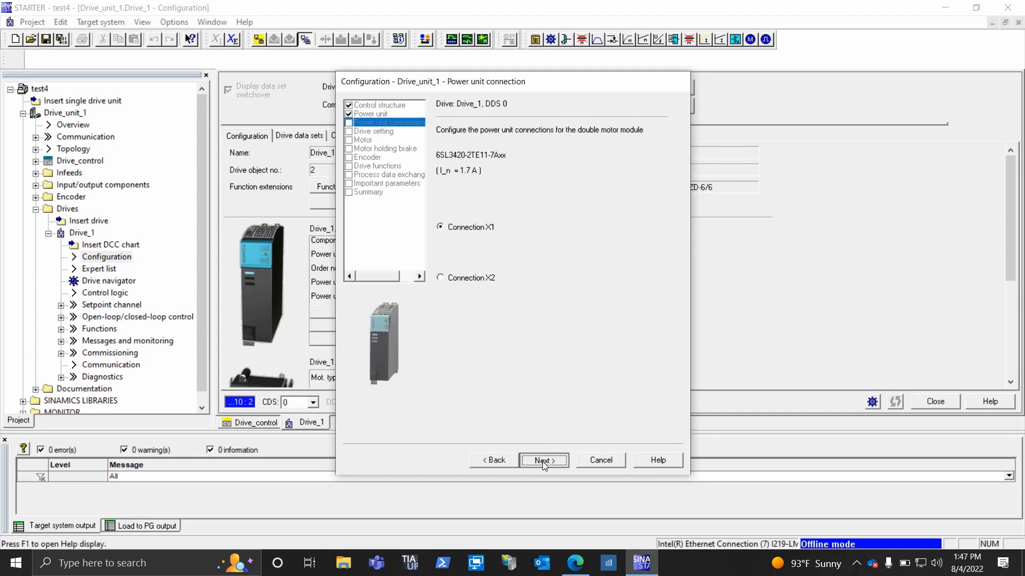
left_click(543, 460)
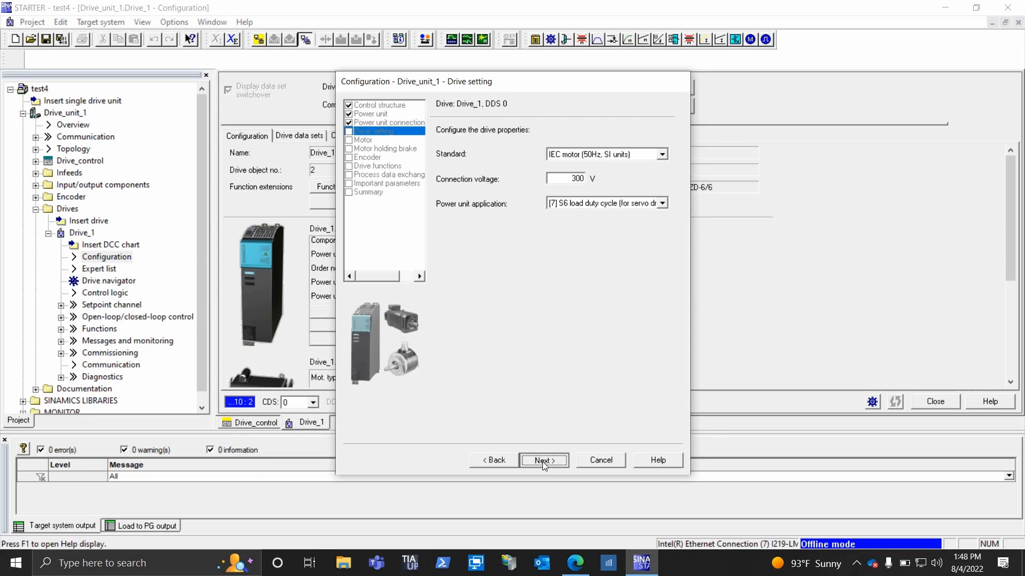
left_click(543, 460)
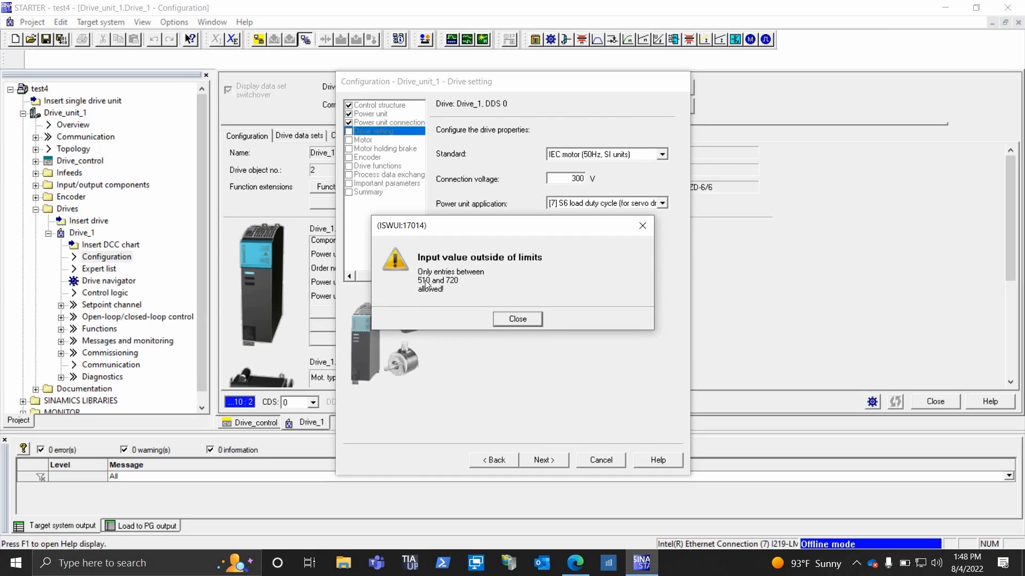
mouse_move(450, 284)
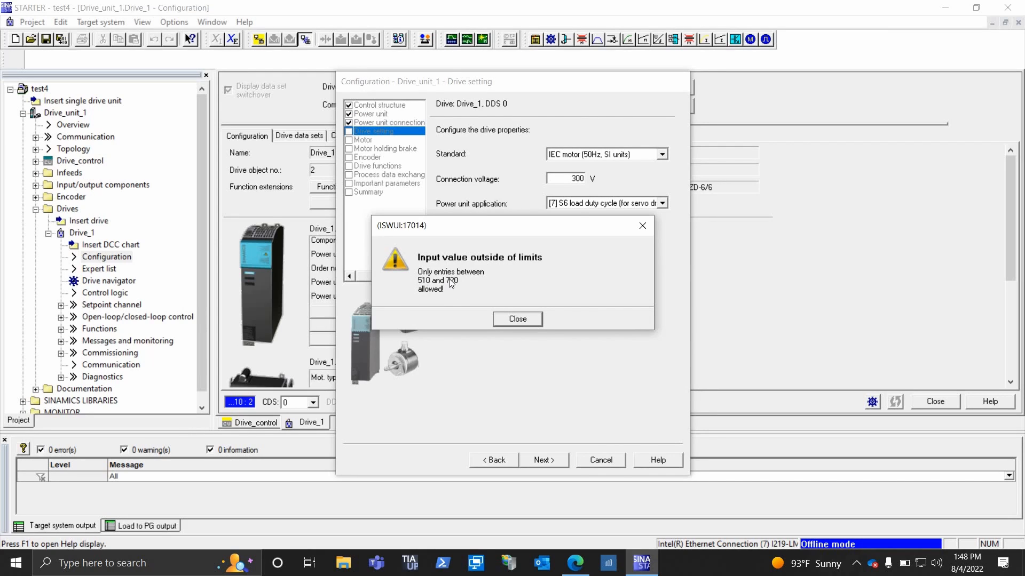
mouse_move(566, 190)
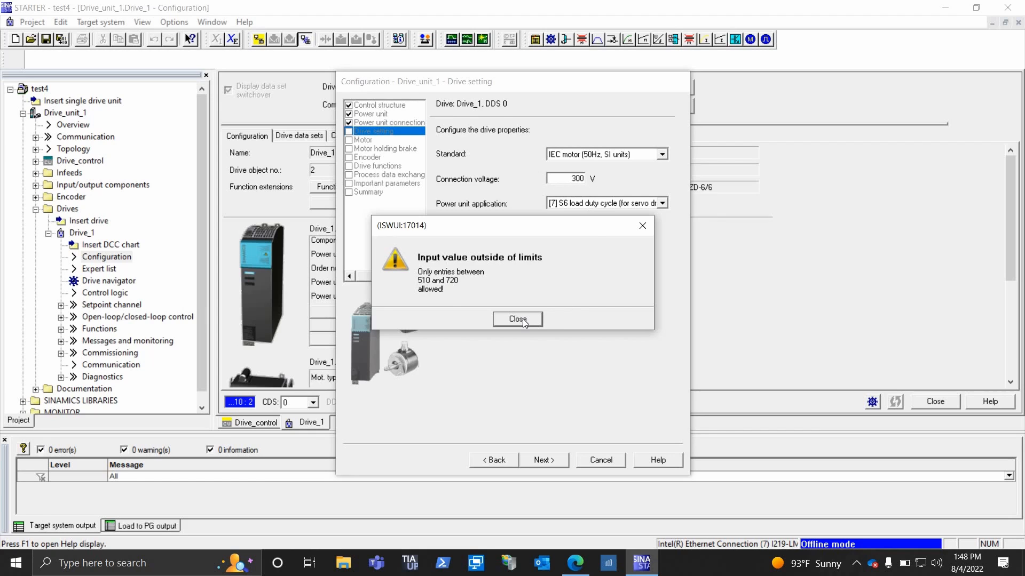
Step: Dismiss the limits warning and set the connection voltage to 520 V, continuing to the motor step
left_click(517, 319)
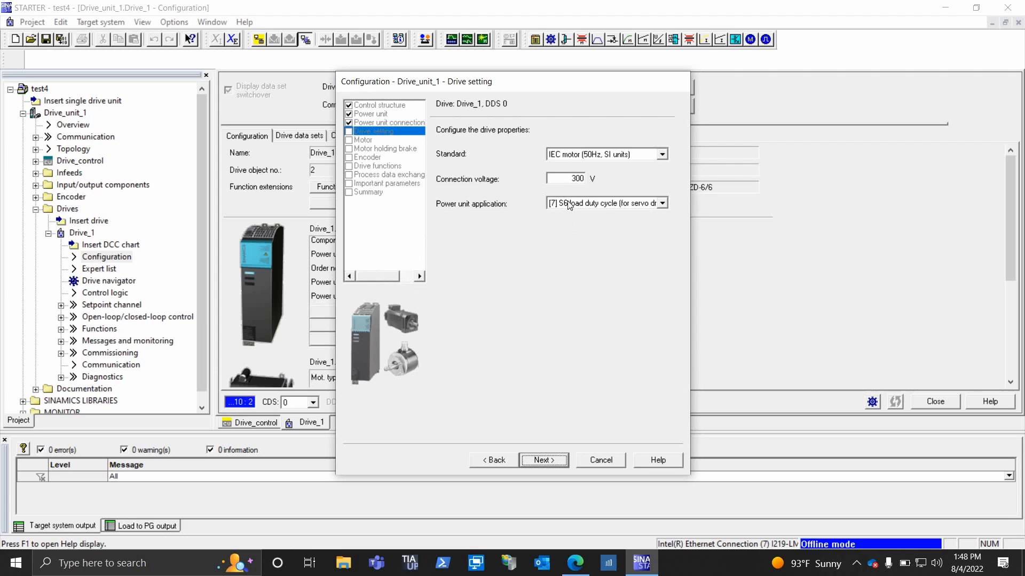
left_click(566, 178)
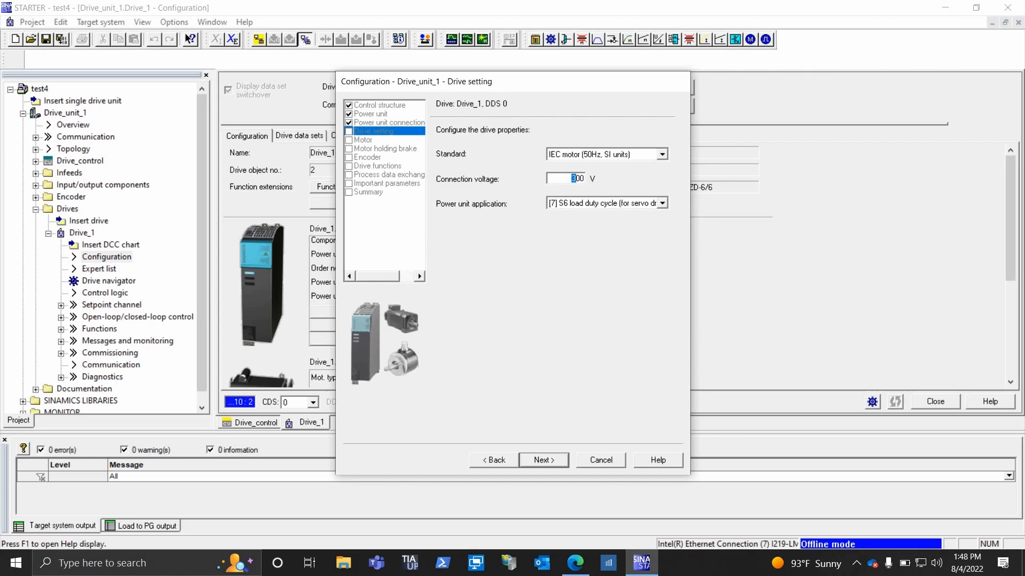
type("5200")
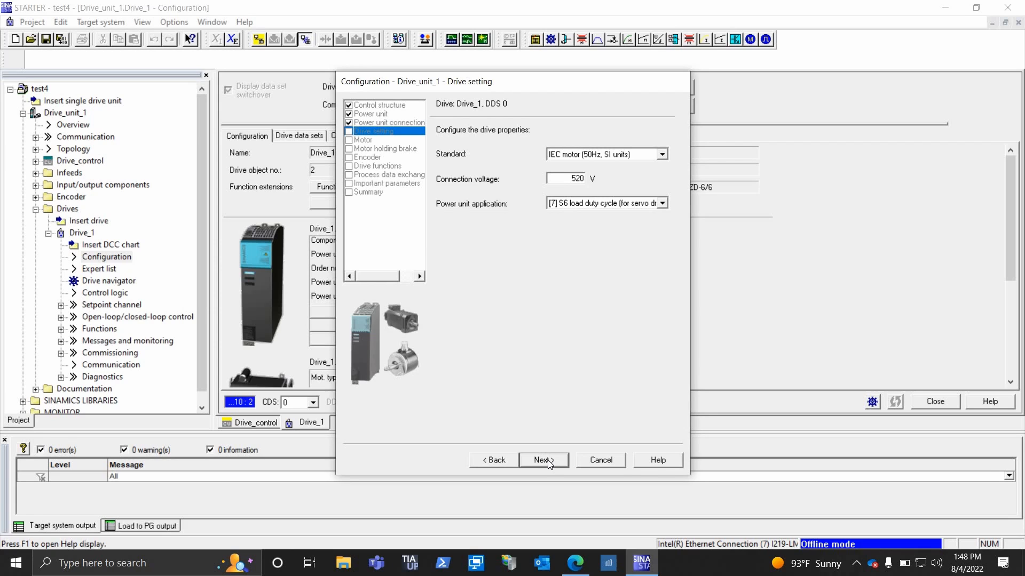
left_click(543, 460)
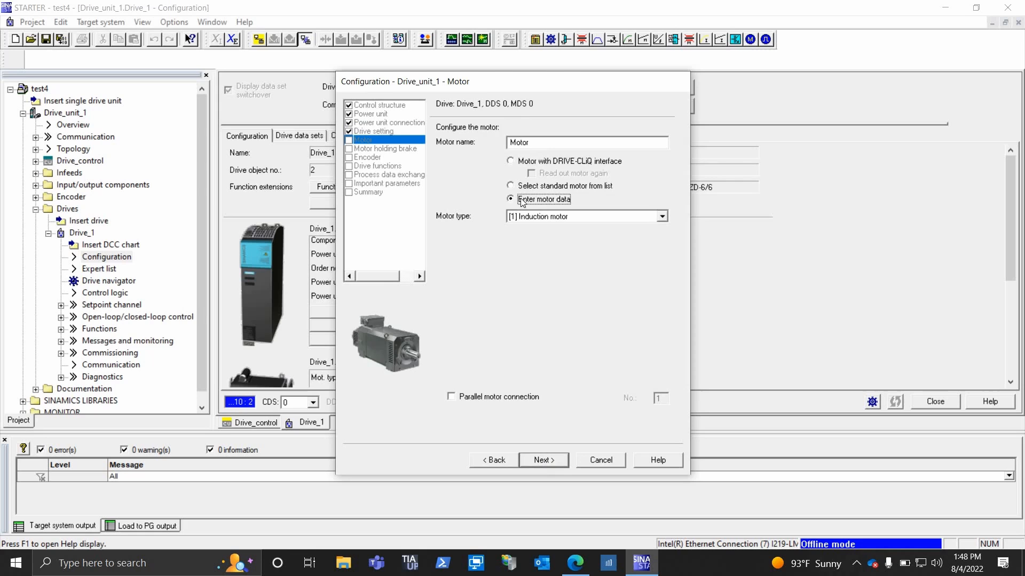
mouse_move(532, 223)
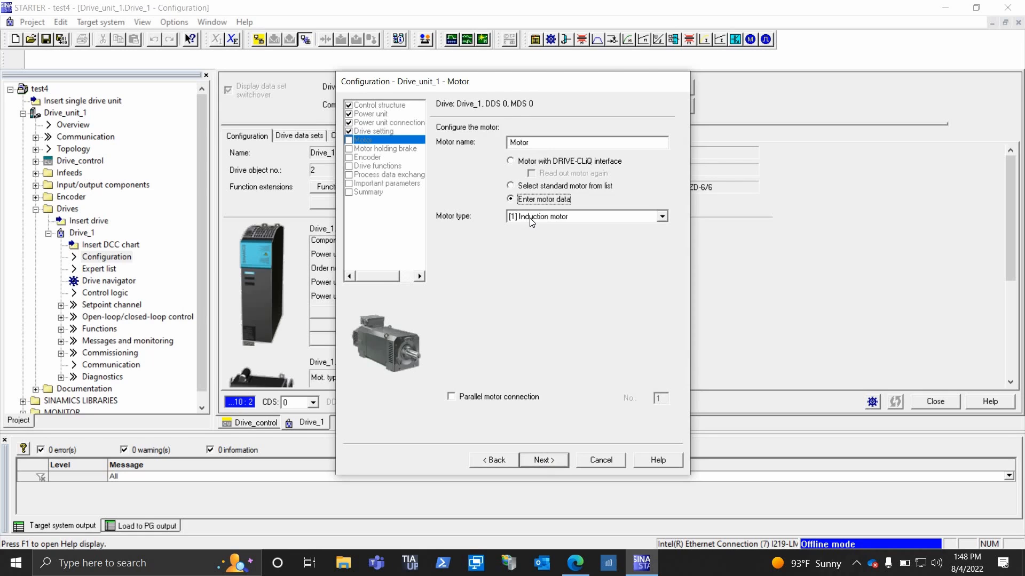
Step: Keep motor type [1] Induction motor with entered data and accept rated, optional and equivalent circuit data
left_click(585, 216)
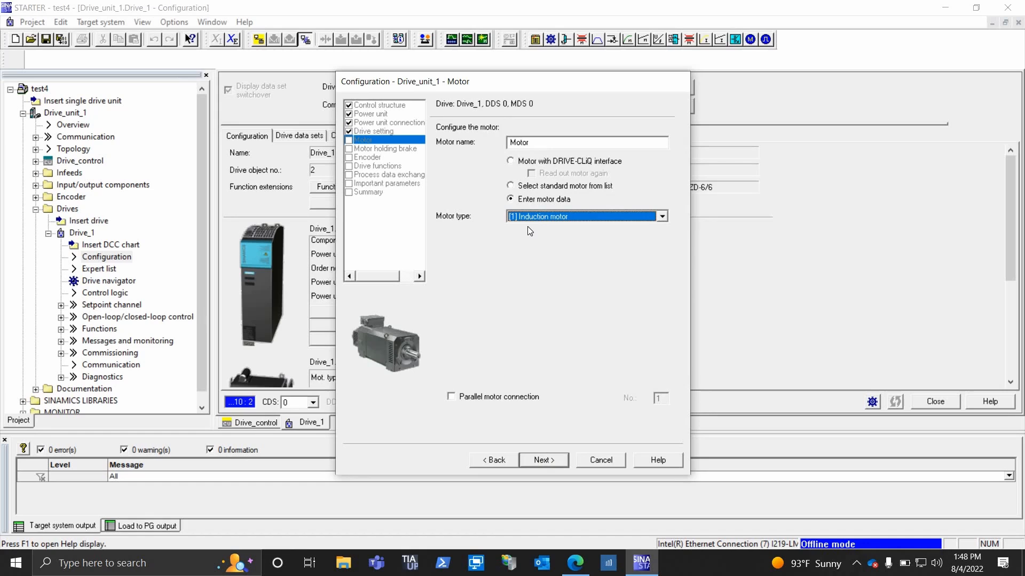
mouse_move(534, 191)
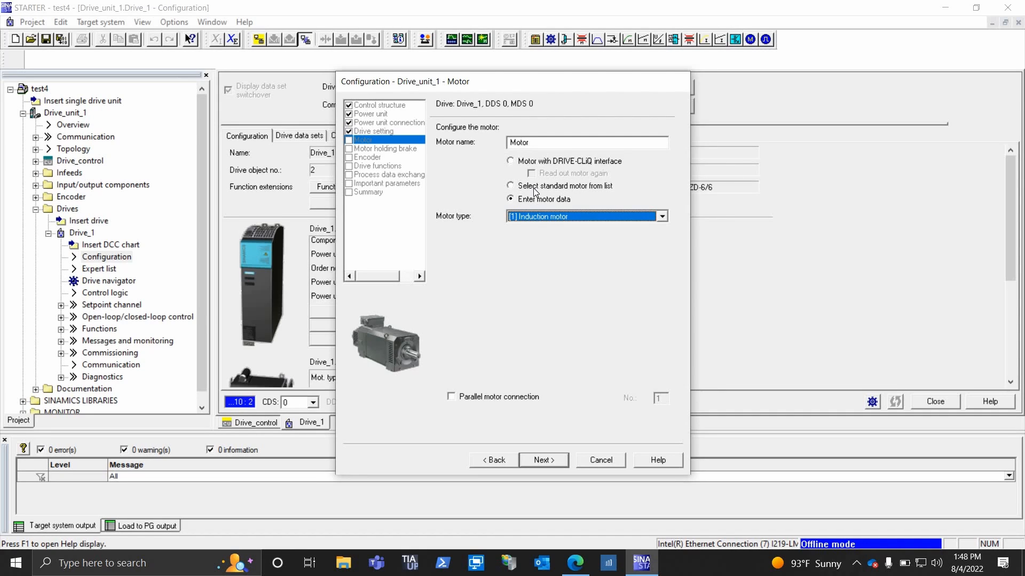
mouse_move(539, 461)
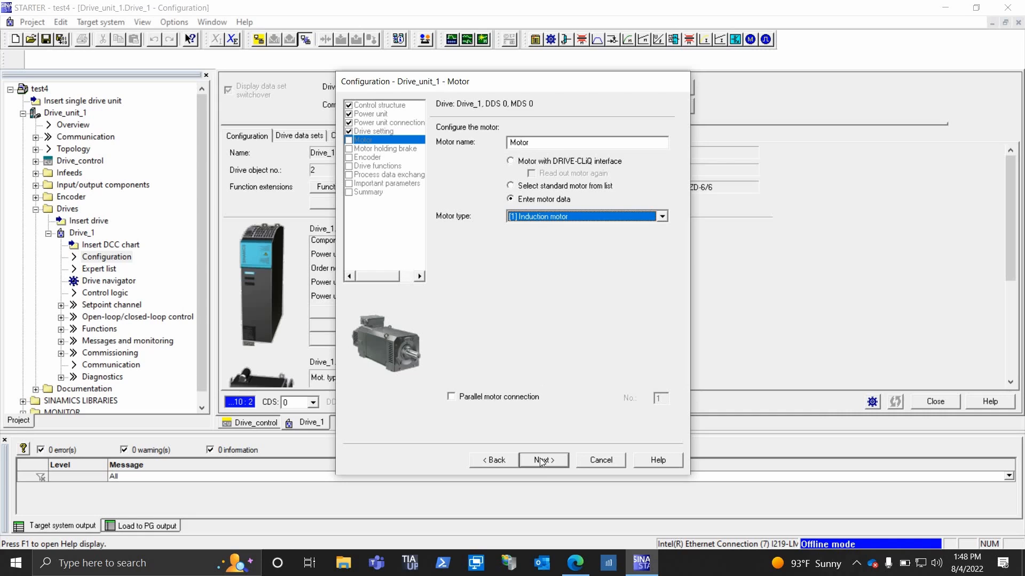
left_click(544, 460)
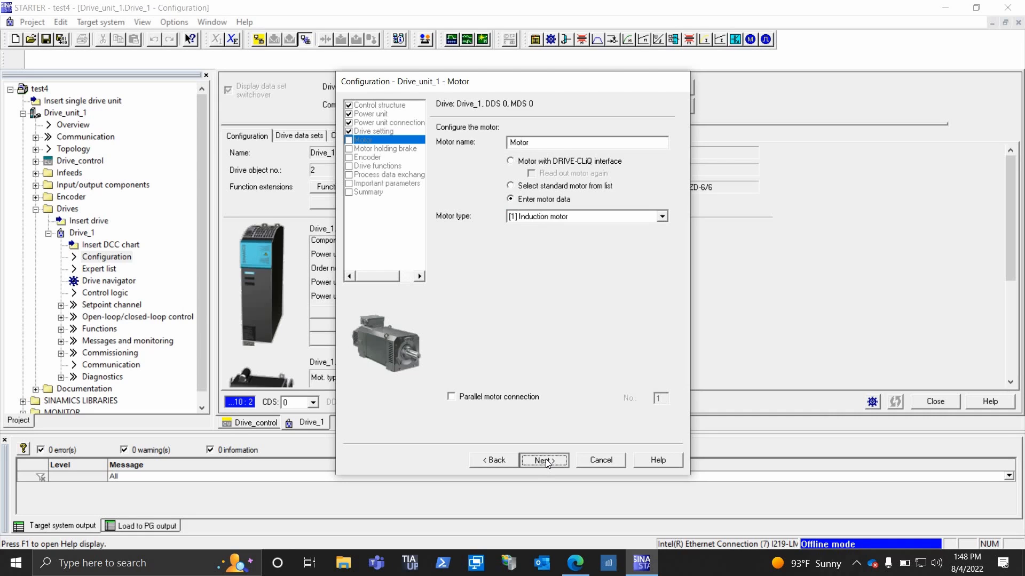
left_click(544, 460)
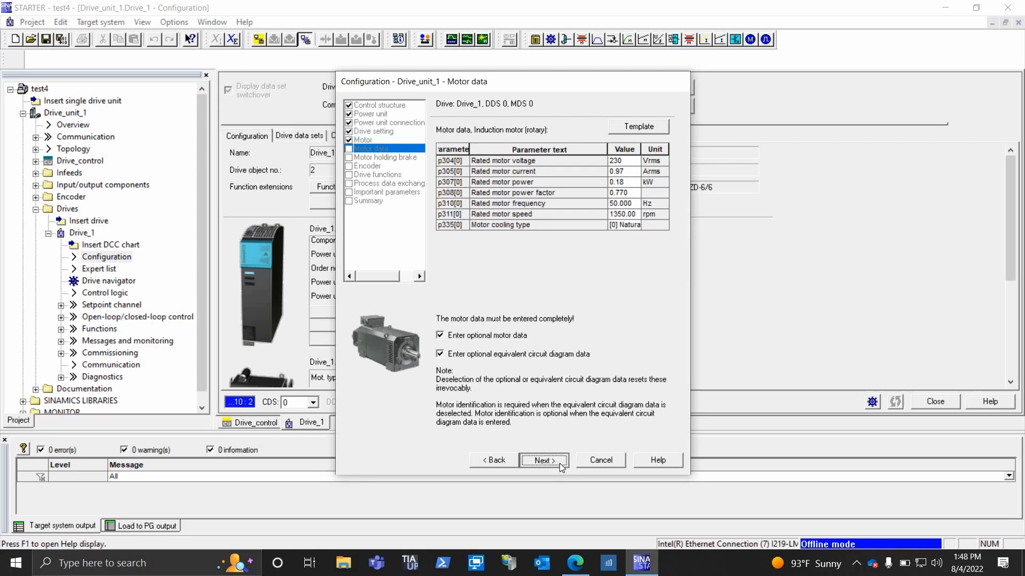
left_click(543, 460)
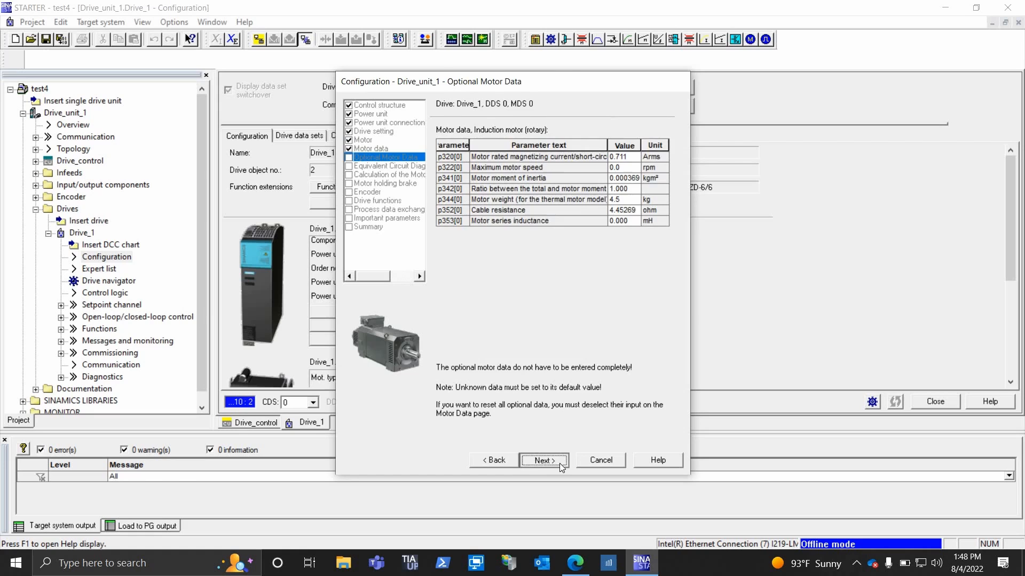
left_click(543, 460)
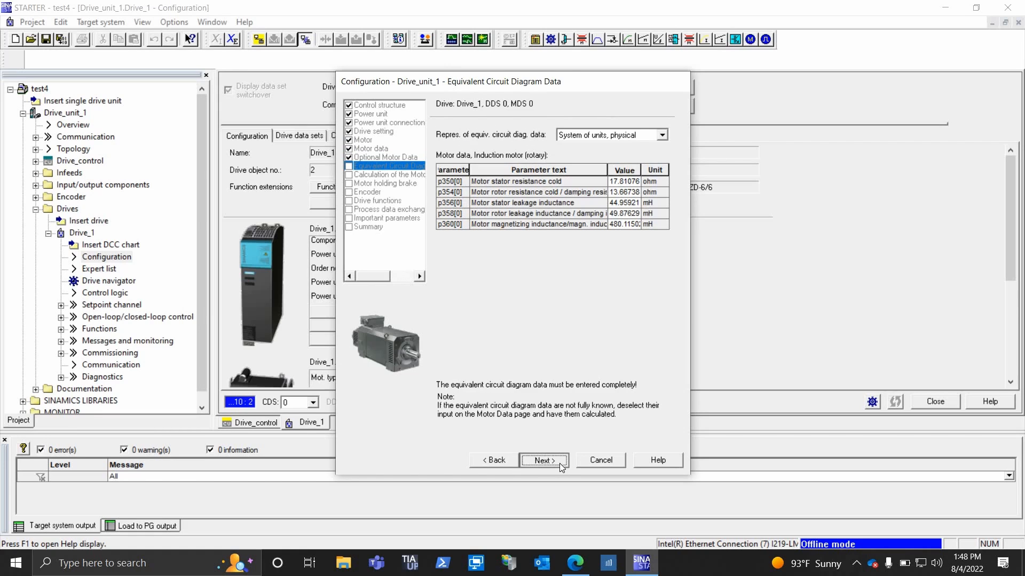
left_click(544, 460)
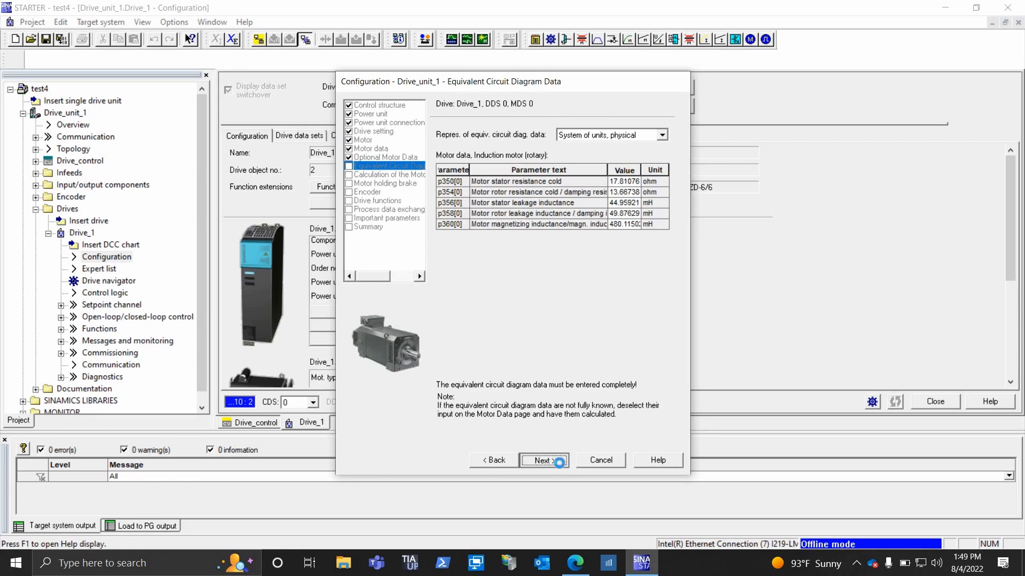
left_click(543, 460)
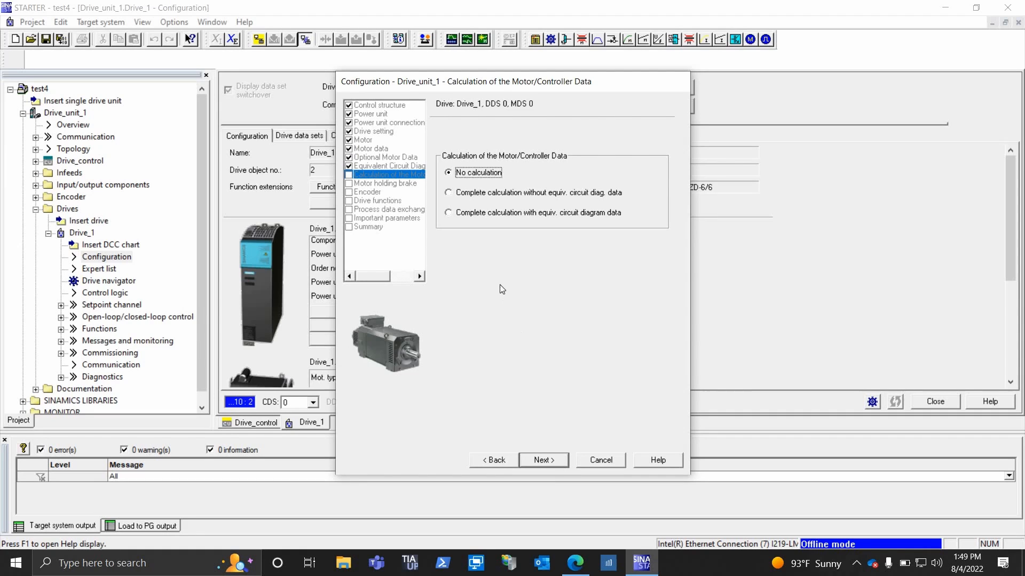
mouse_move(590, 472)
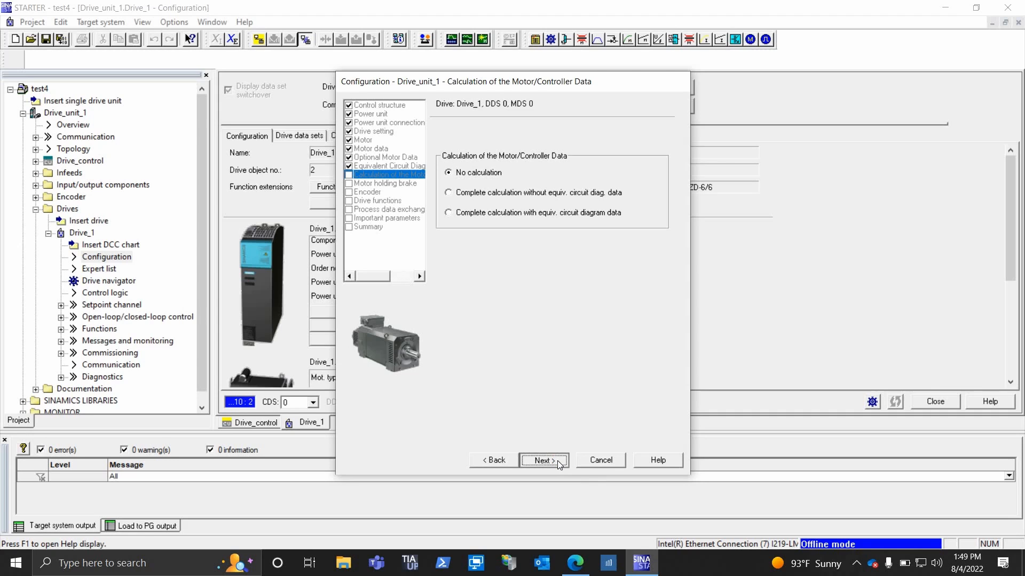
Step: Keep no calculation, no motor holding brake and no encoder, reaching the drive functions step
left_click(543, 459)
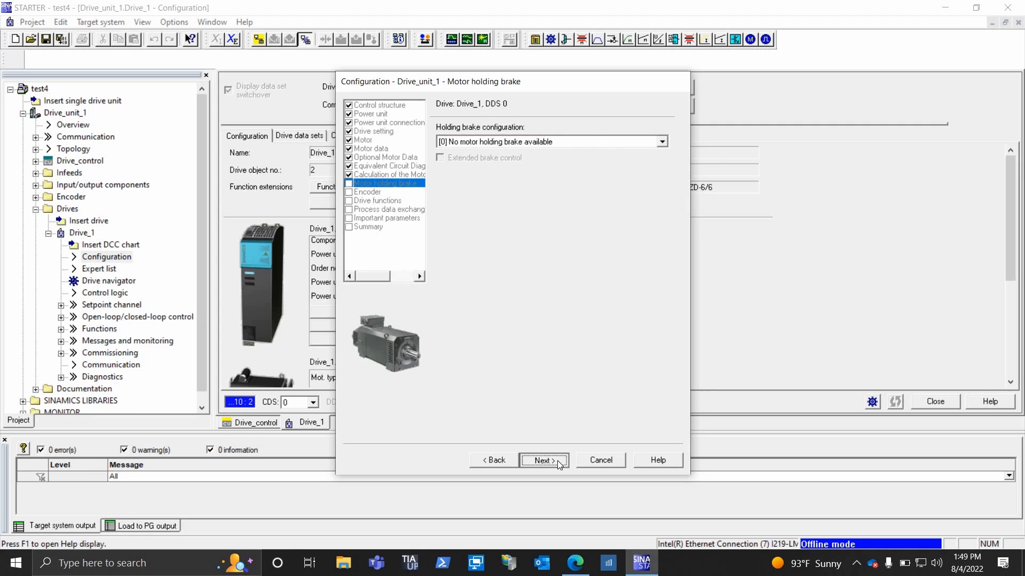
left_click(543, 460)
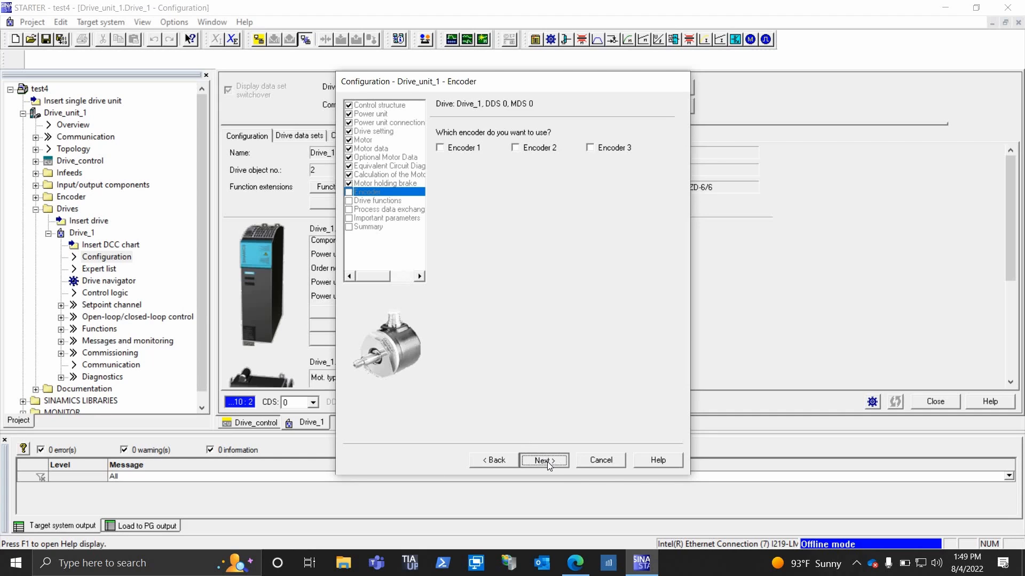
left_click(541, 460)
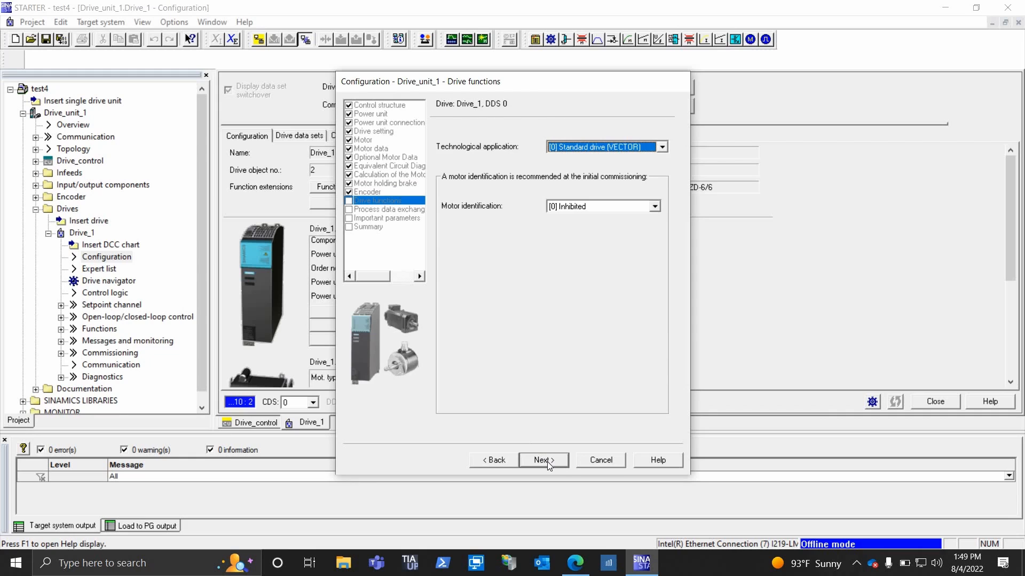
mouse_move(692, 181)
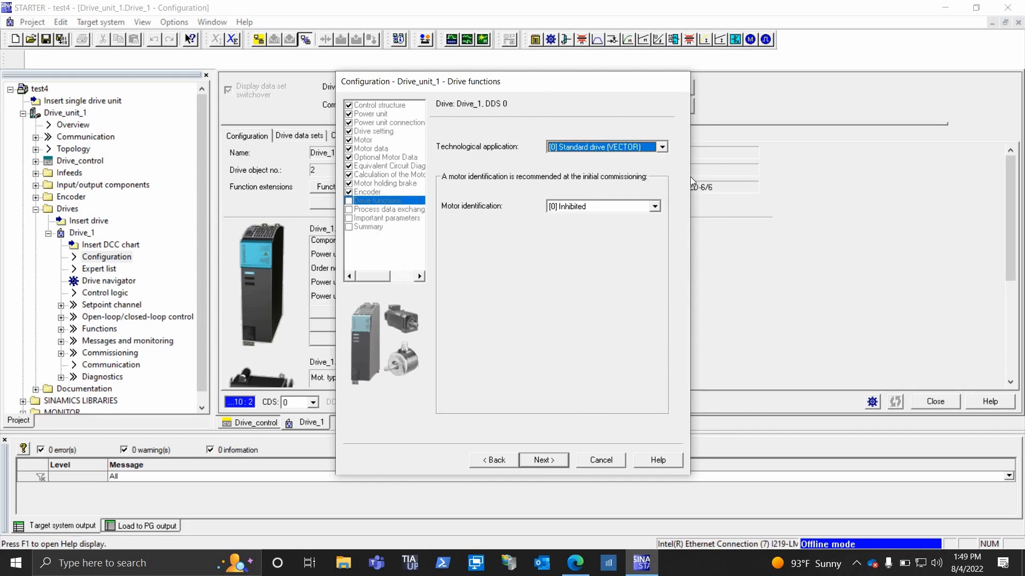
Step: Keep [0] Standard drive (VECTOR), motor identification inhibited, telegram 352 and default limits, advancing to Summary
left_click(662, 147)
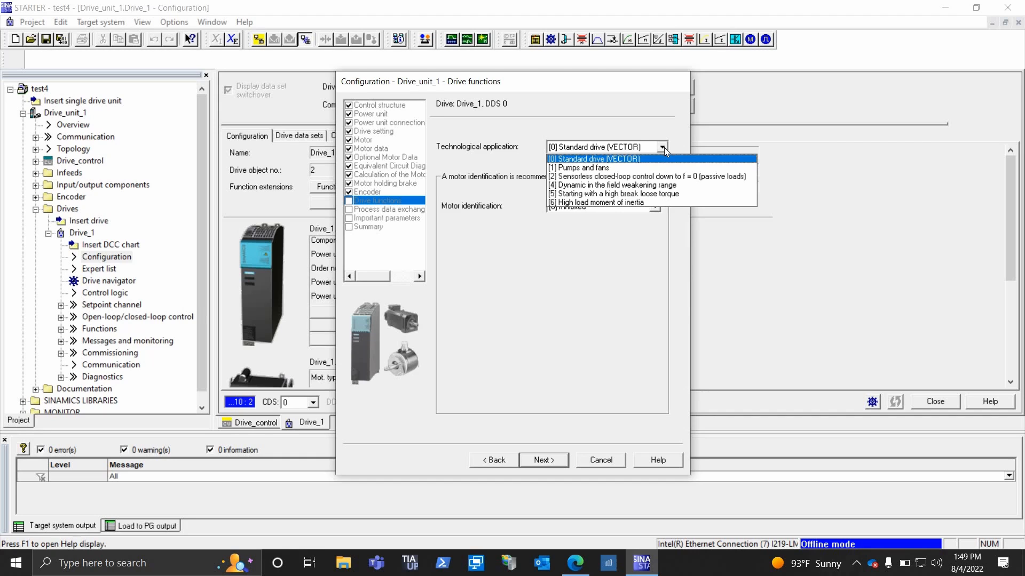
left_click(592, 158)
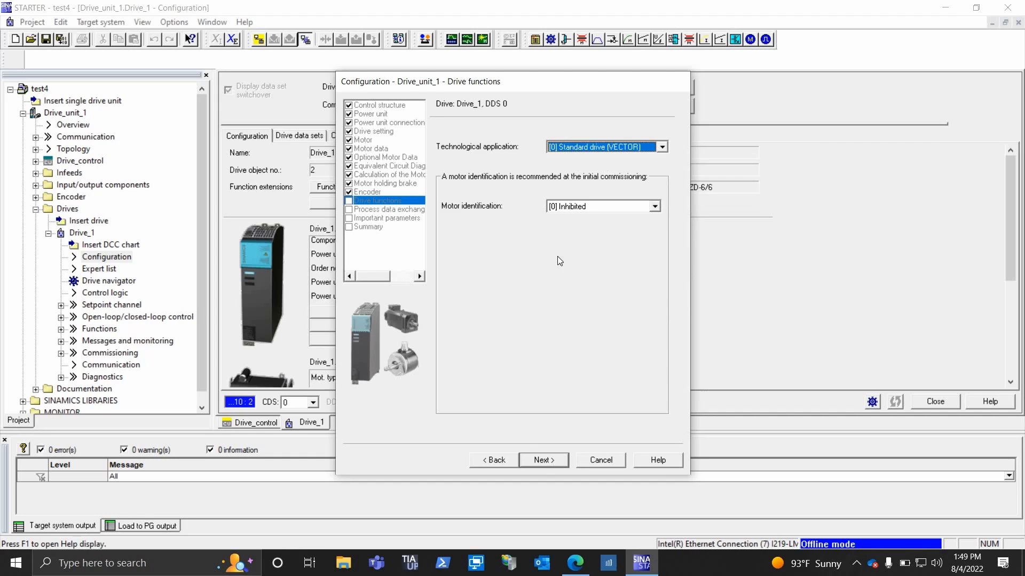
mouse_move(531, 322)
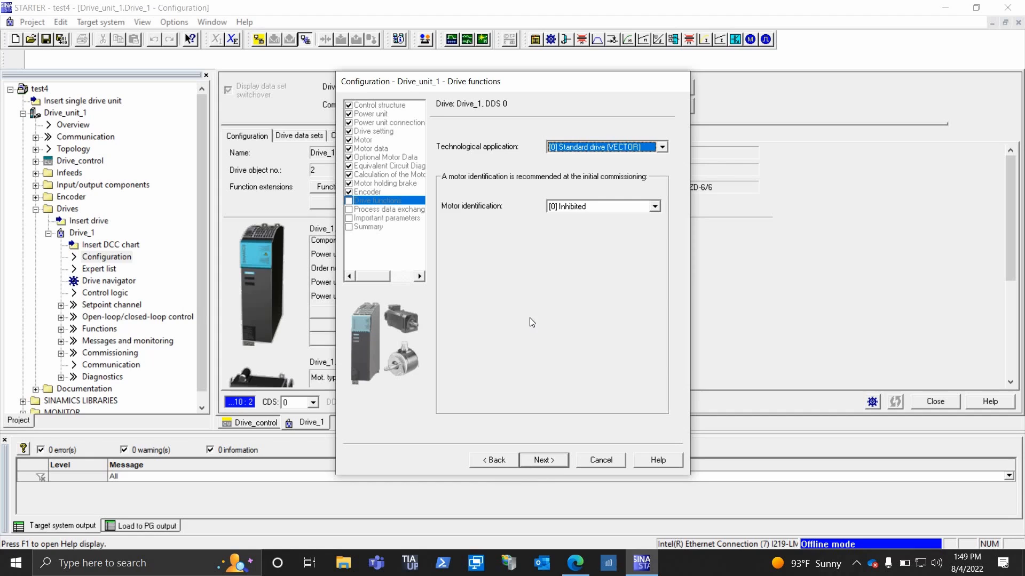
mouse_move(601, 229)
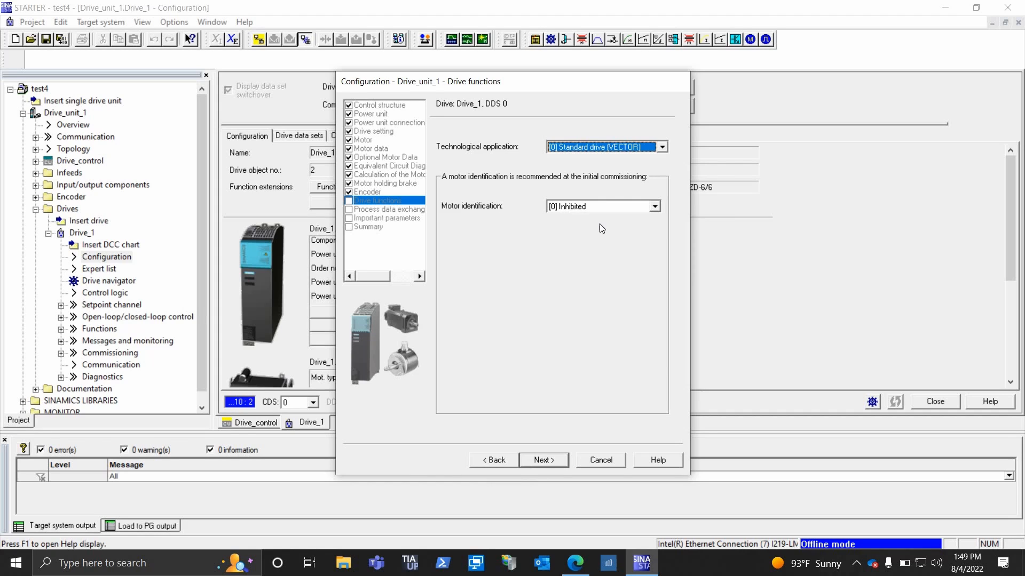
mouse_move(601, 229)
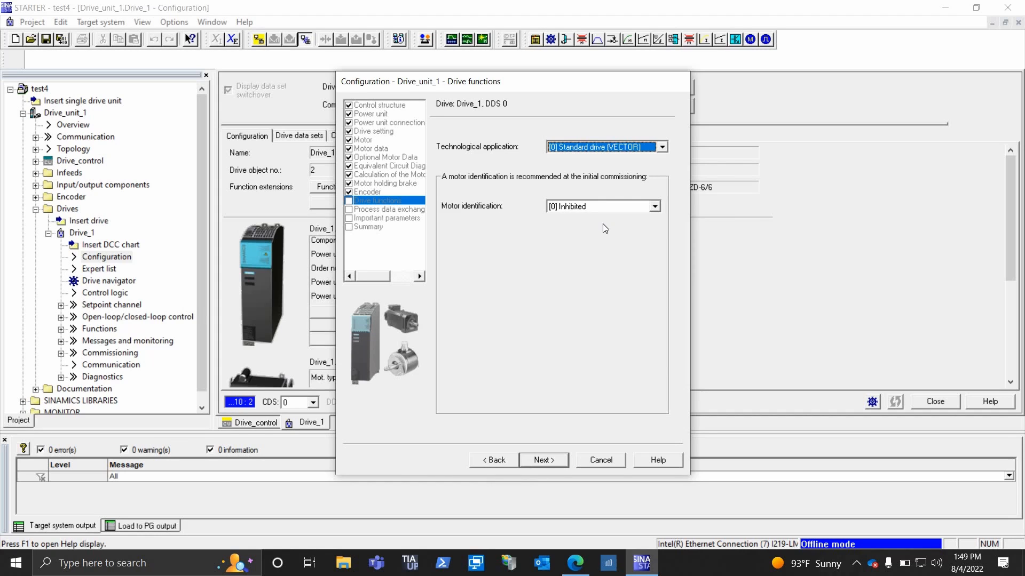
mouse_move(602, 210)
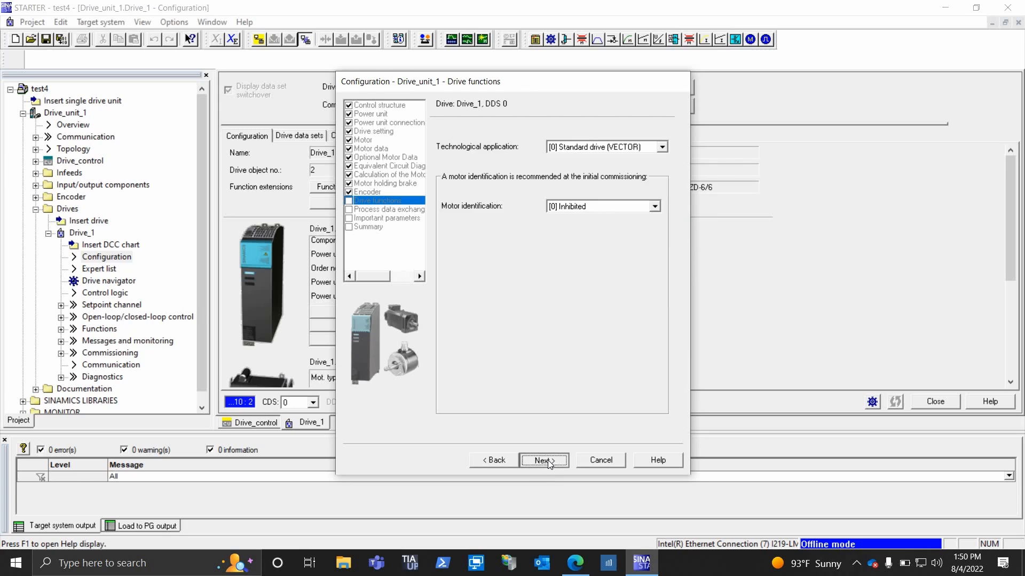
left_click(543, 460)
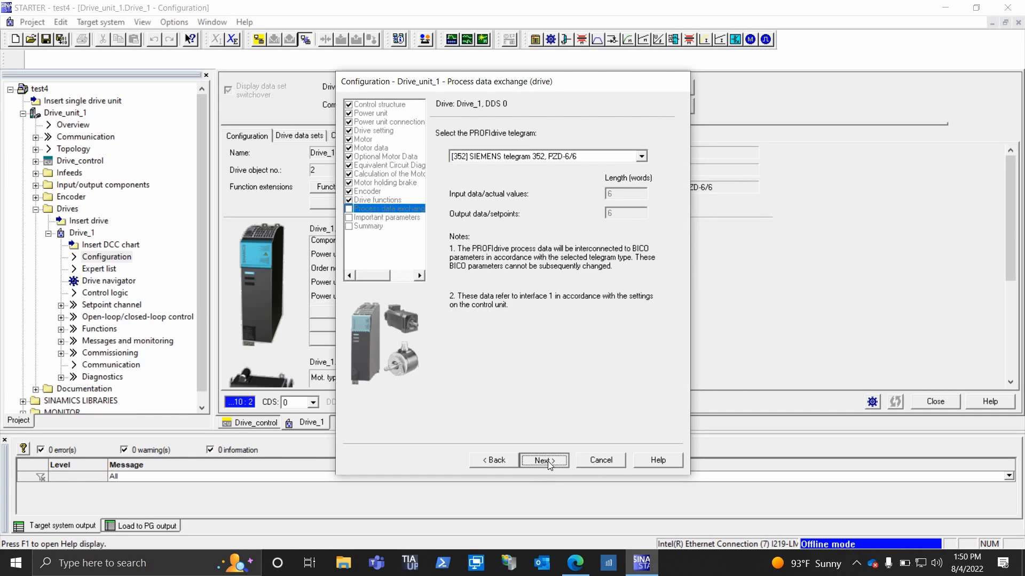
left_click(542, 460)
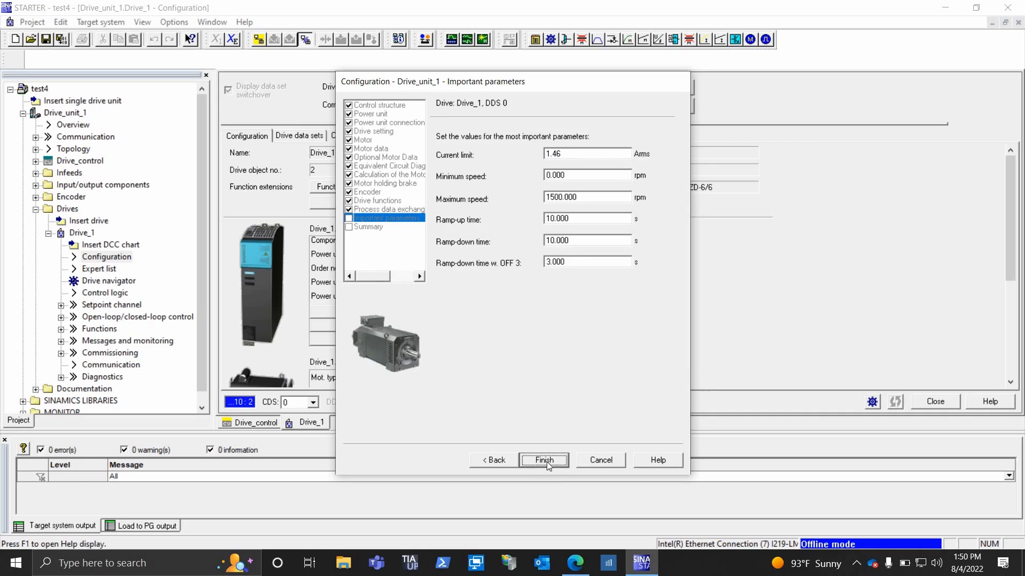
left_click(543, 460)
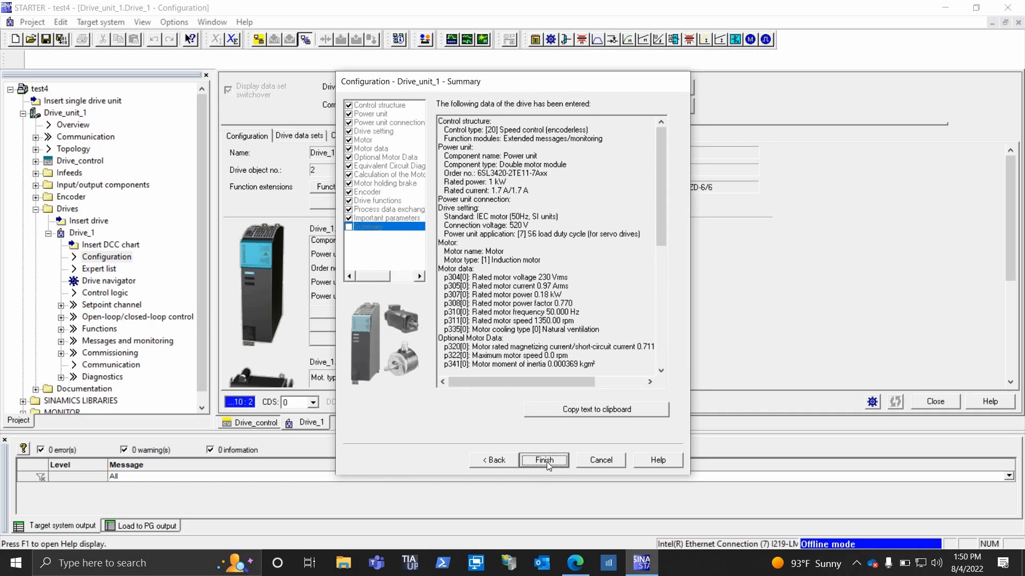
mouse_move(572, 165)
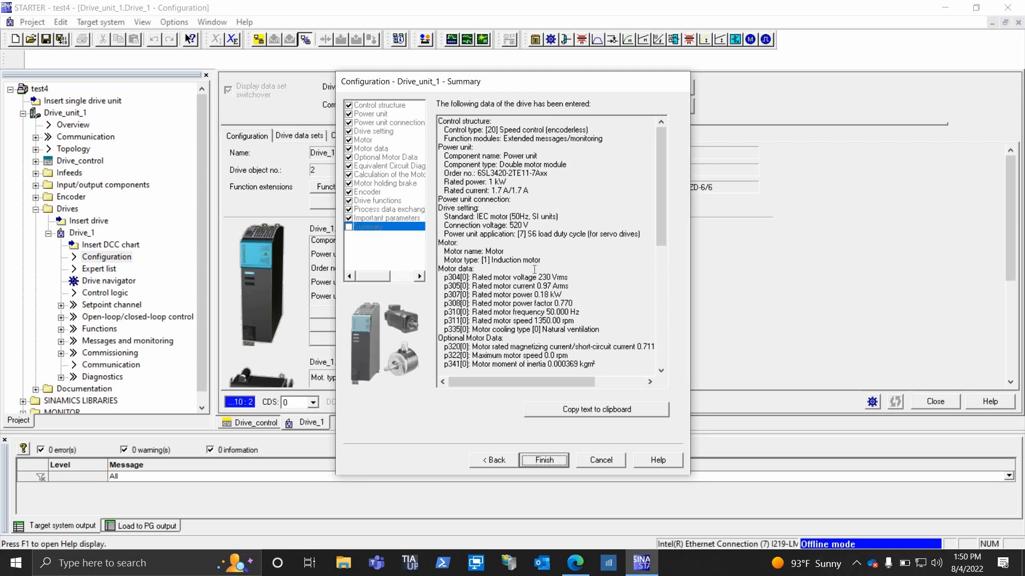
Step: Review the Summary of entered drive data and finish the Drive_1 wizard
scroll("down", 3)
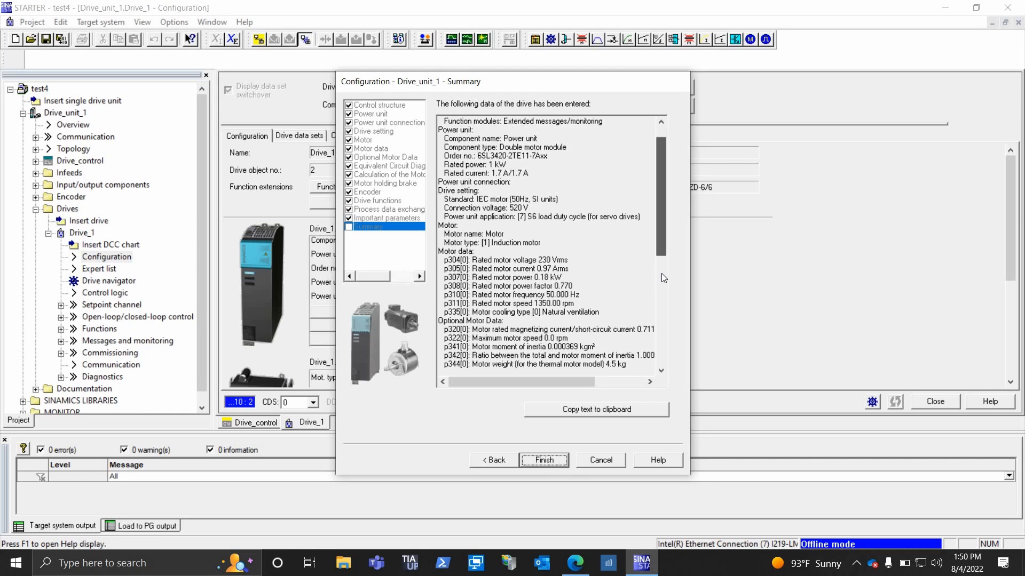
scroll("down", 3)
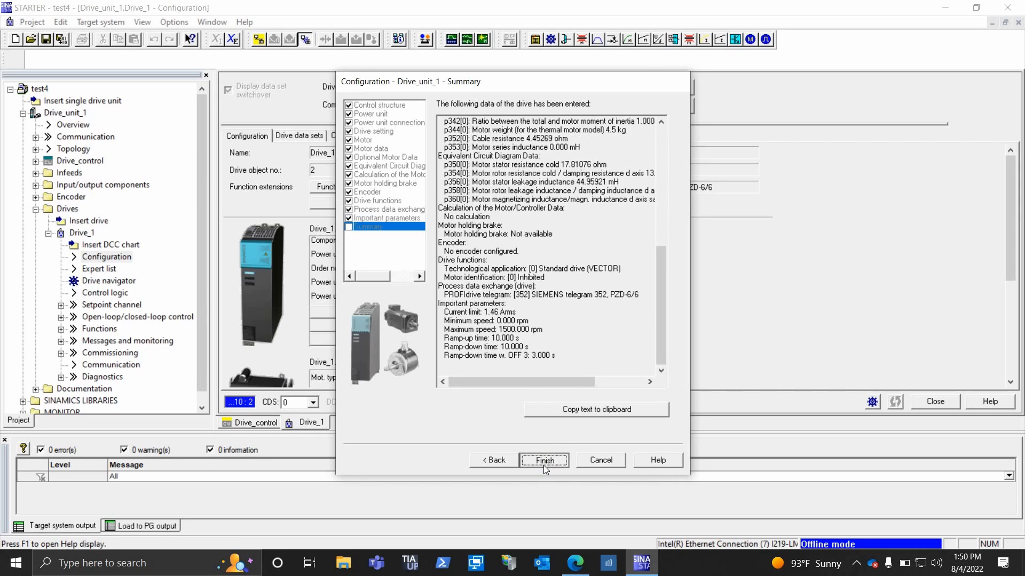
left_click(543, 460)
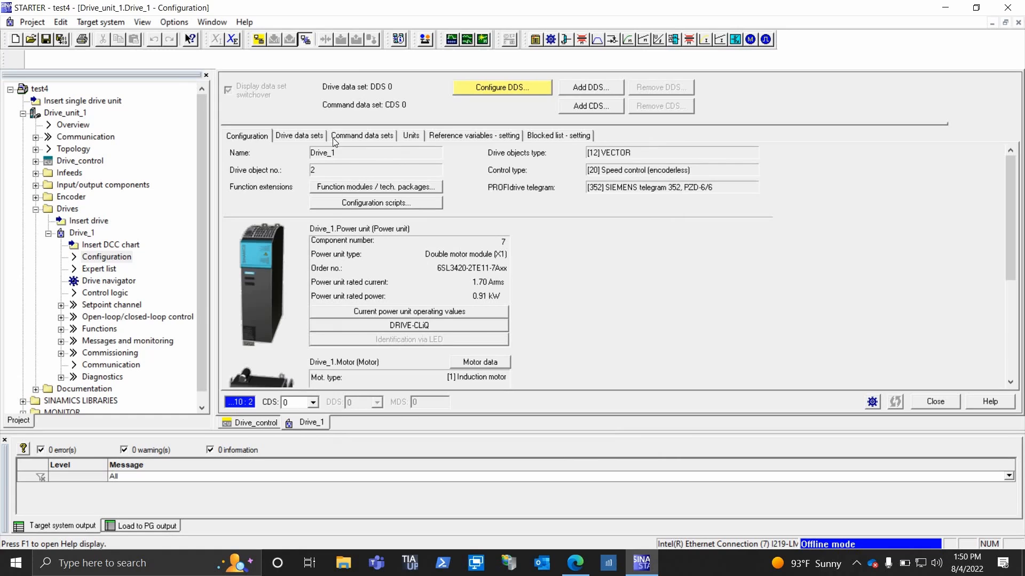
mouse_move(324, 97)
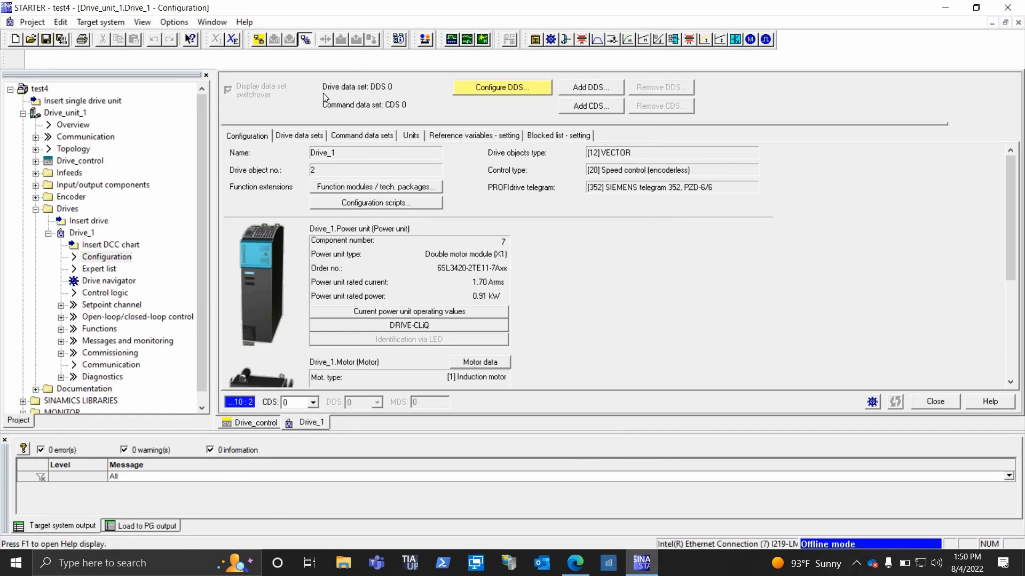
mouse_move(261, 41)
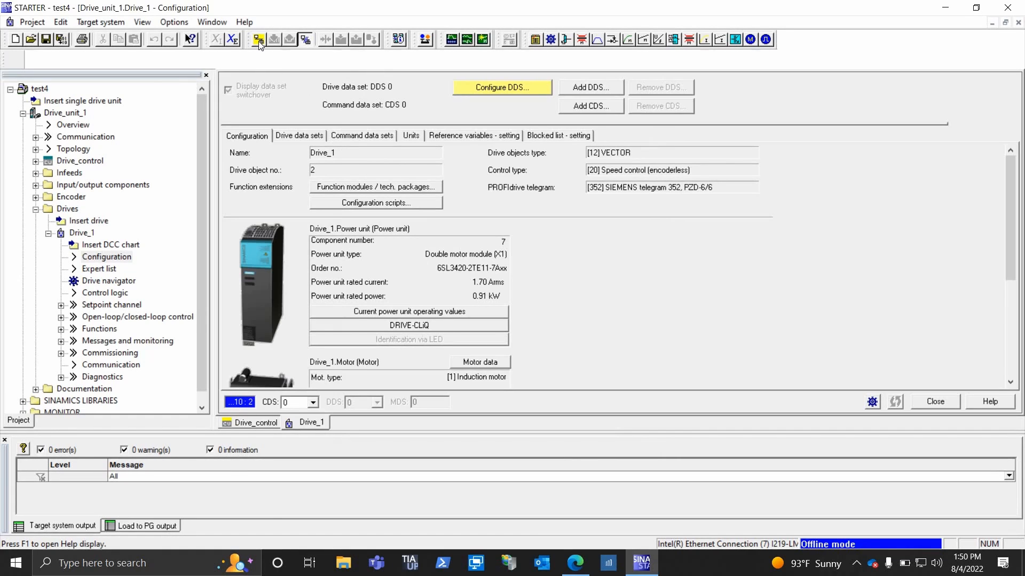
Step: Connect online to Drive_unit_1 from the toolbar
left_click(257, 39)
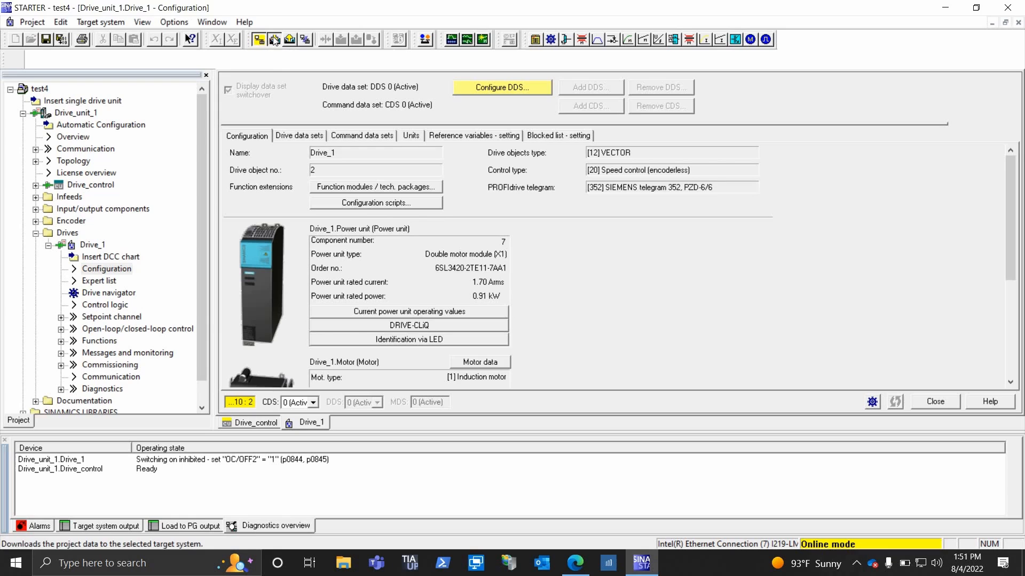
Step: Download the project to Drive_unit_1 with 'After loading, copy RAM to ROM' unchecked
left_click(273, 40)
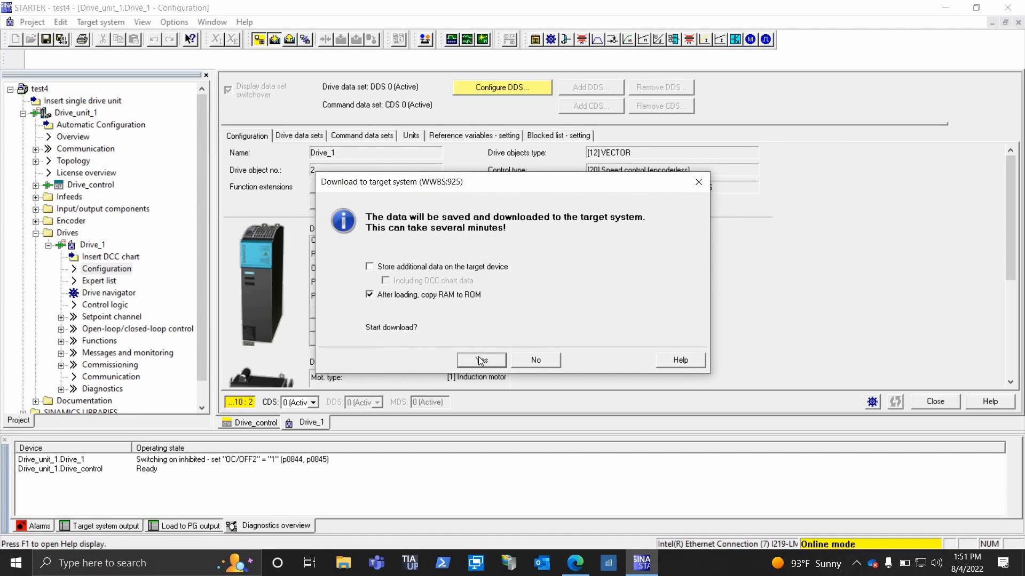
left_click(369, 295)
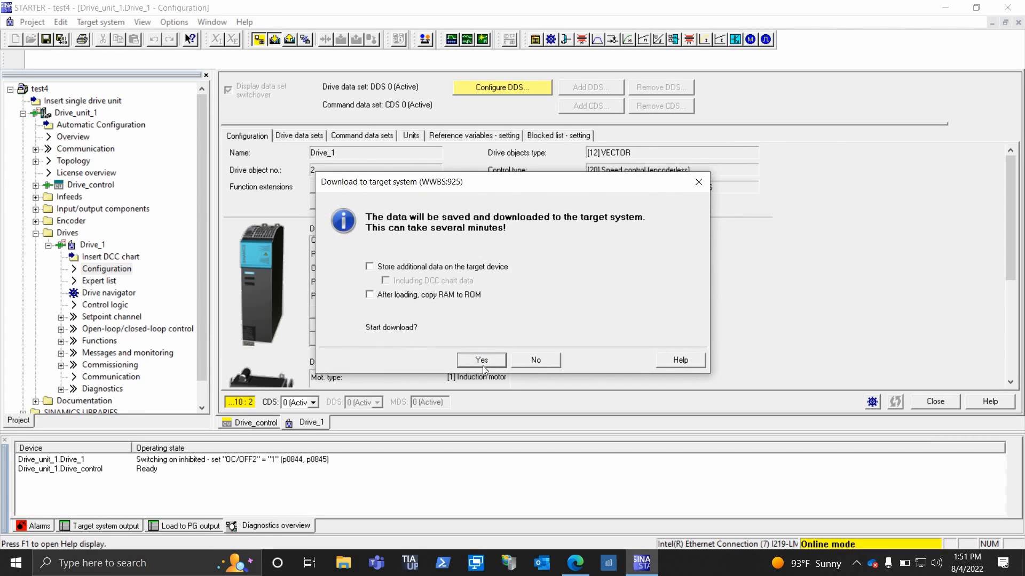
mouse_move(418, 302)
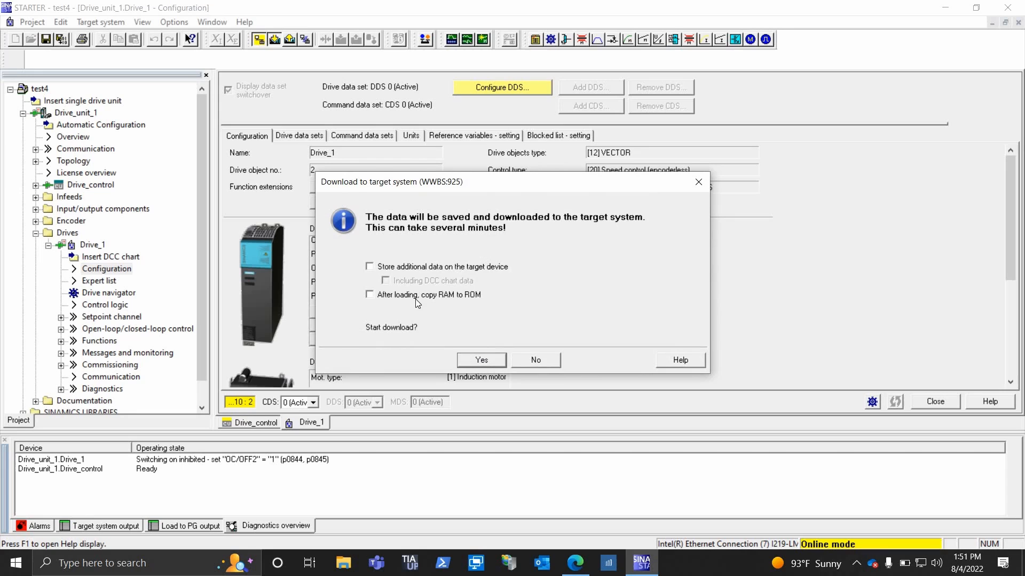
mouse_move(467, 307)
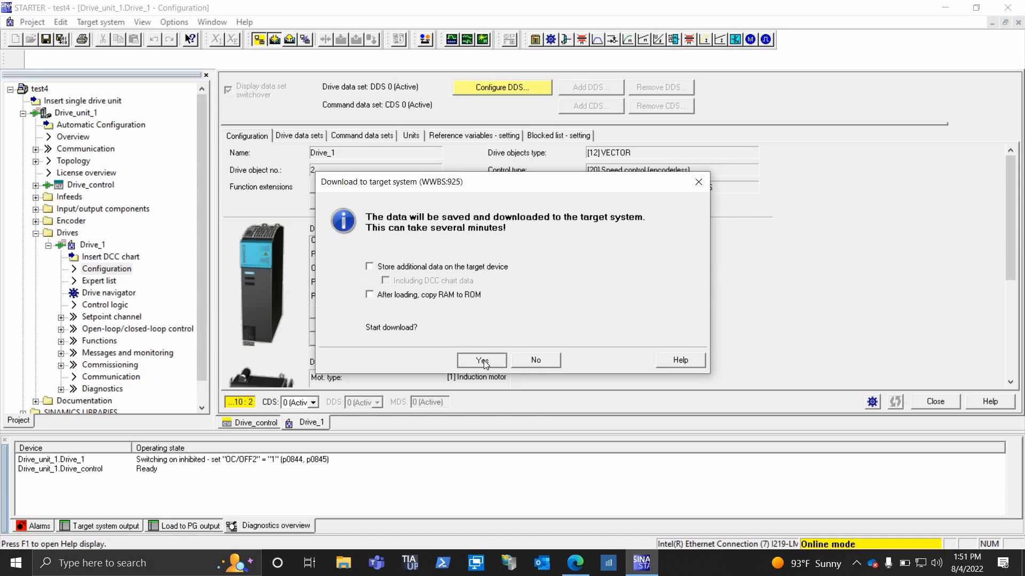
left_click(480, 360)
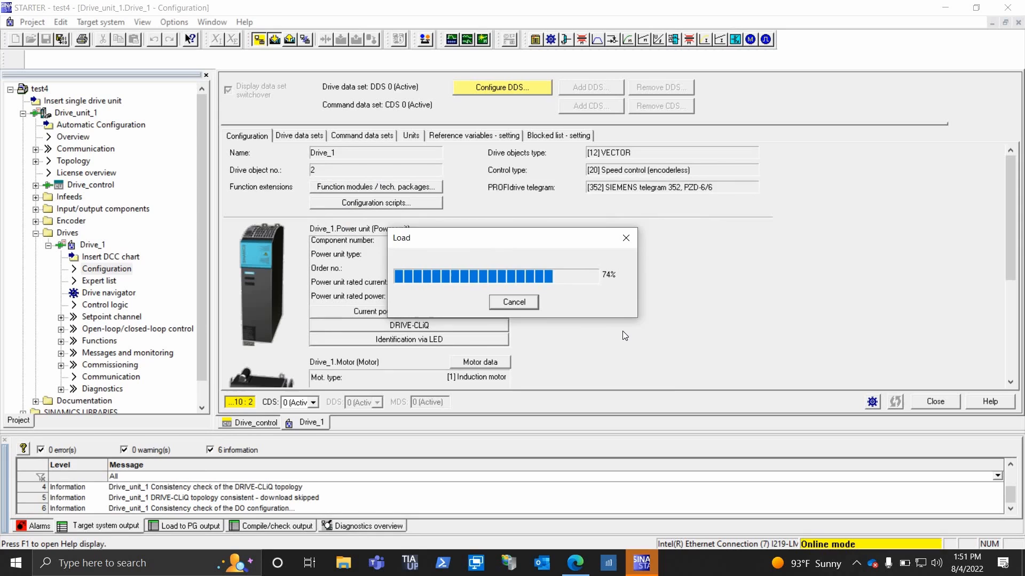
mouse_move(631, 335)
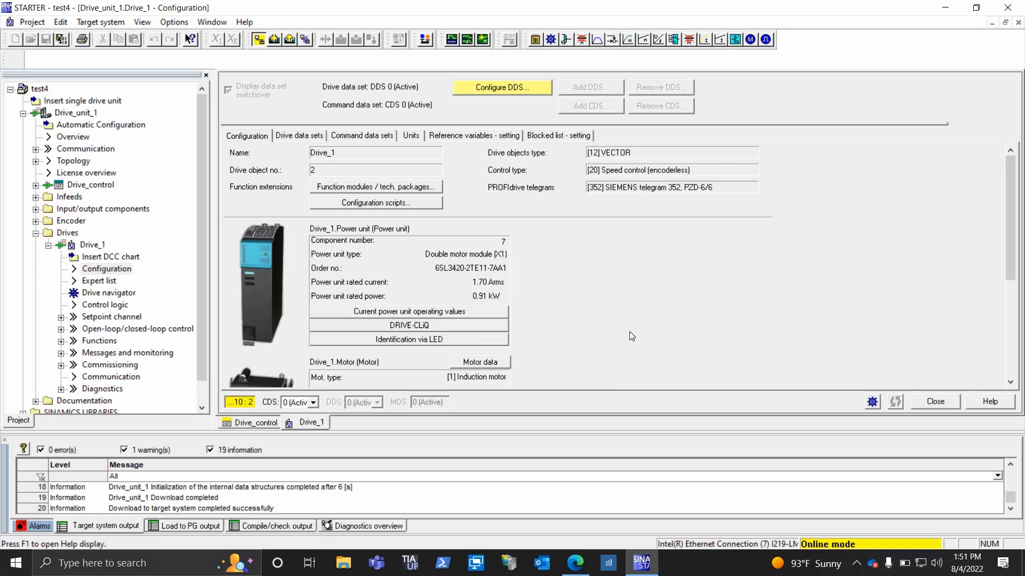
mouse_move(36, 535)
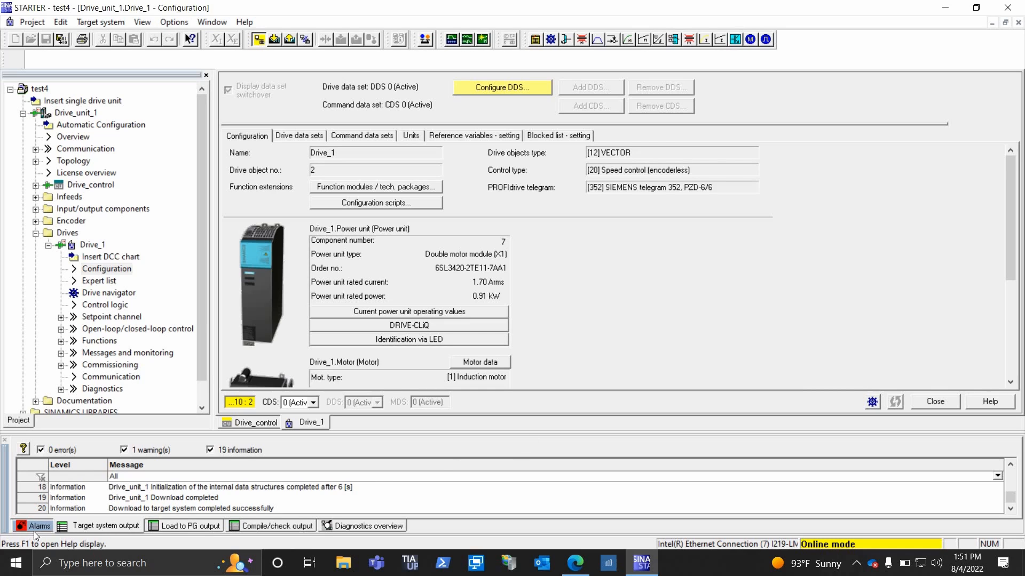
Step: View the drive's active alarms, scroll the fault help and close the Alarms VECTOR Help window
left_click(39, 525)
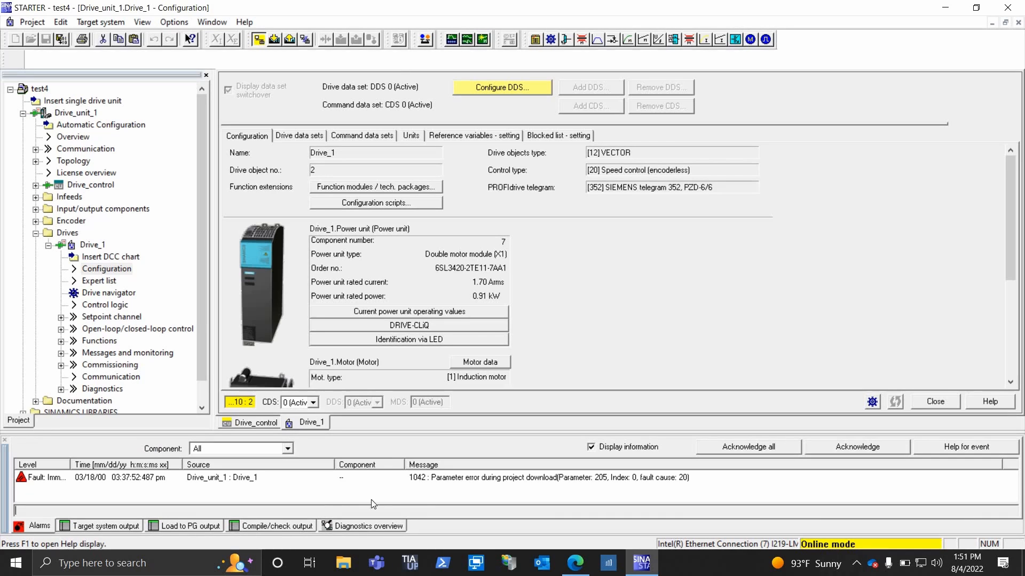
mouse_move(498, 482)
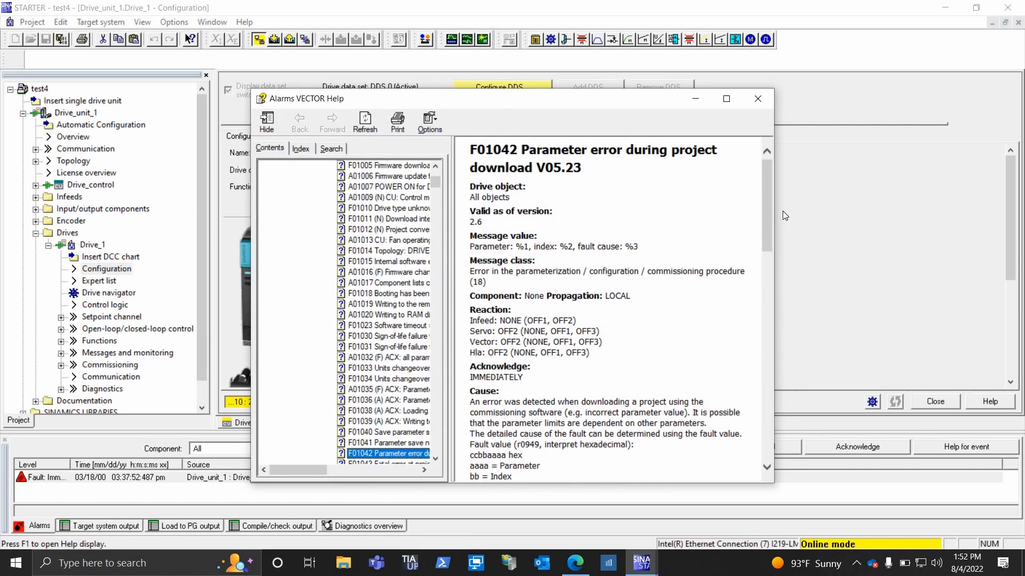
scroll("down", 3)
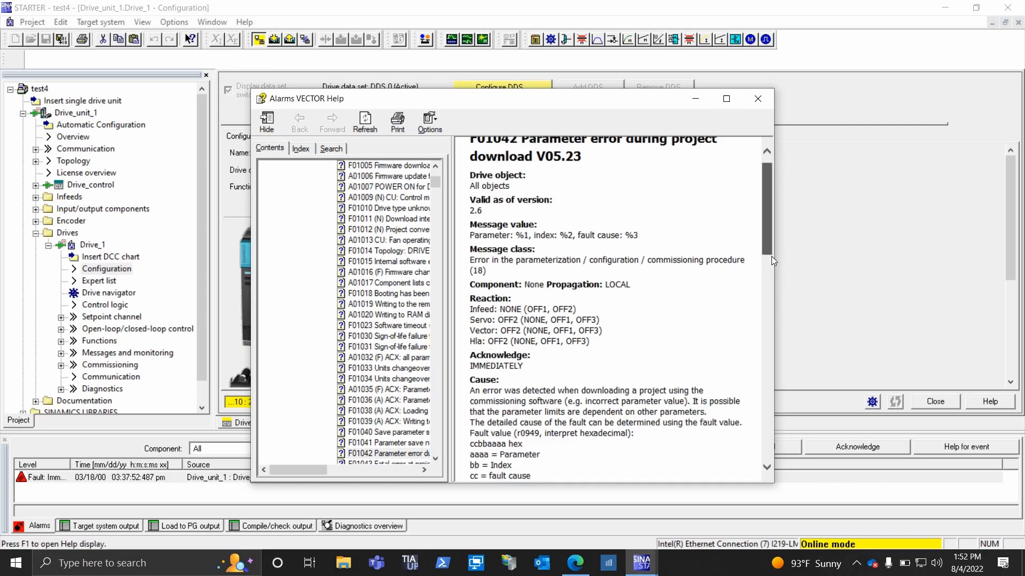
scroll("down", 3)
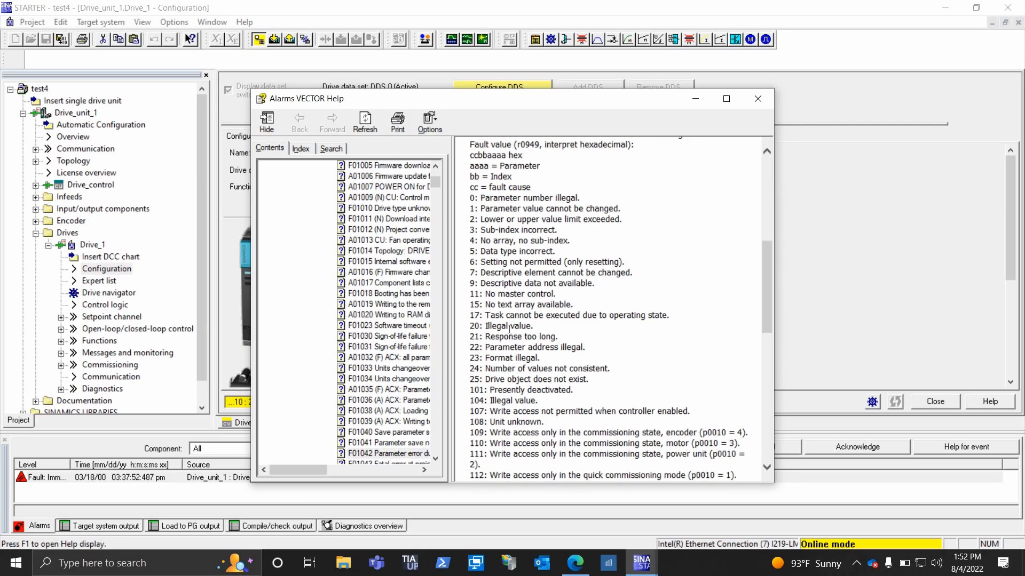
mouse_move(755, 116)
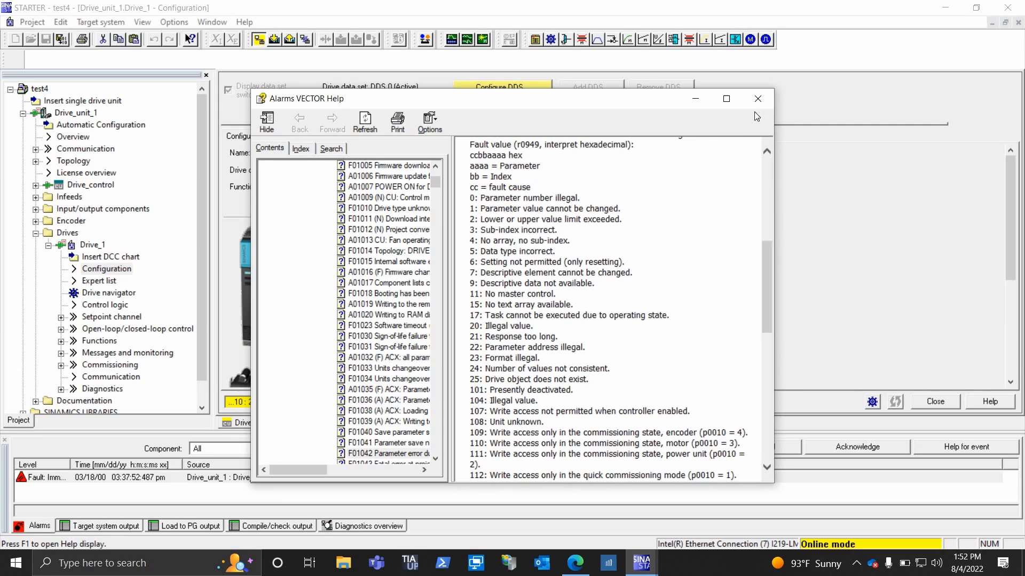
left_click(758, 98)
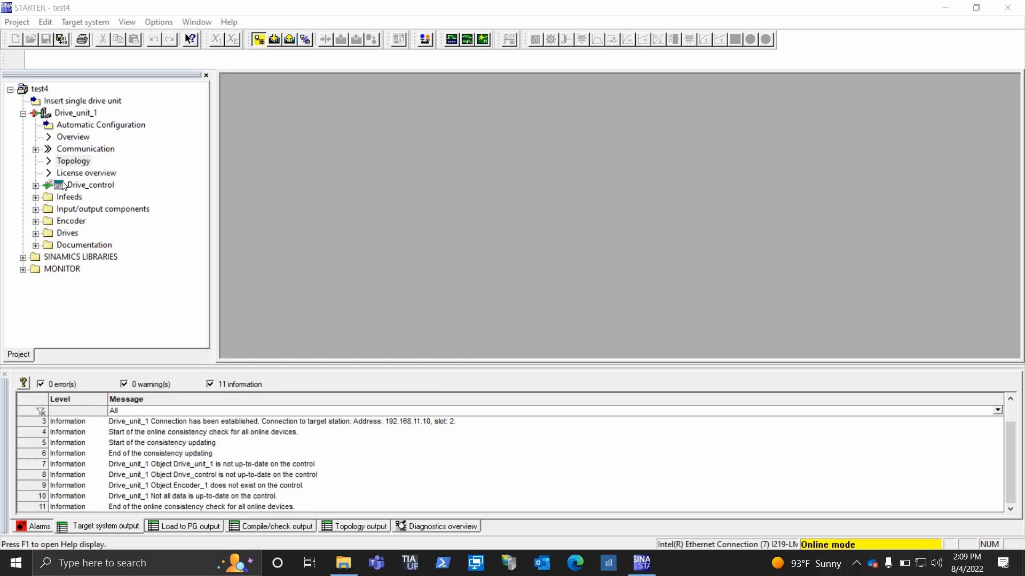
Step: Show Drive_unit_1's topology with Actual comparison, select Encoder_1.SM_1, and request disconnect from the target
left_click(73, 161)
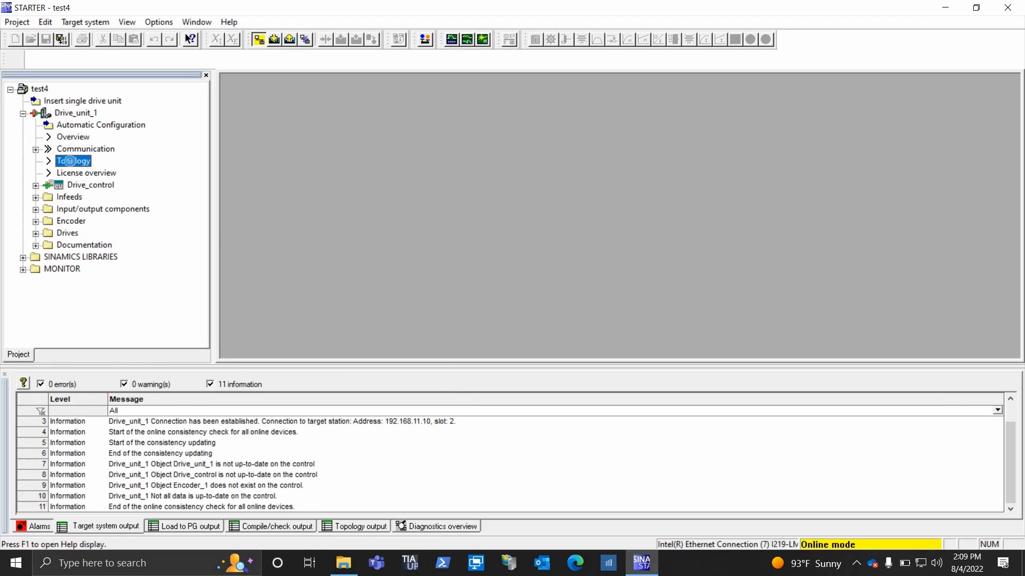
double_click(73, 161)
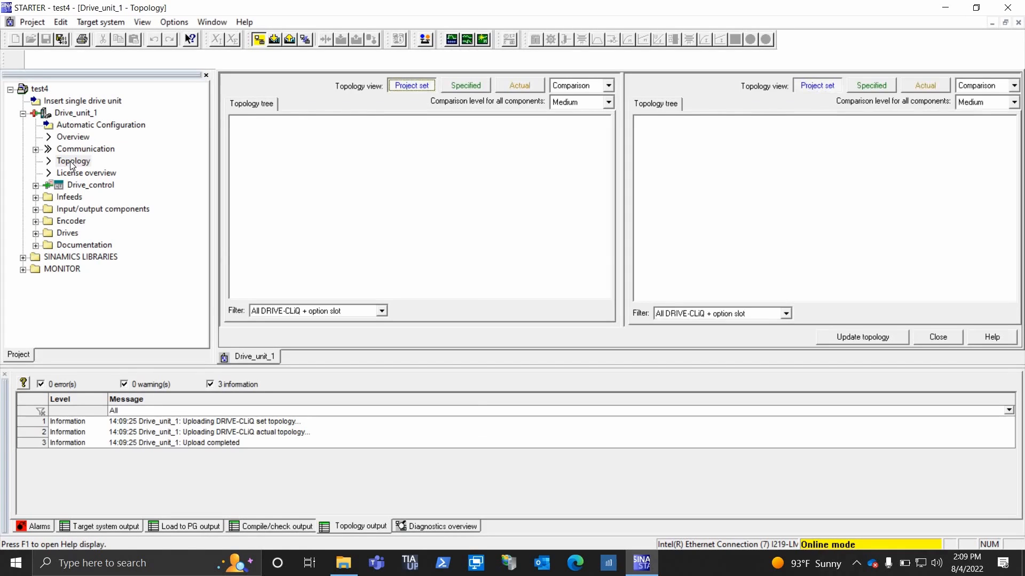
left_click(924, 86)
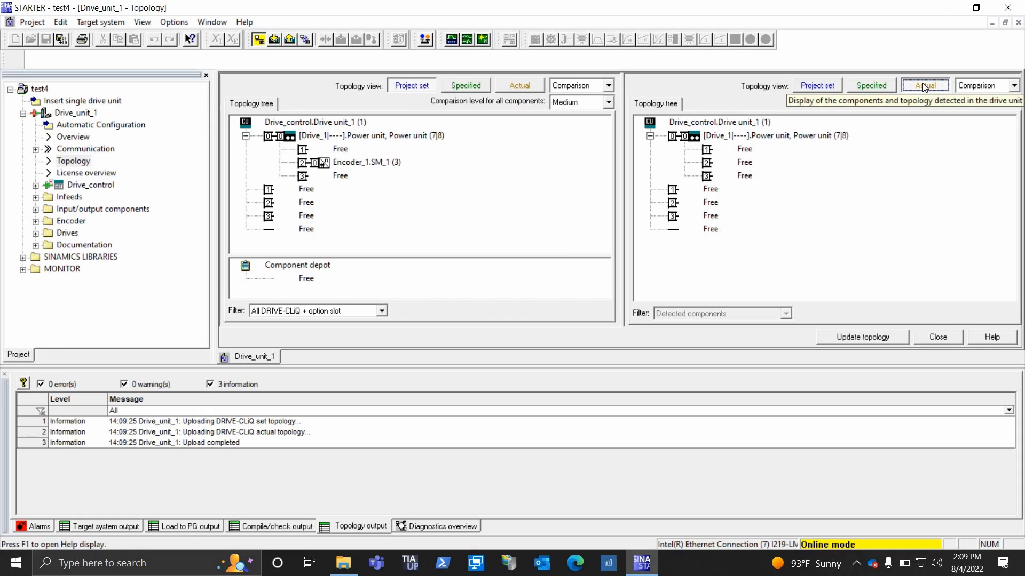
mouse_move(721, 176)
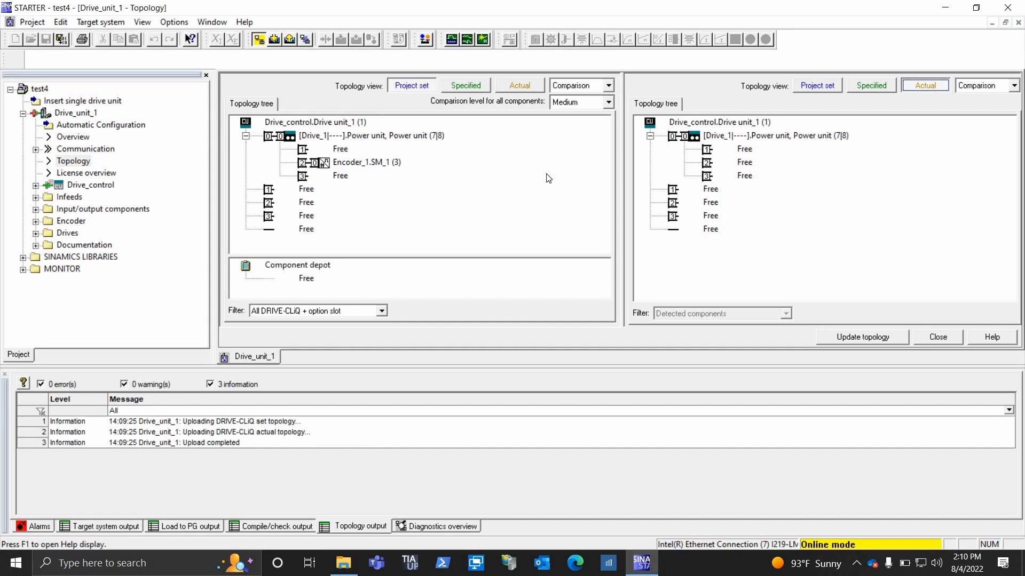
left_click(366, 162)
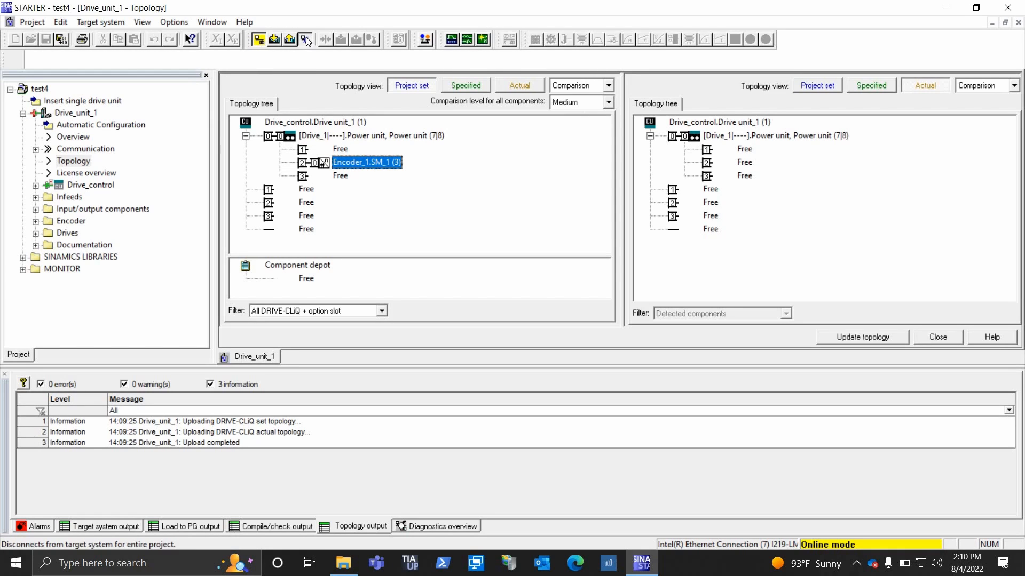
left_click(304, 40)
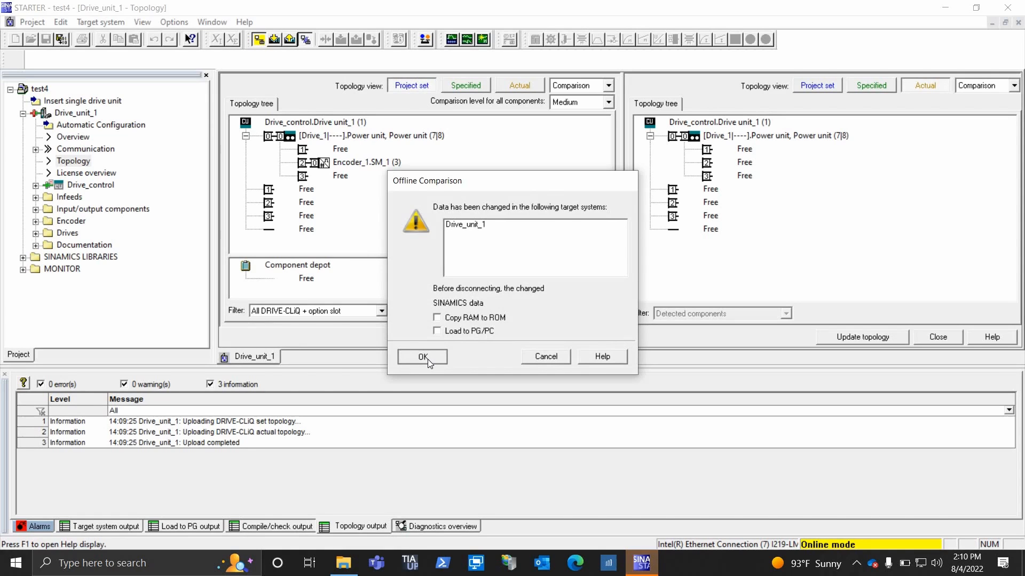
Step: Confirm going offline and bring up the context menu for Encoder_1.SM_1 in the topology
left_click(421, 357)
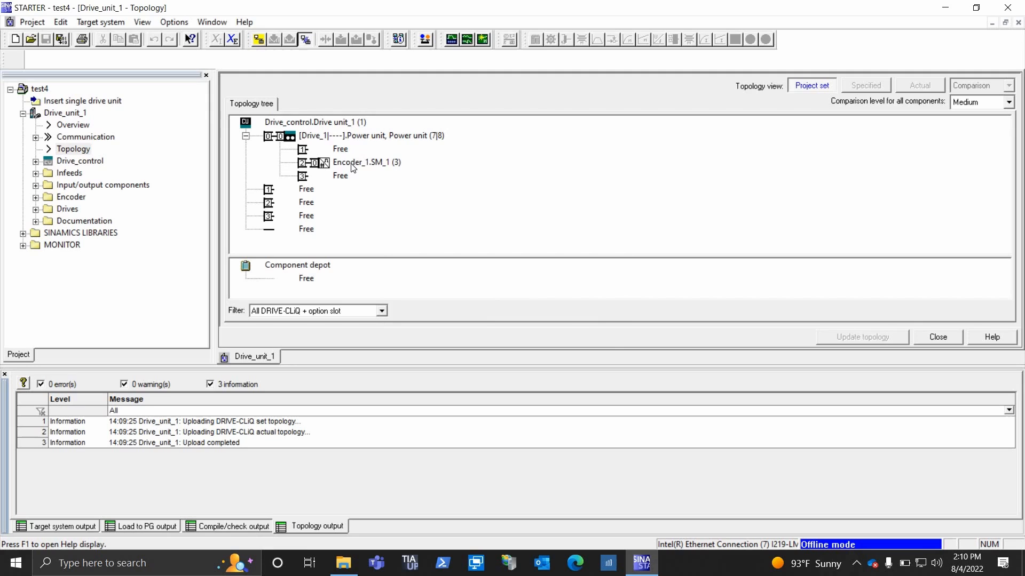
left_click(366, 162)
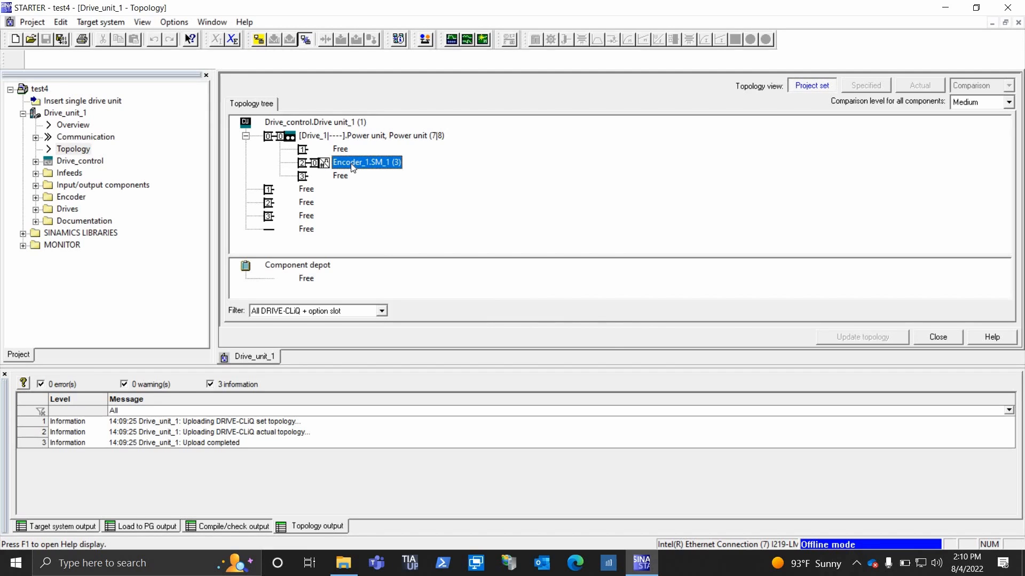
right_click(343, 162)
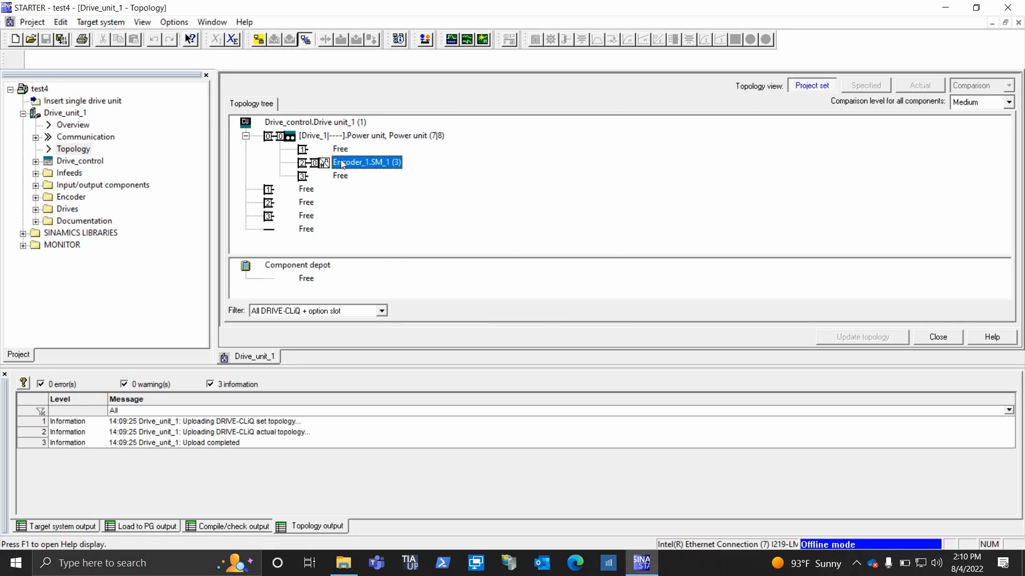
mouse_move(324, 171)
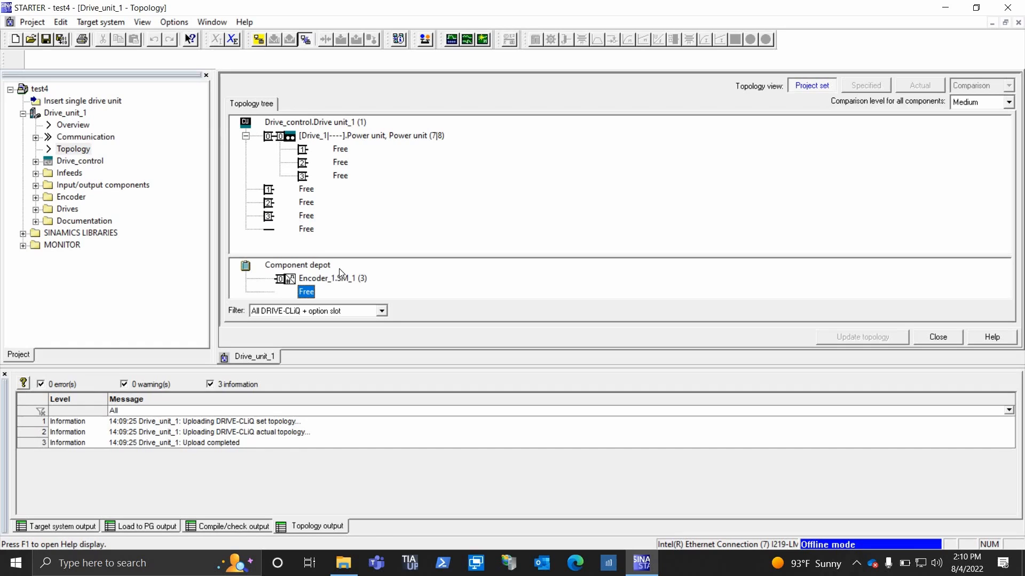
mouse_move(419, 237)
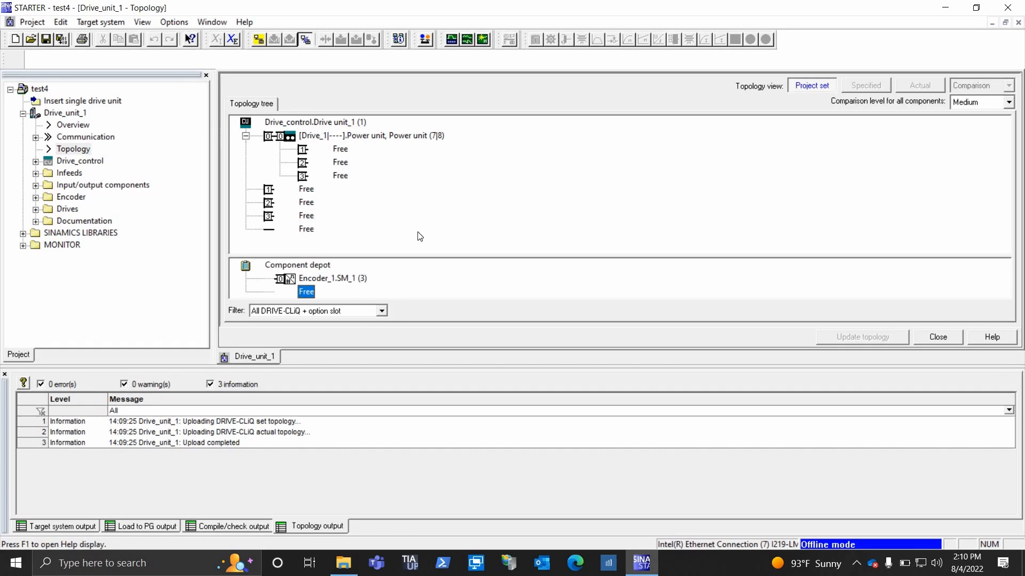
mouse_move(347, 246)
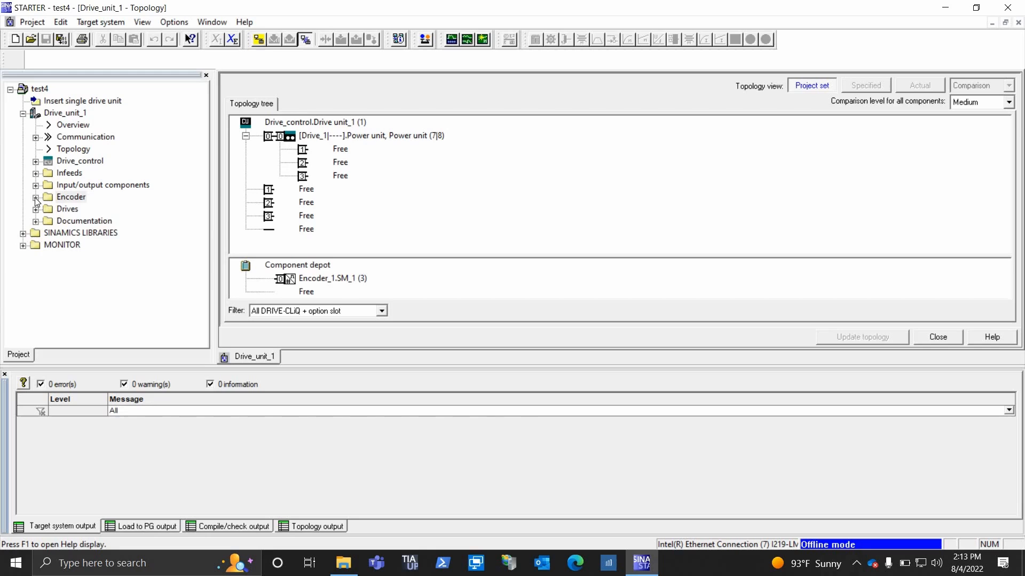
Step: Delete the Encoder_1 object from the Encoder folder, confirming the Delete dialog
left_click(37, 197)
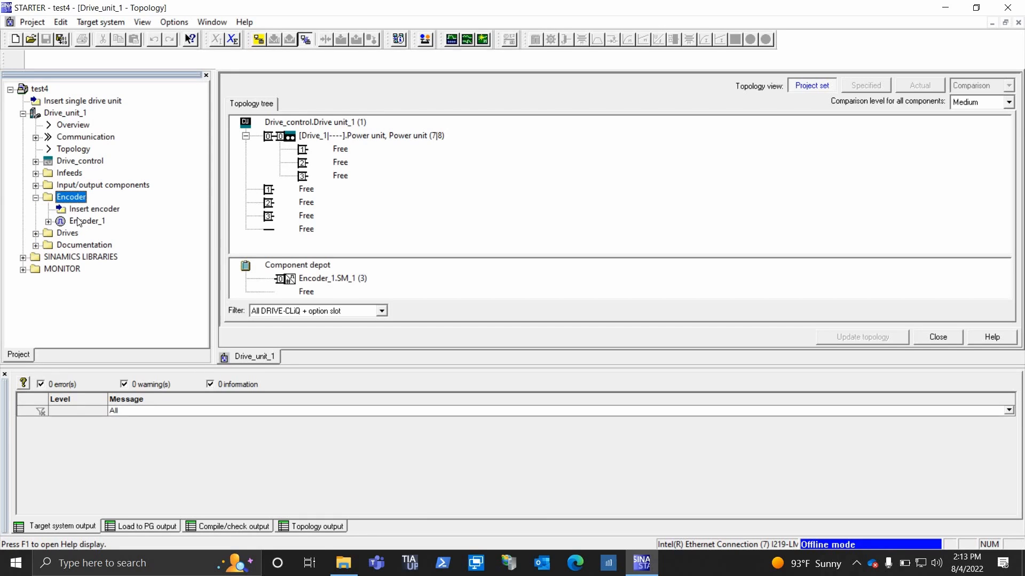
left_click(87, 221)
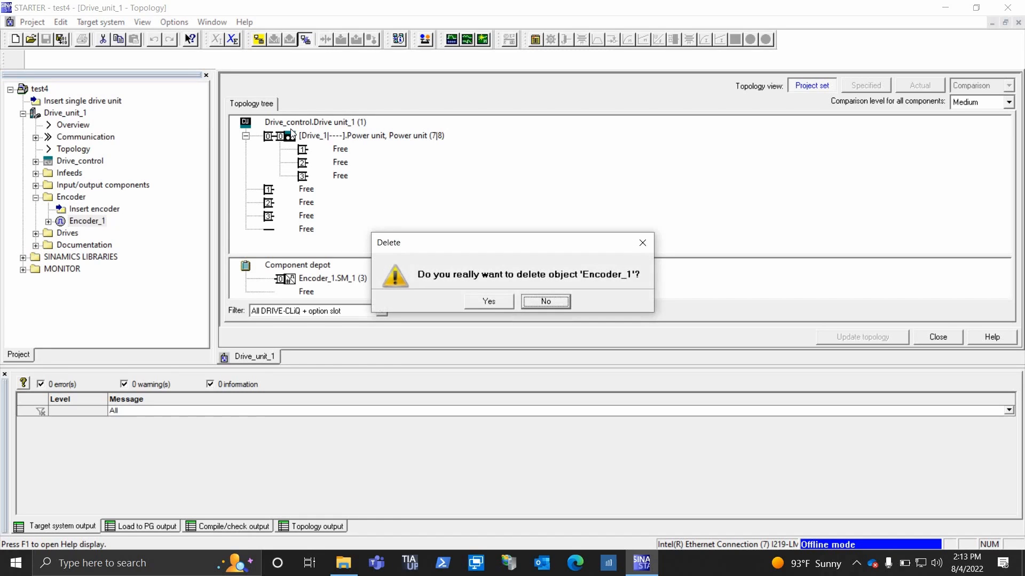
left_click(488, 301)
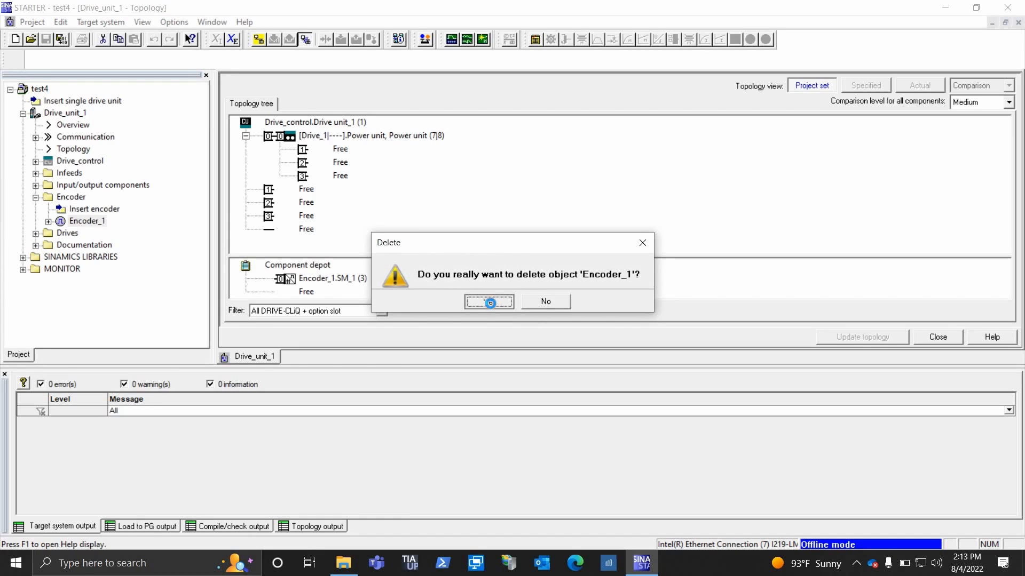
left_click(487, 301)
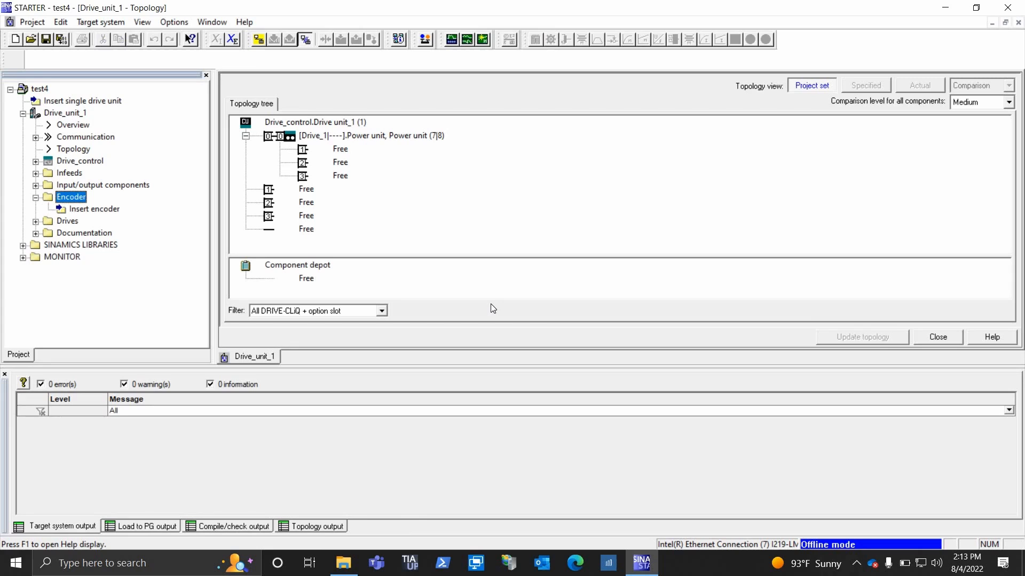
mouse_move(170, 252)
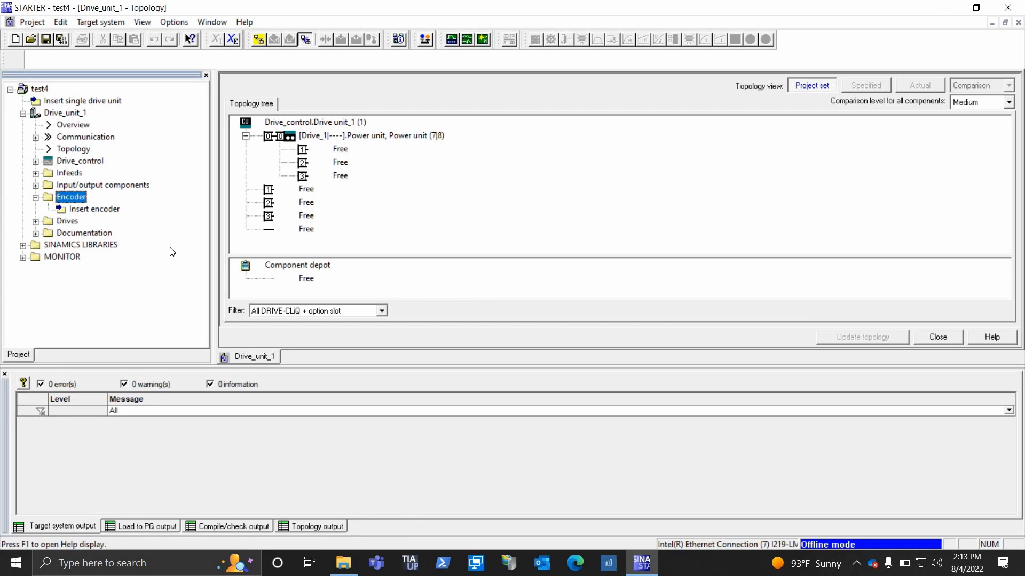
mouse_move(306, 291)
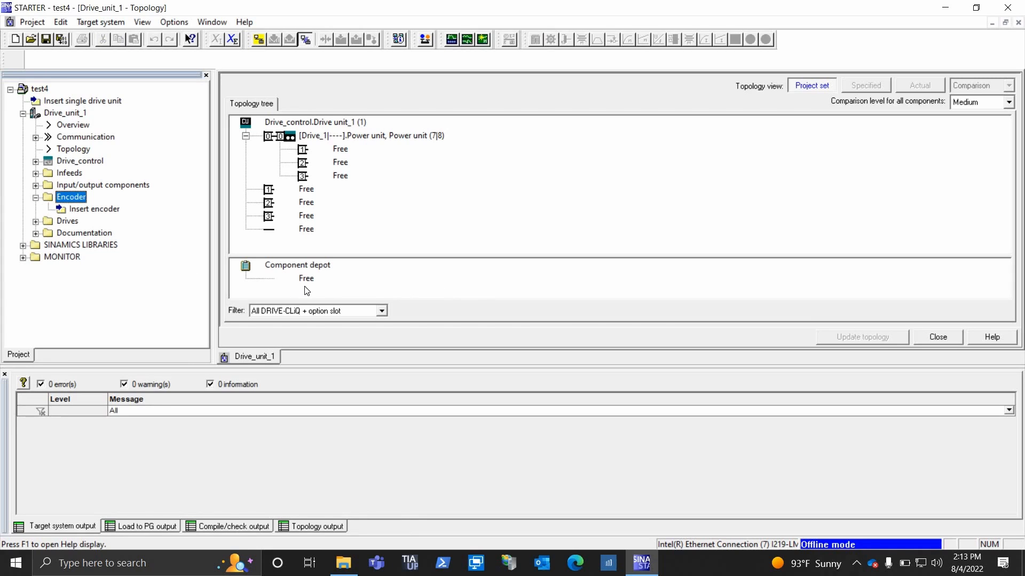
mouse_move(312, 274)
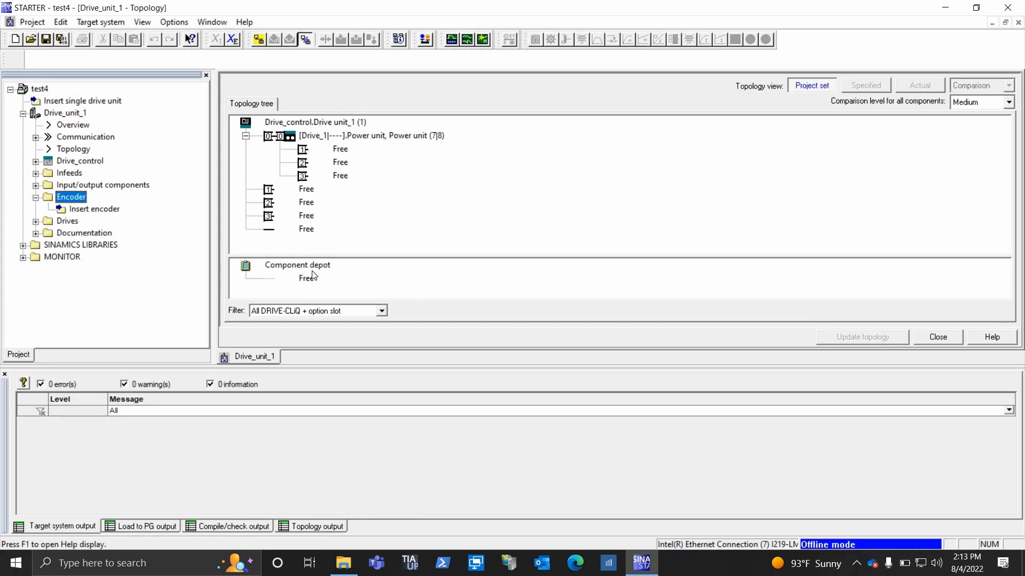
left_click(306, 278)
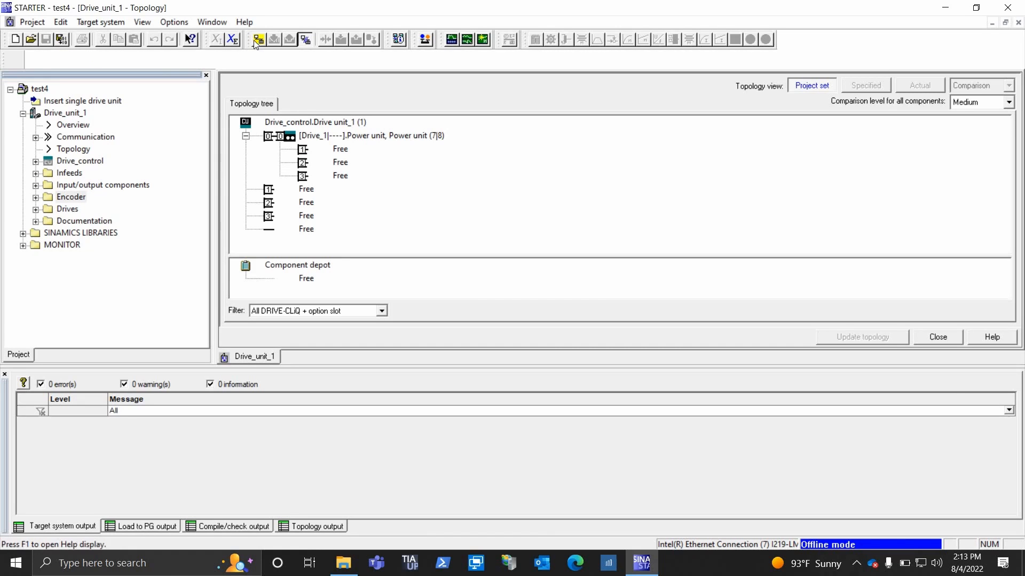
Step: Reconnect to Drive_unit_1 and download the encoder-free project, confirming Yes
left_click(257, 40)
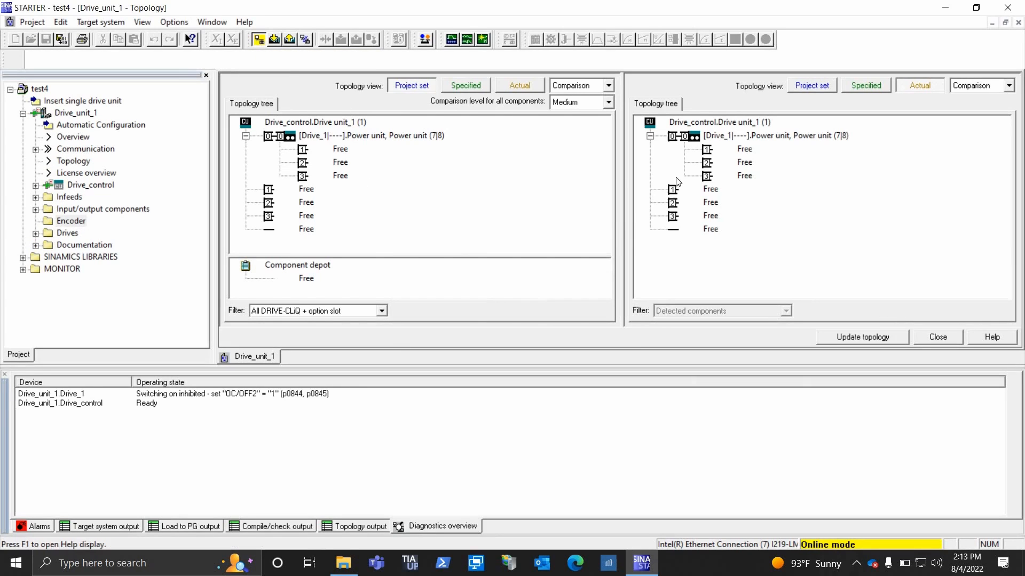
mouse_move(666, 220)
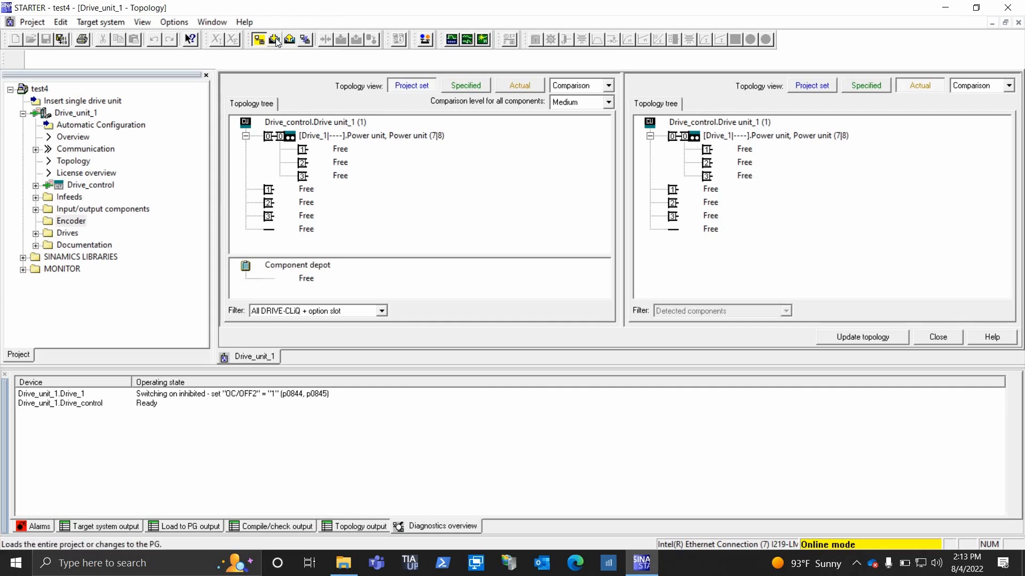
left_click(274, 39)
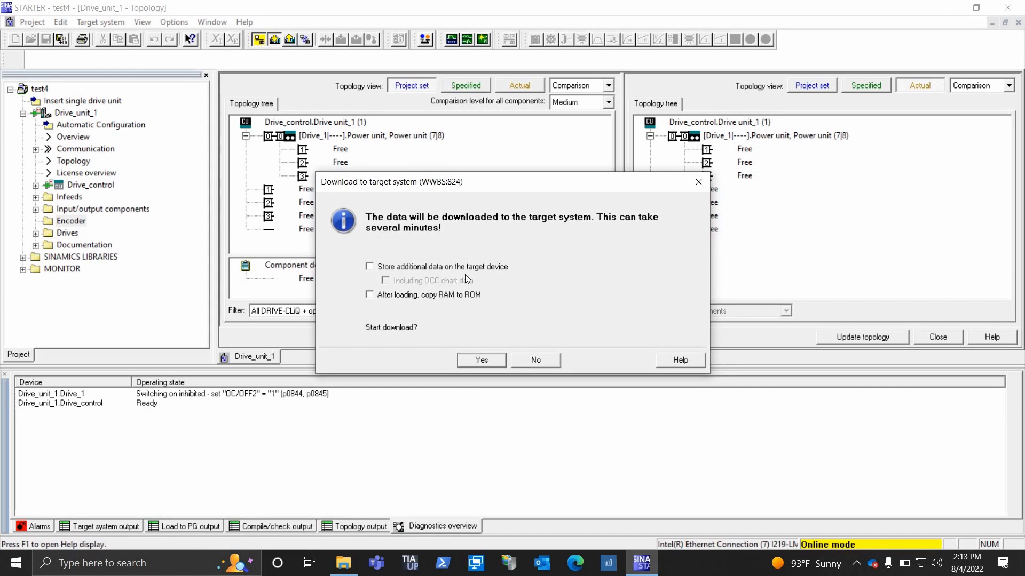
mouse_move(407, 292)
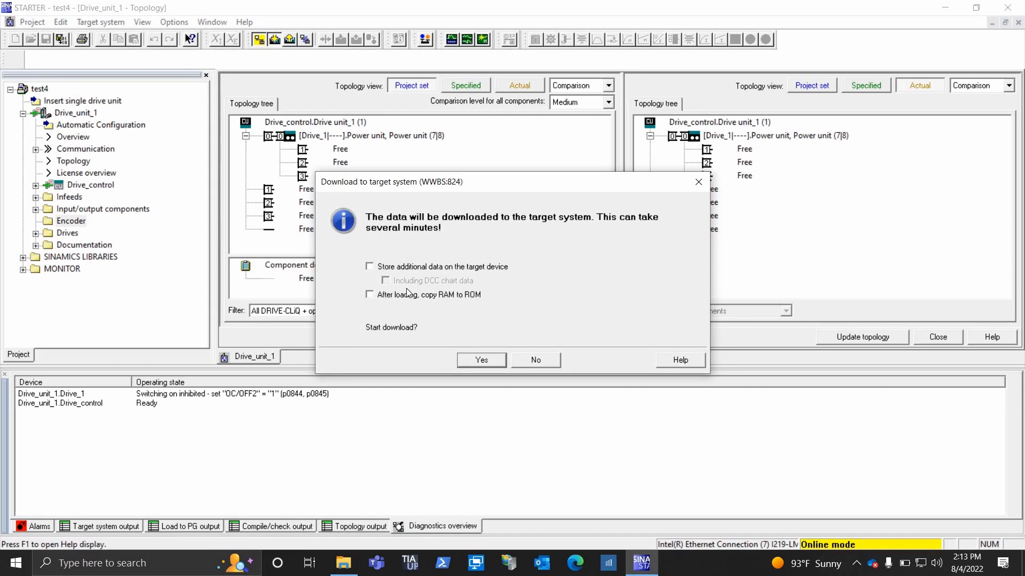
mouse_move(436, 330)
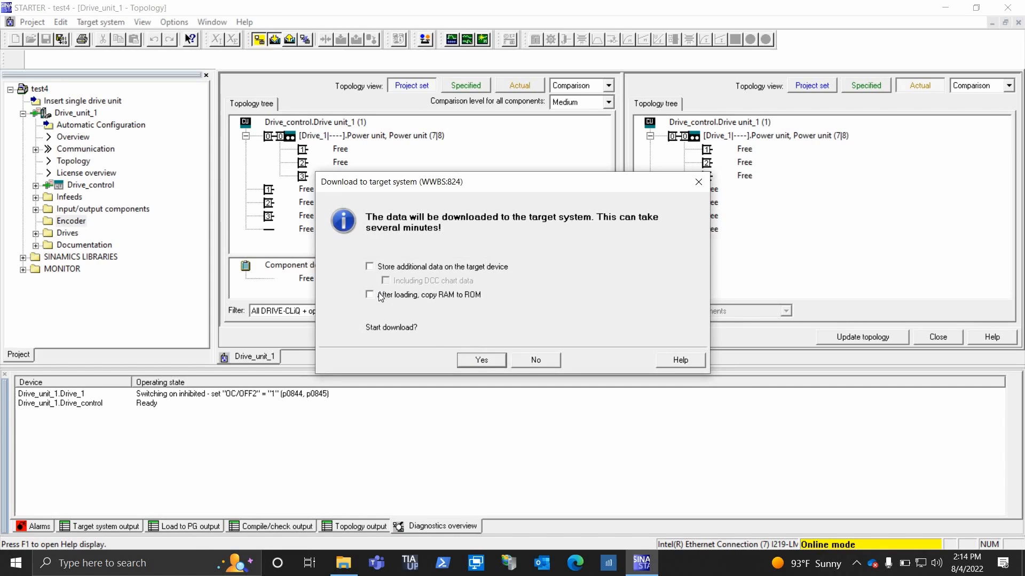
left_click(481, 360)
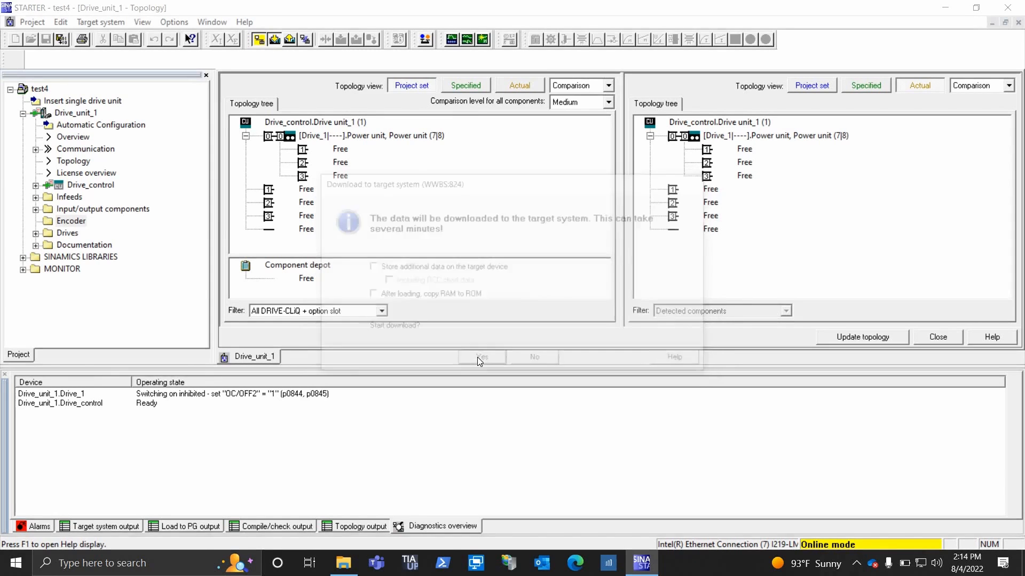
left_click(481, 357)
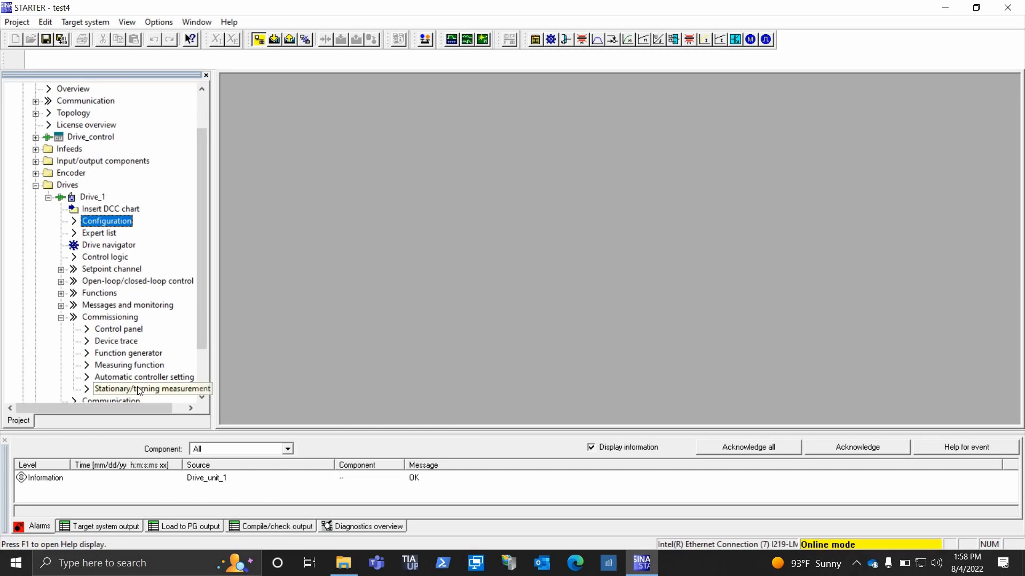
Step: Reach Drive_1's Stationary/turning measurement screen and select Stationary measurement as the Meas. type
left_click(153, 388)
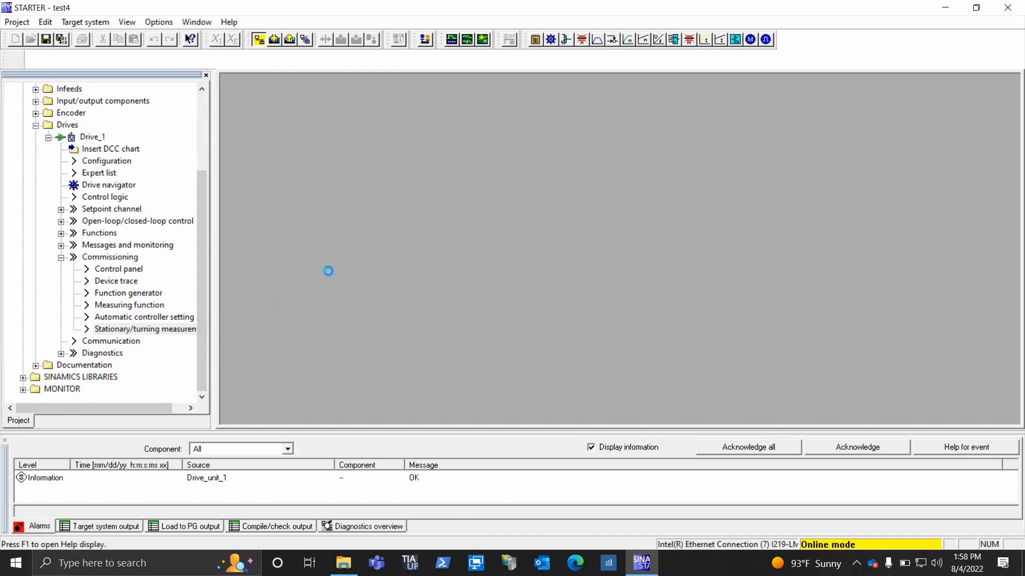
double_click(144, 328)
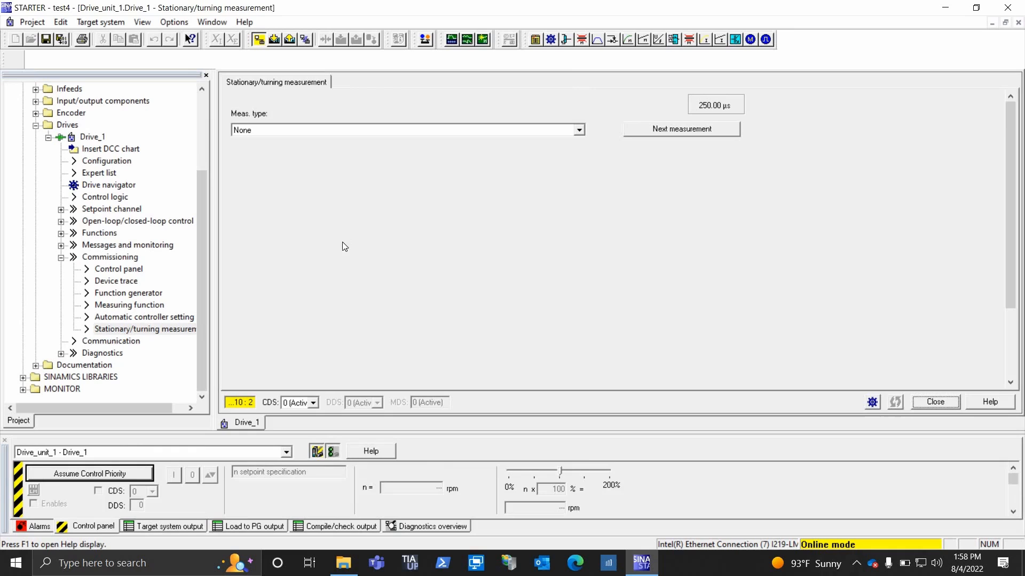
mouse_move(578, 133)
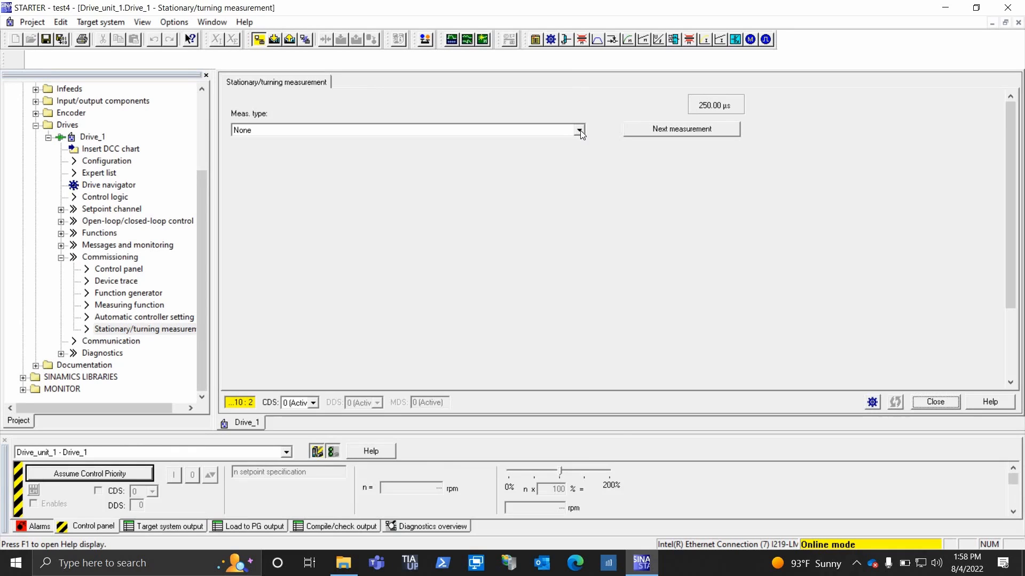
left_click(577, 130)
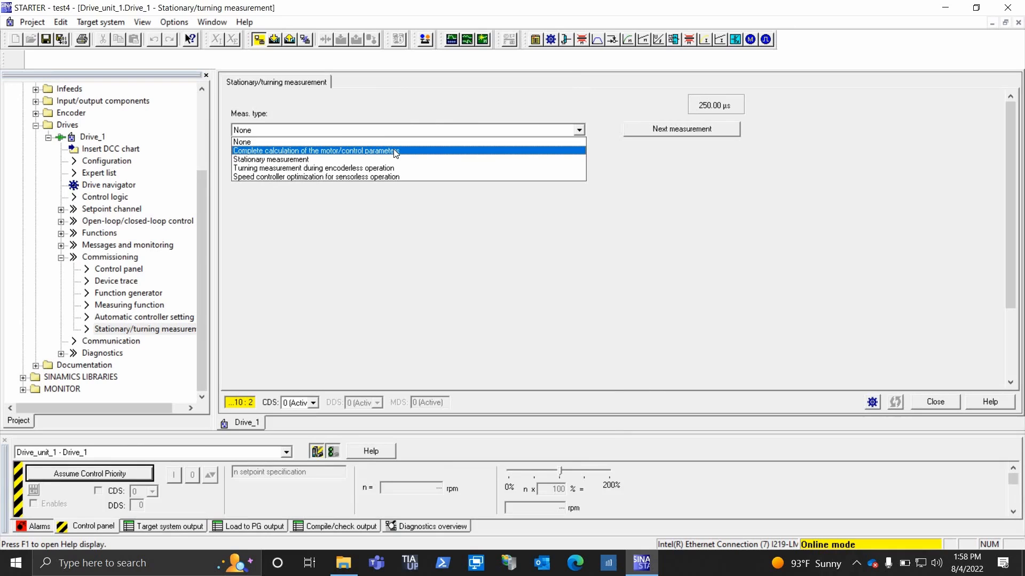
left_click(316, 150)
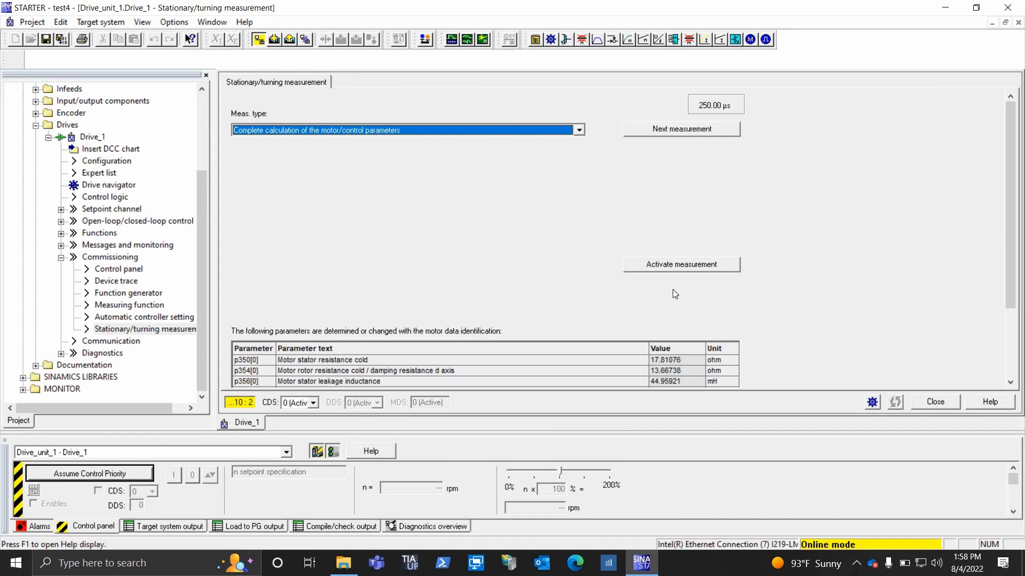
left_click(681, 265)
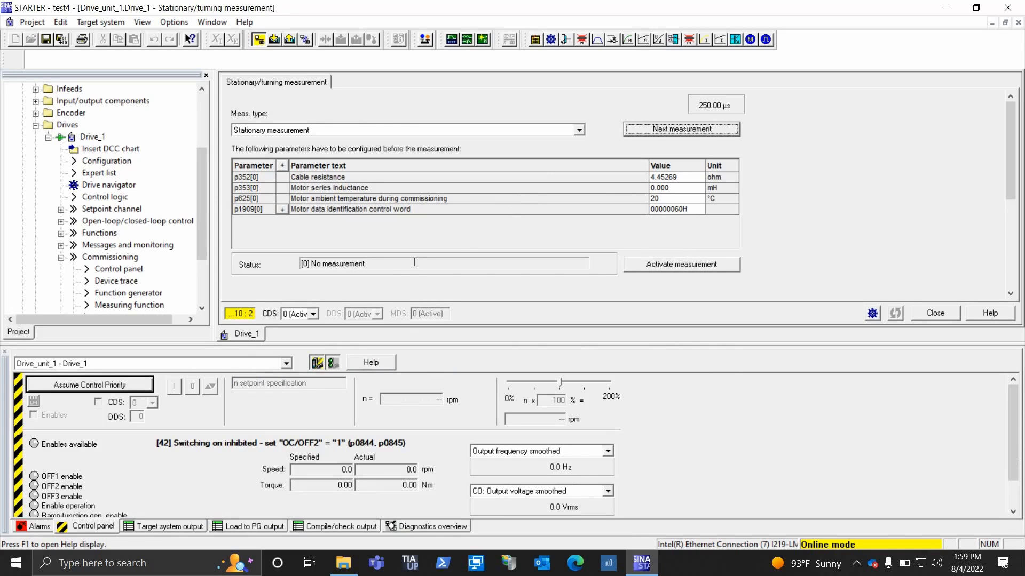
mouse_move(401, 270)
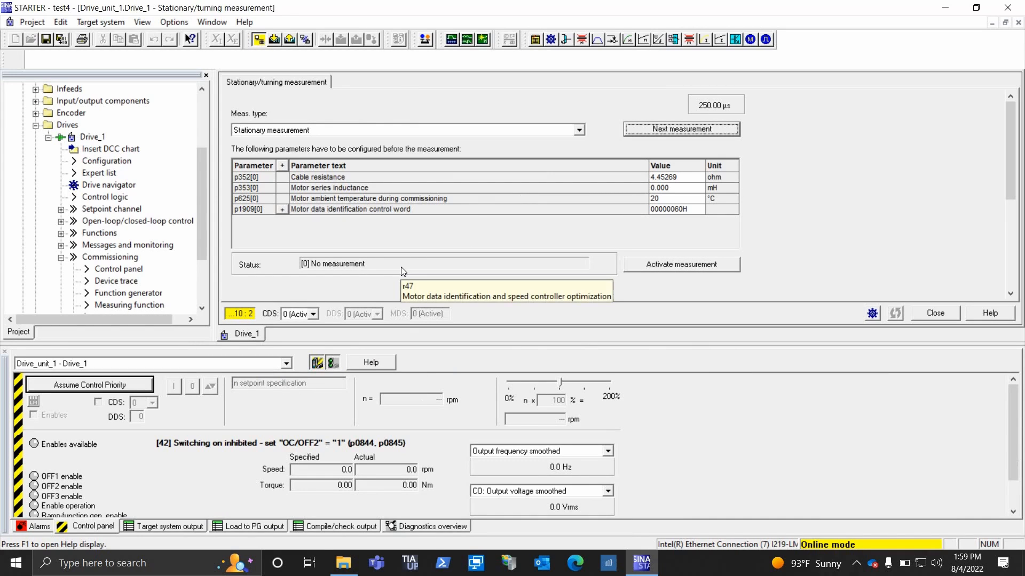
mouse_move(645, 262)
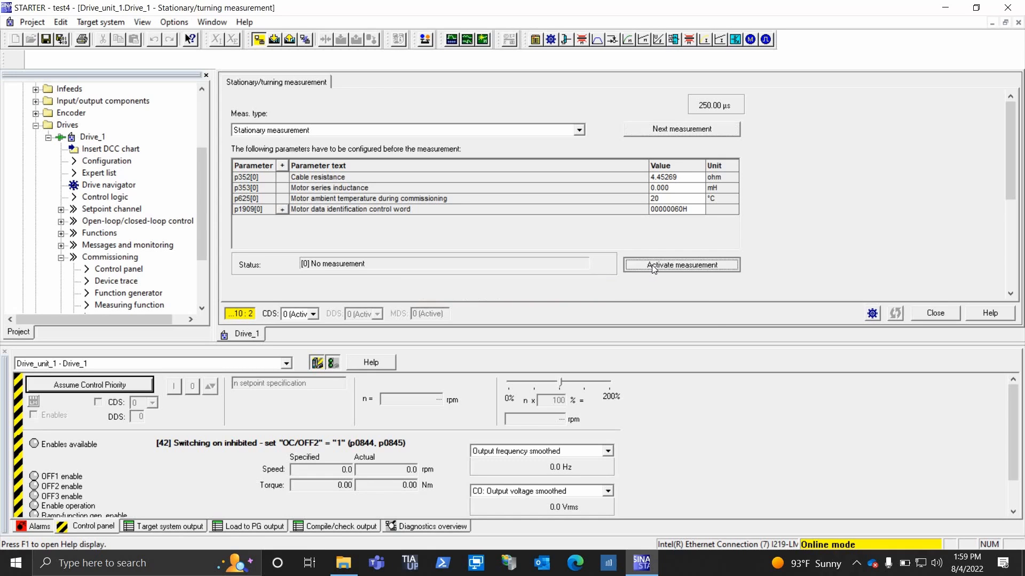
Step: Activate the stationary measurement for Drive_1, leaving status 'Stationary measurement selected'
left_click(680, 265)
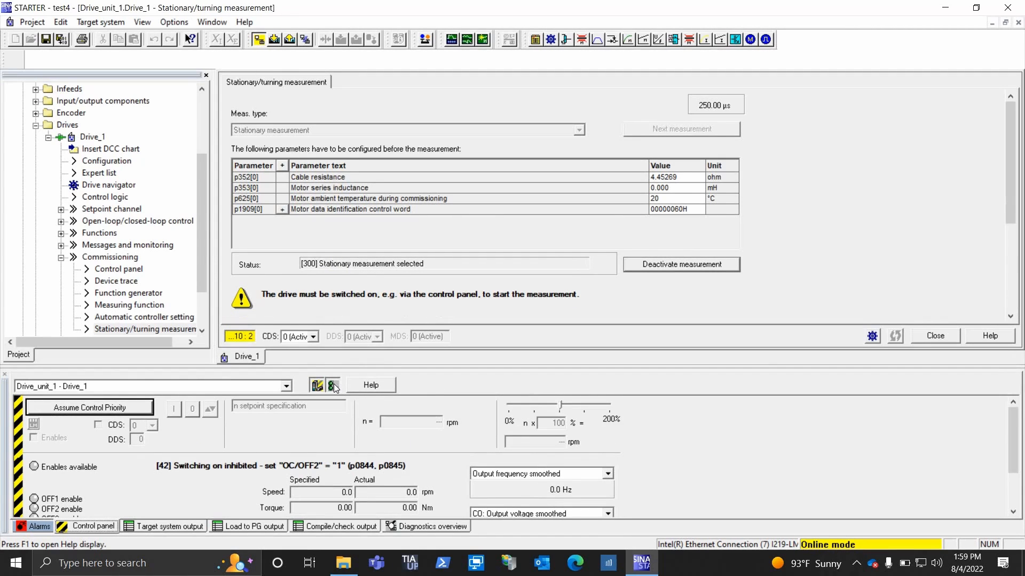
left_click(331, 385)
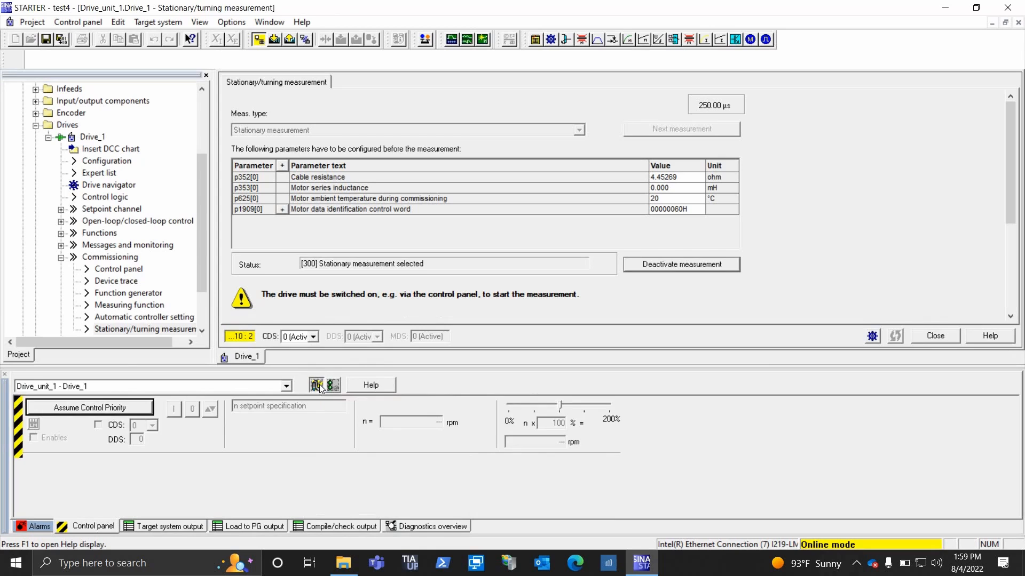
mouse_move(332, 385)
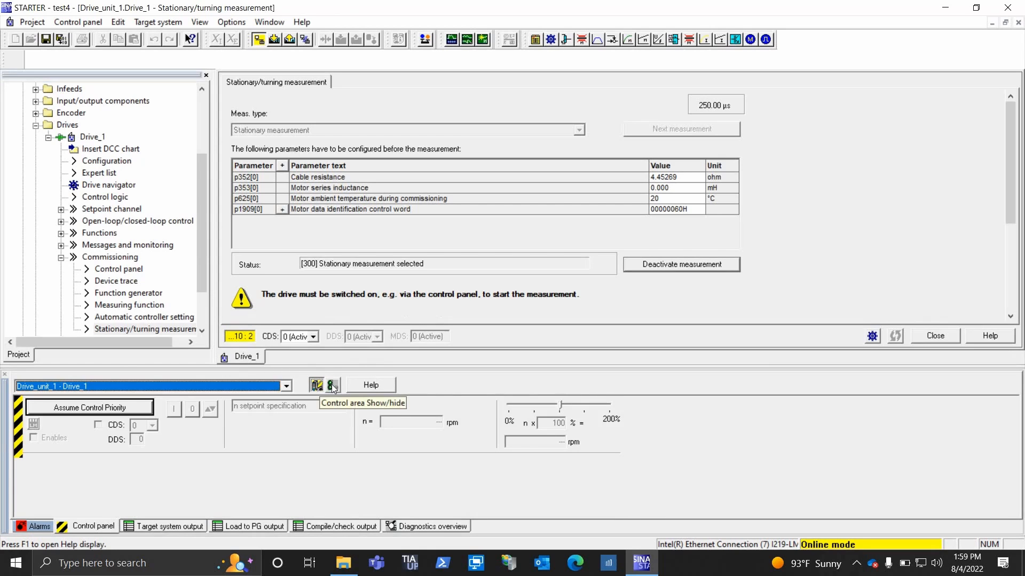
left_click(332, 386)
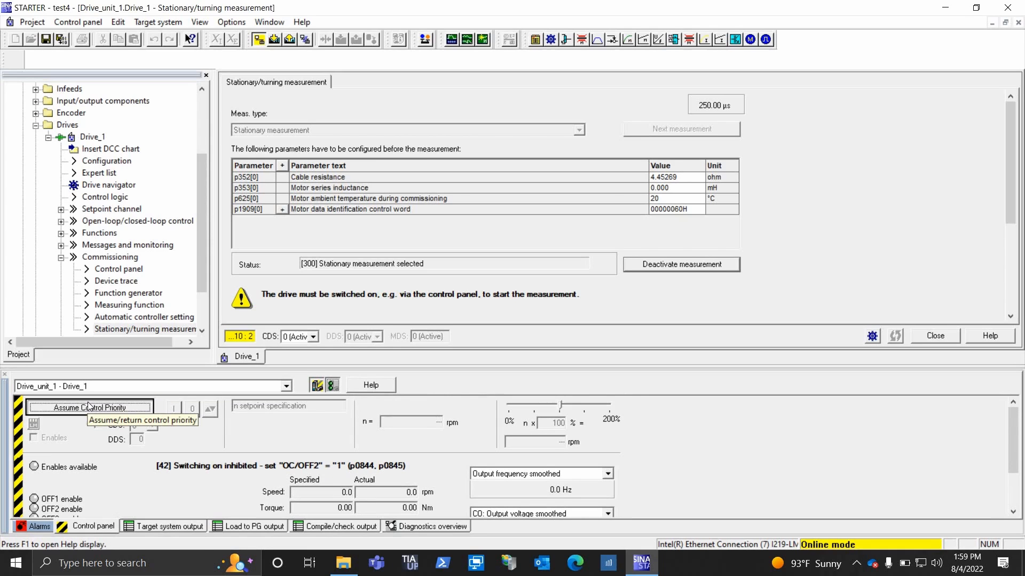
Step: Assume control priority over Drive_1, accept the notice, and set the enables
left_click(90, 407)
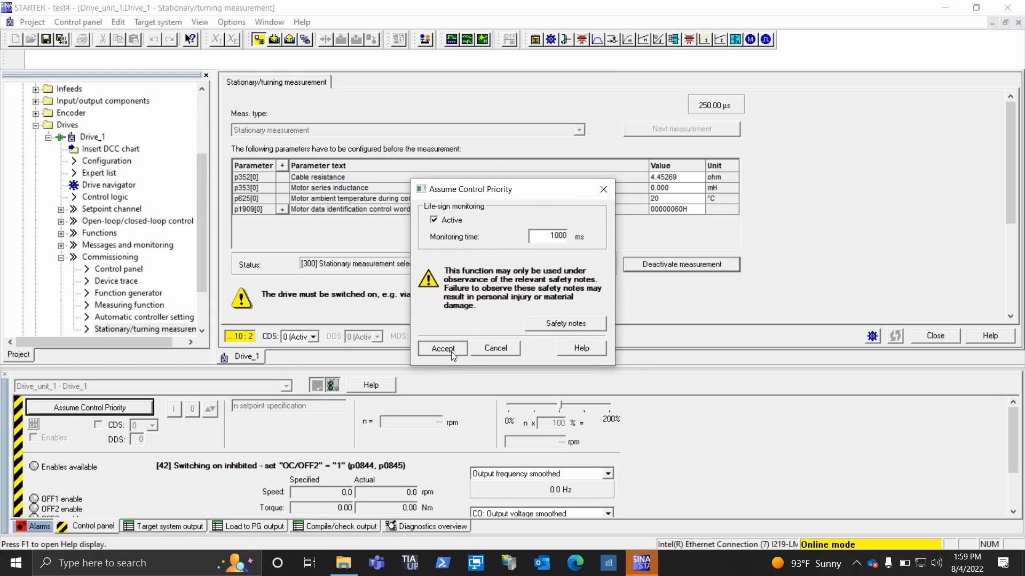
left_click(442, 348)
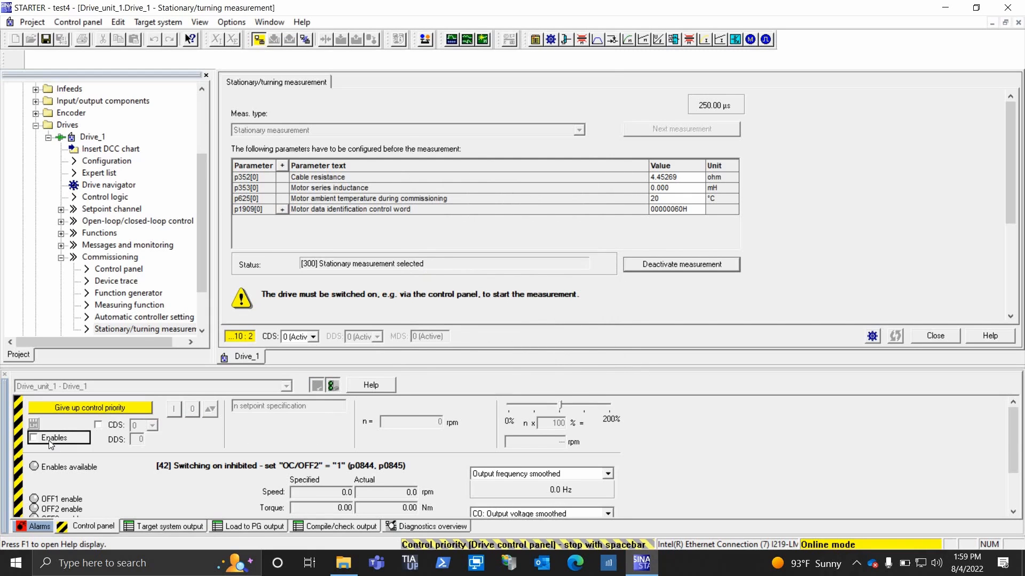
left_click(34, 438)
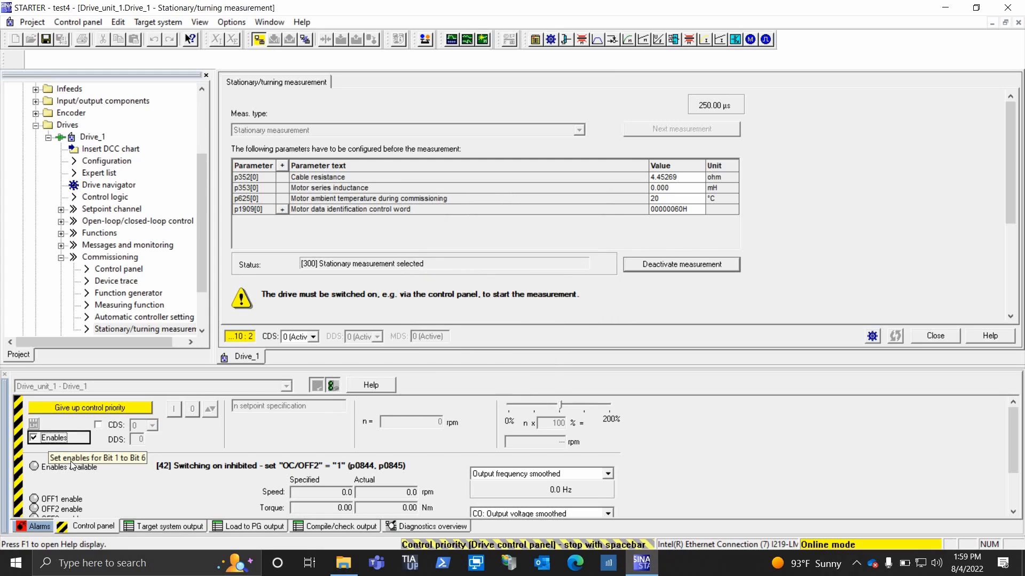
left_click(34, 434)
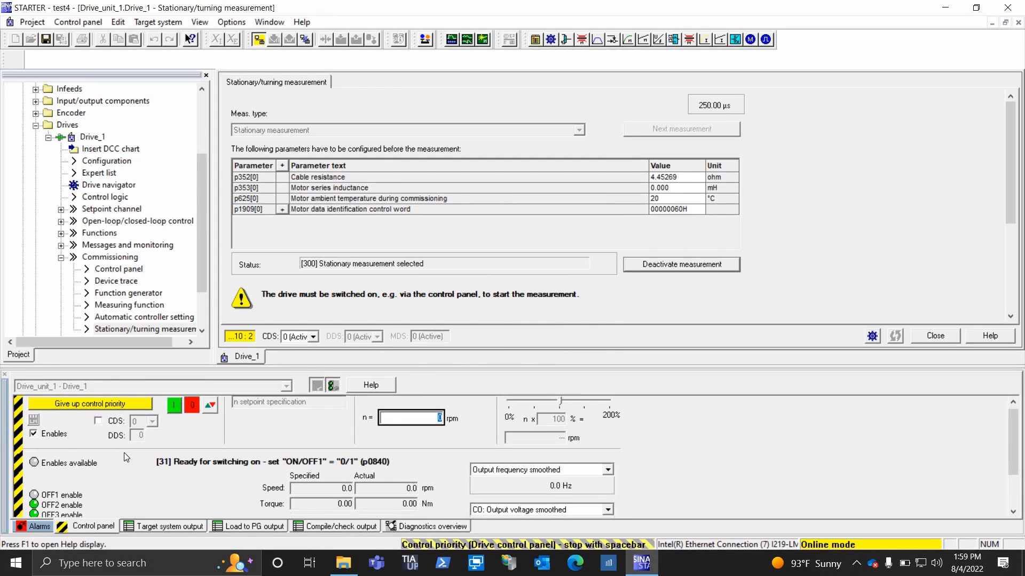
scroll("down", 3)
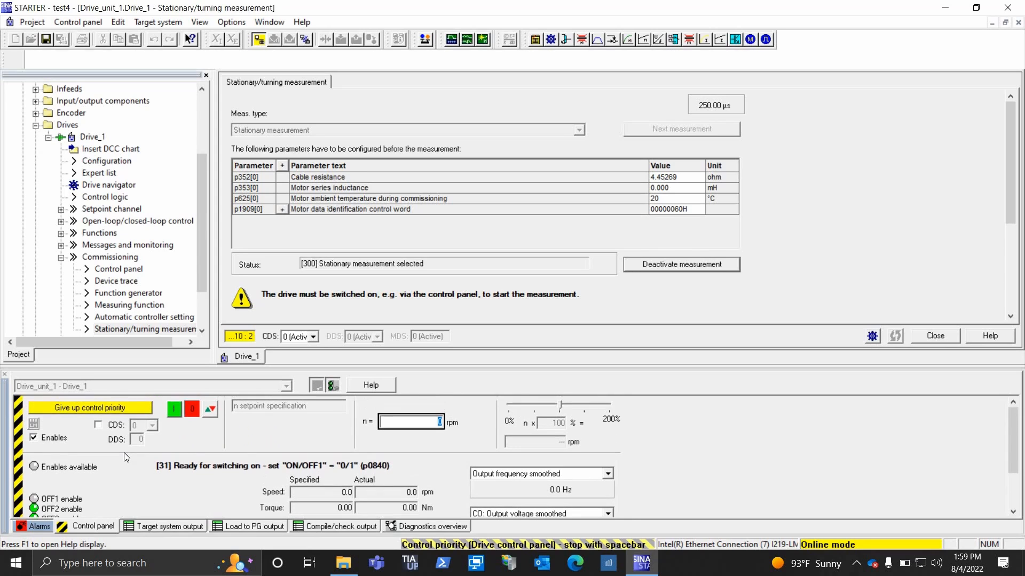
mouse_move(207, 485)
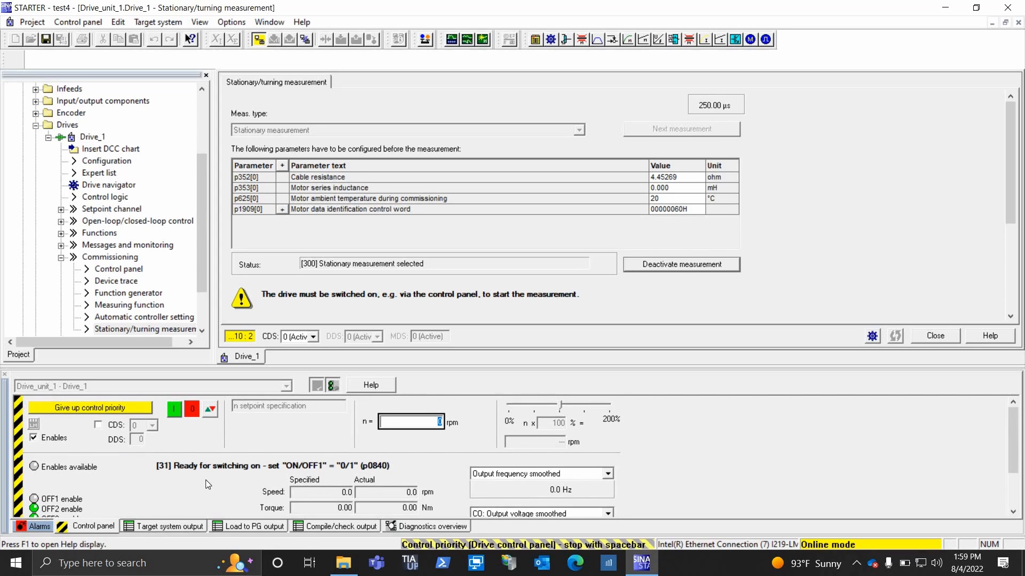
mouse_move(356, 472)
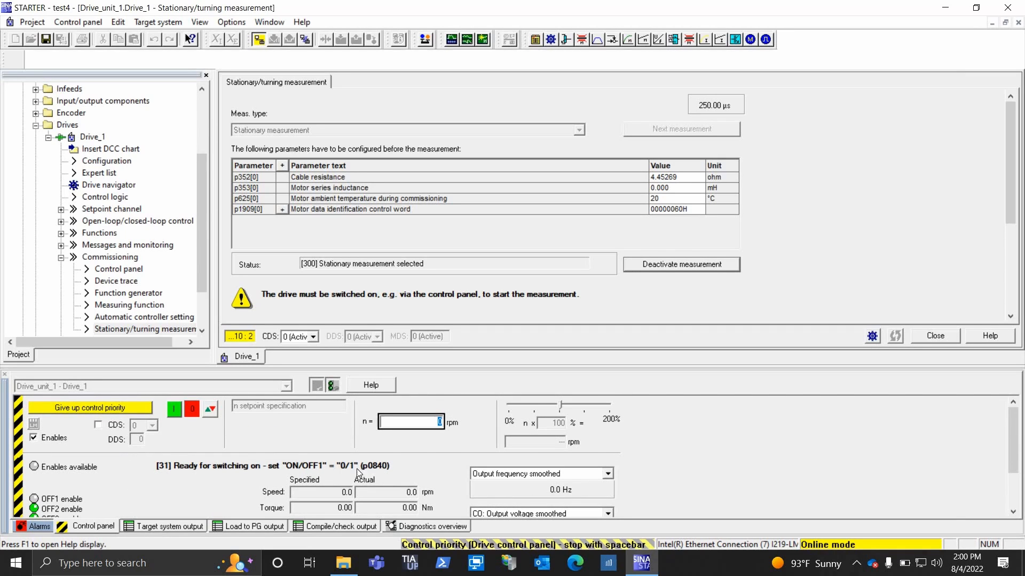
mouse_move(372, 472)
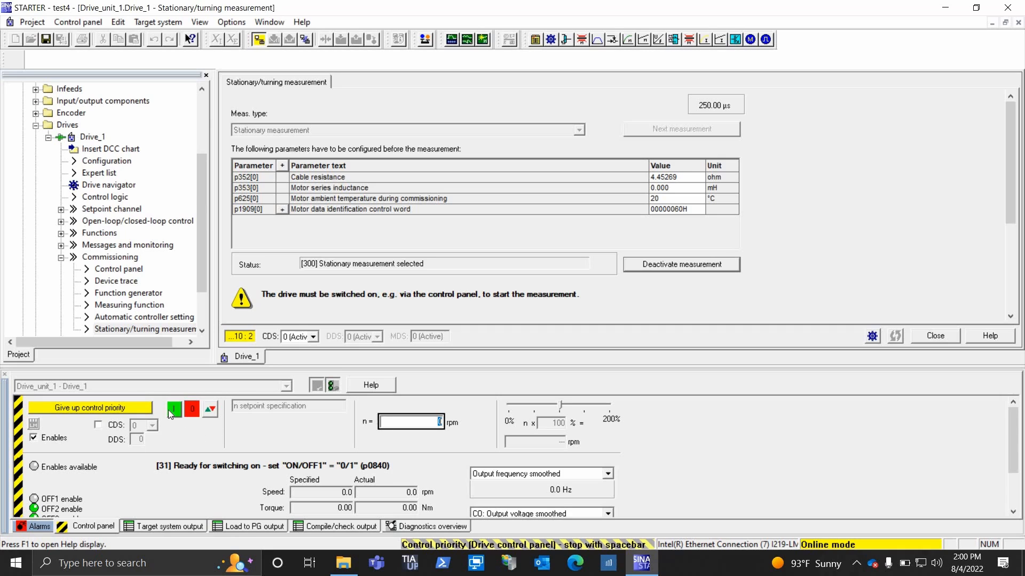
Step: Switch Drive_1 on from the control panel to run the stationary motor identification
left_click(173, 409)
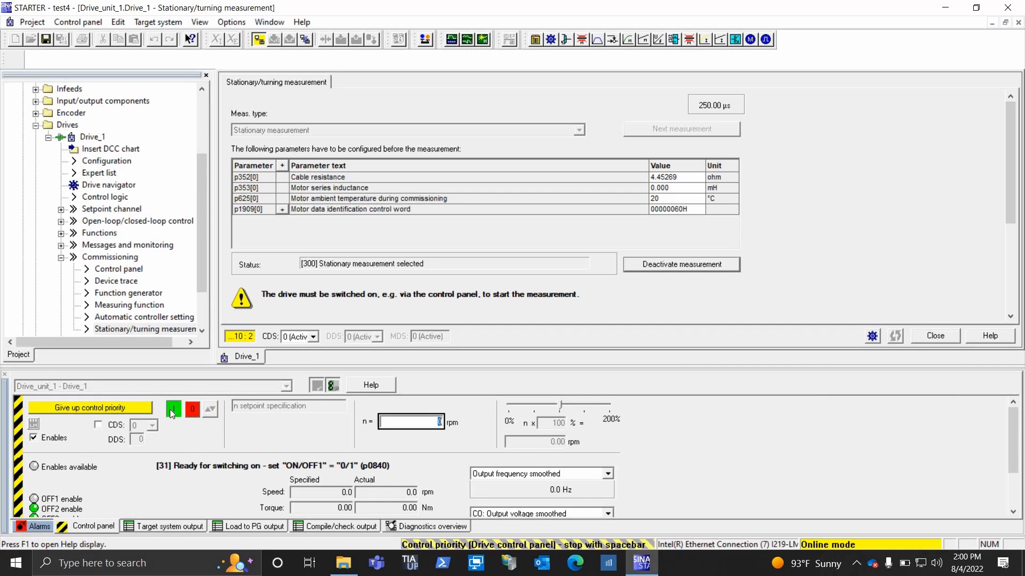
left_click(173, 409)
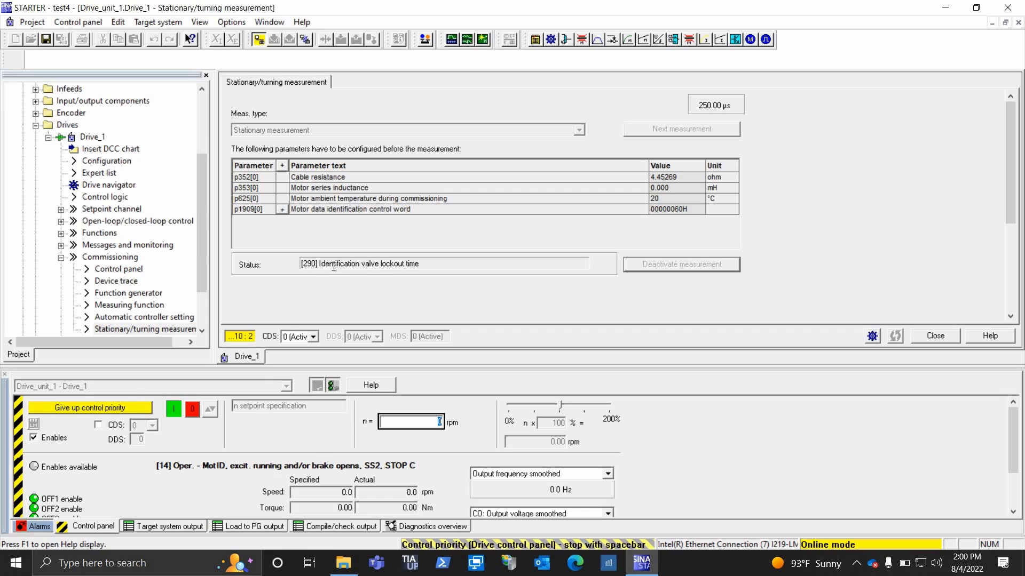
mouse_move(359, 277)
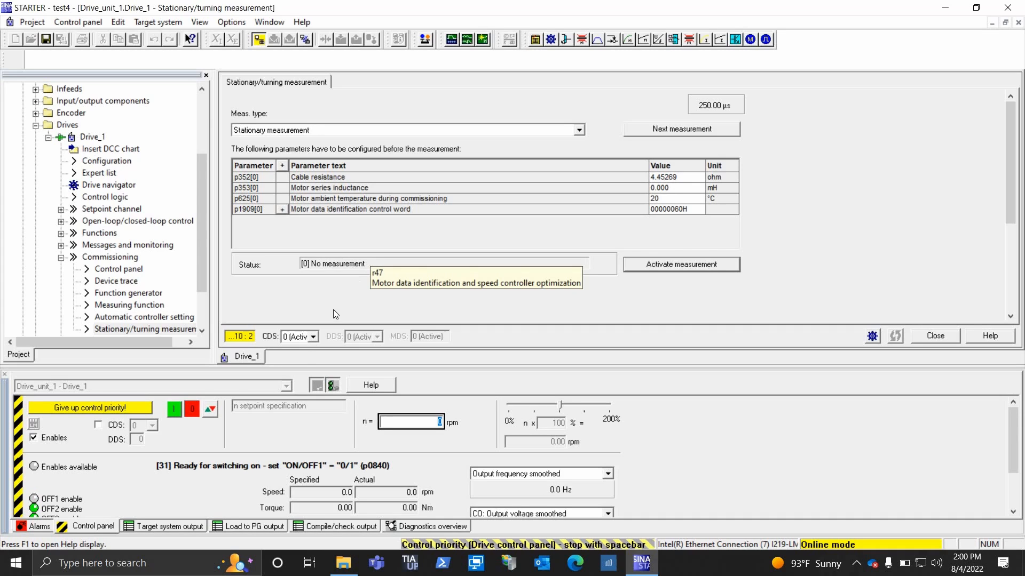
mouse_move(218, 470)
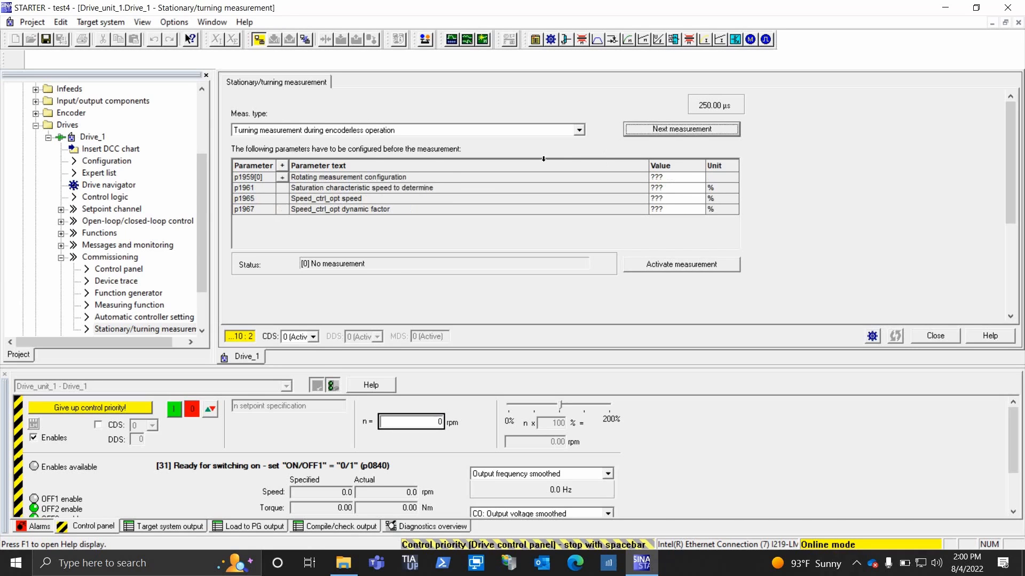
Step: Select and activate the turning measurement during encoderless operation, dismissing its safety notes
left_click(680, 129)
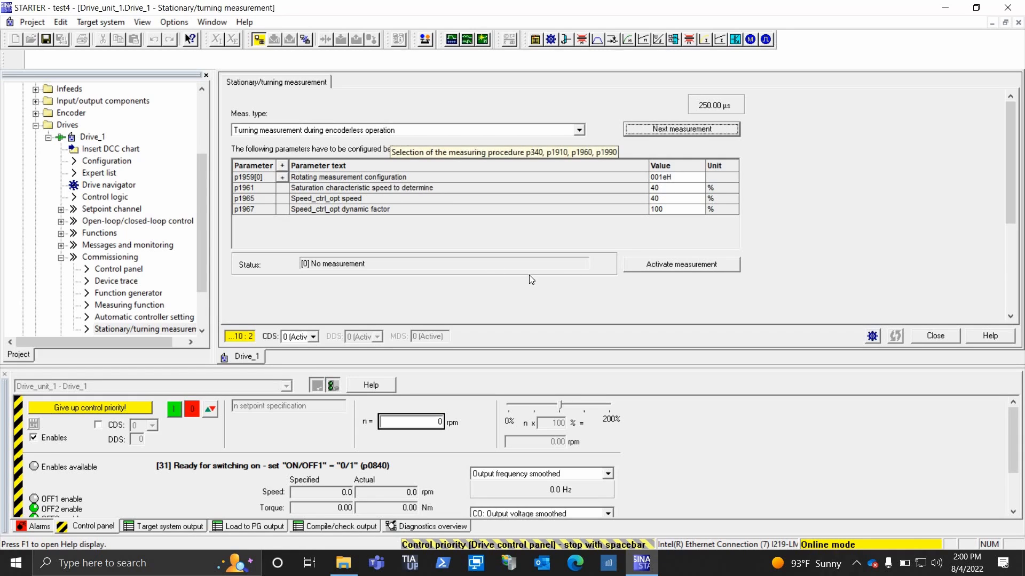
mouse_move(680, 265)
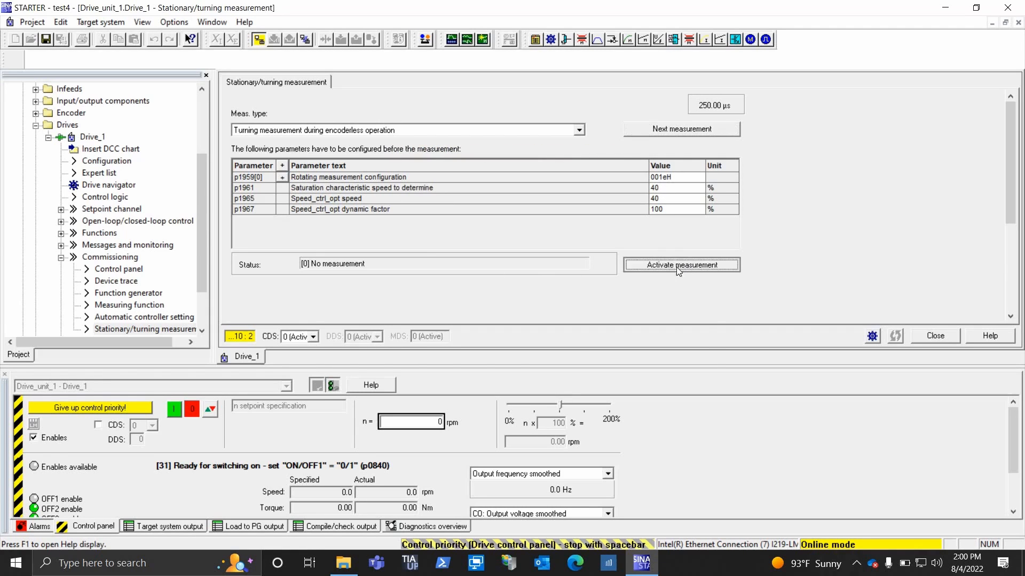
left_click(681, 265)
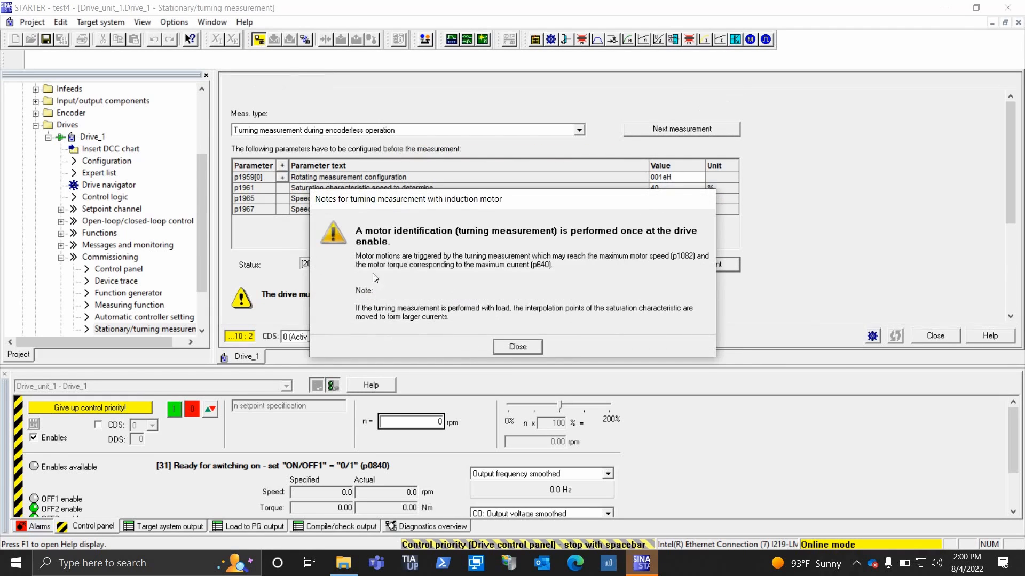
left_click(517, 346)
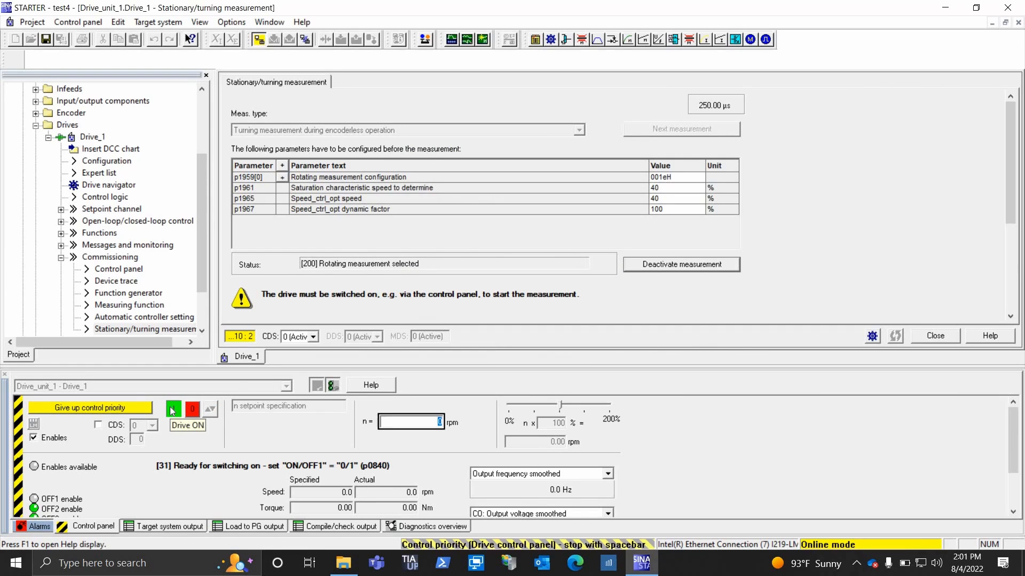
Step: Switch Drive_1 on to run the encoderless turning measurement until it completes and the drive stops
left_click(173, 408)
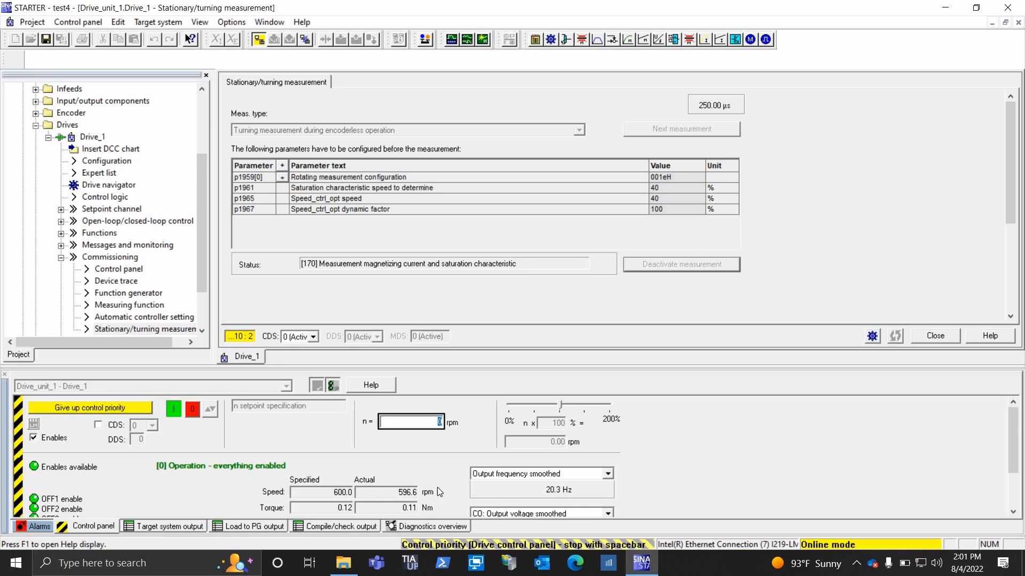
mouse_move(326, 471)
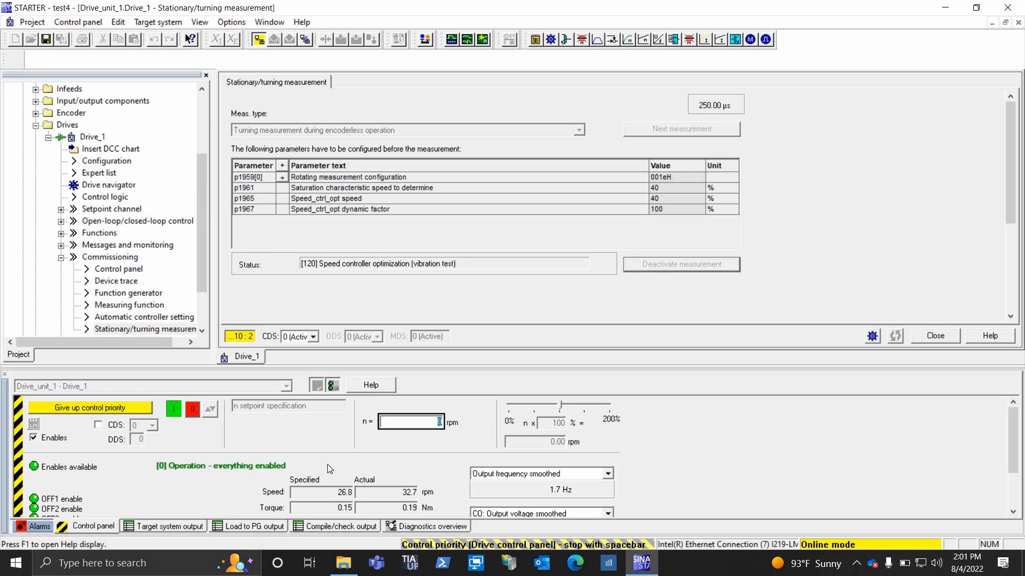
left_click(680, 263)
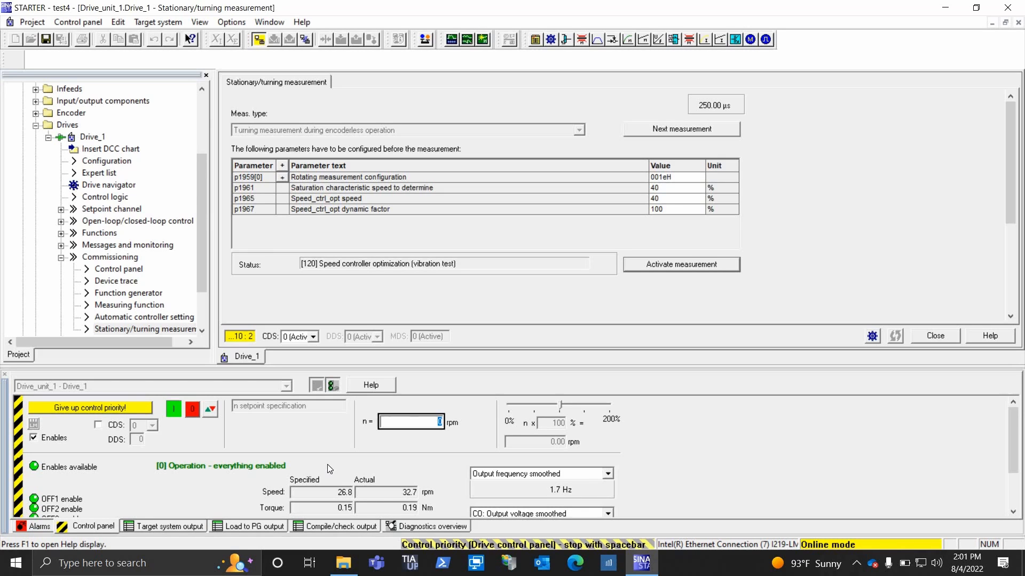
left_click(192, 409)
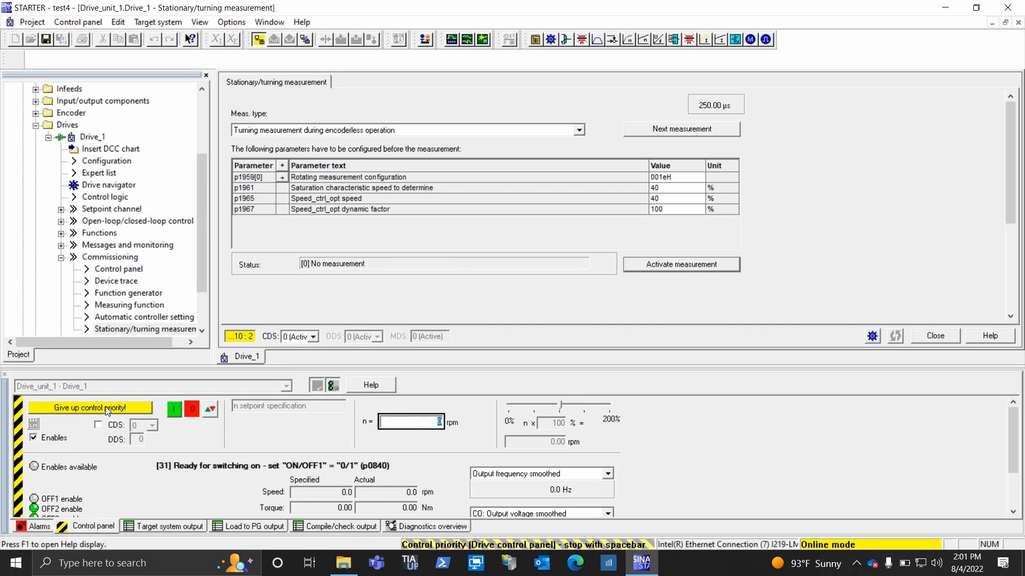
Step: Give up control priority of Drive_1 and confirm, so switching on is inhibited
left_click(90, 407)
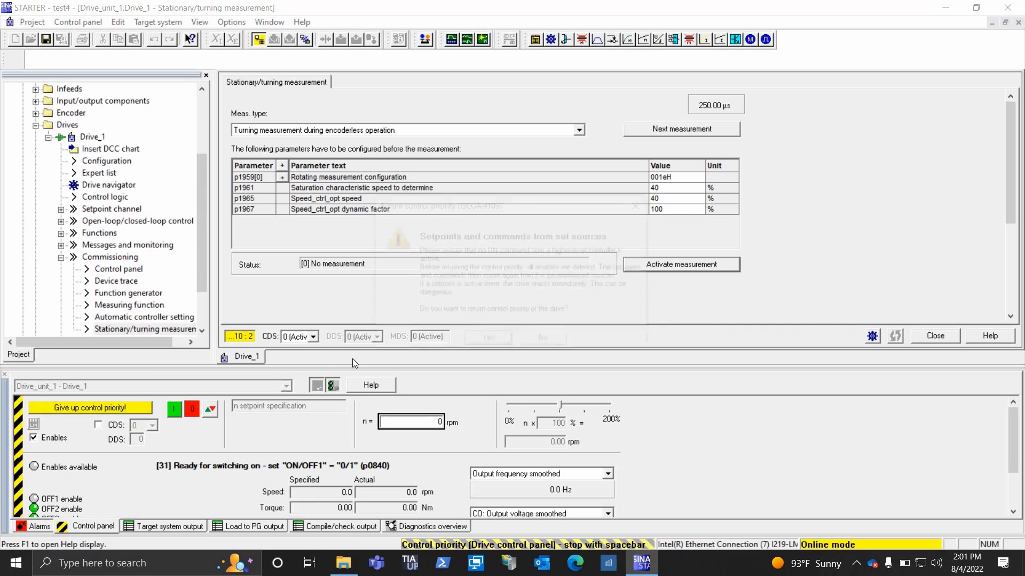
left_click(486, 337)
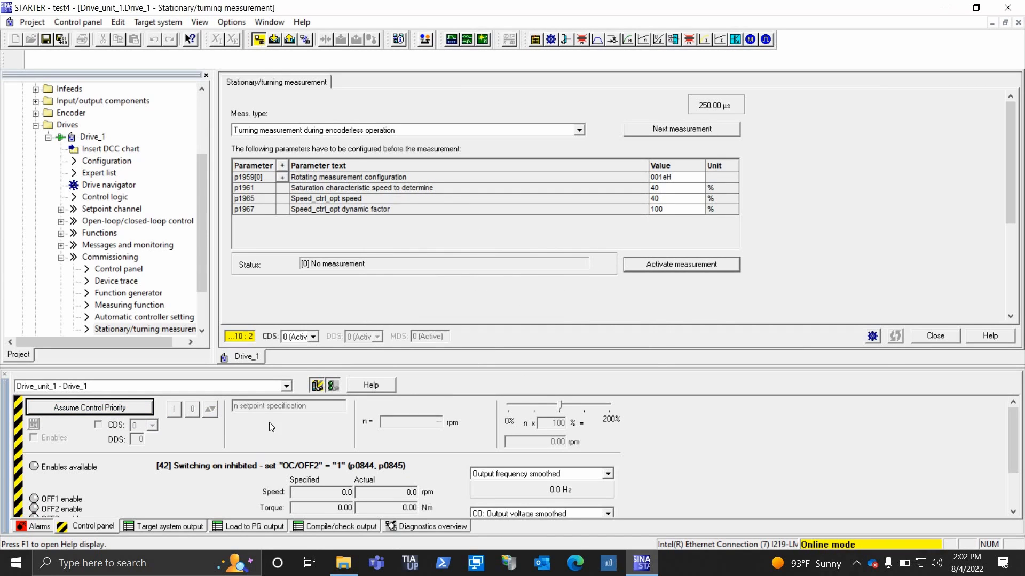
left_click(148, 329)
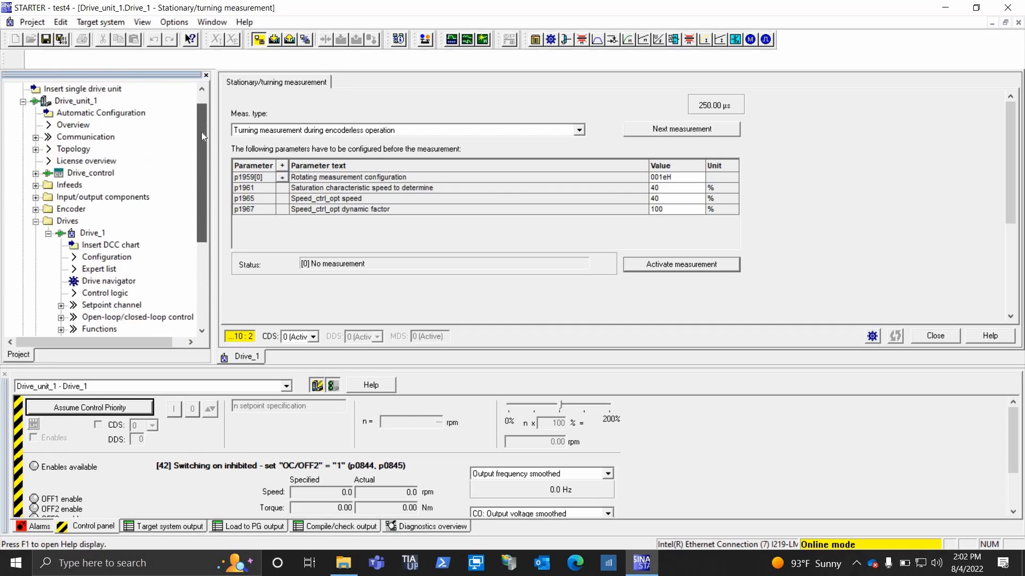
Step: Issue Target device > Copy RAM to ROM for Drive_unit_1 from the project tree
left_click(75, 113)
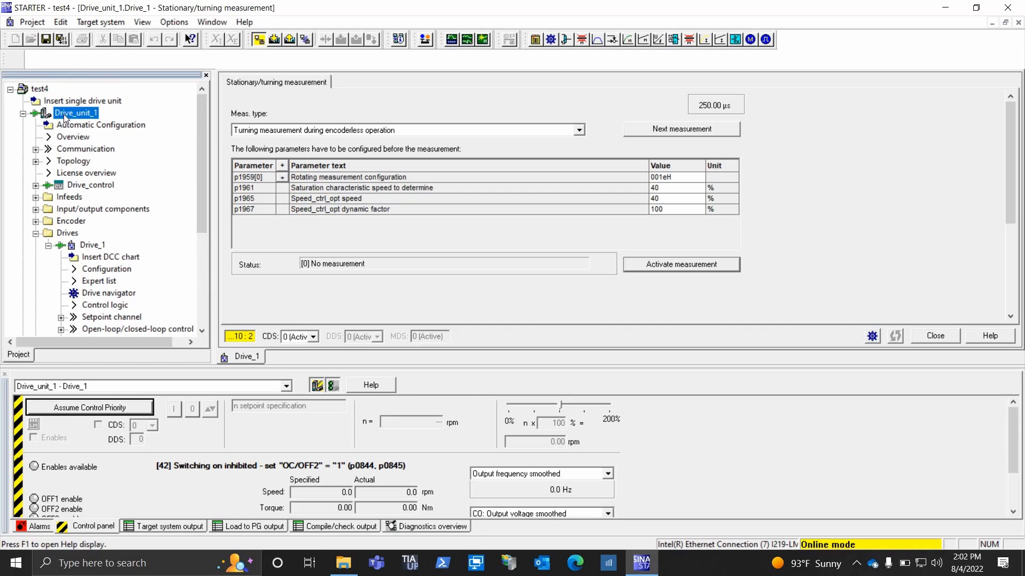
right_click(75, 112)
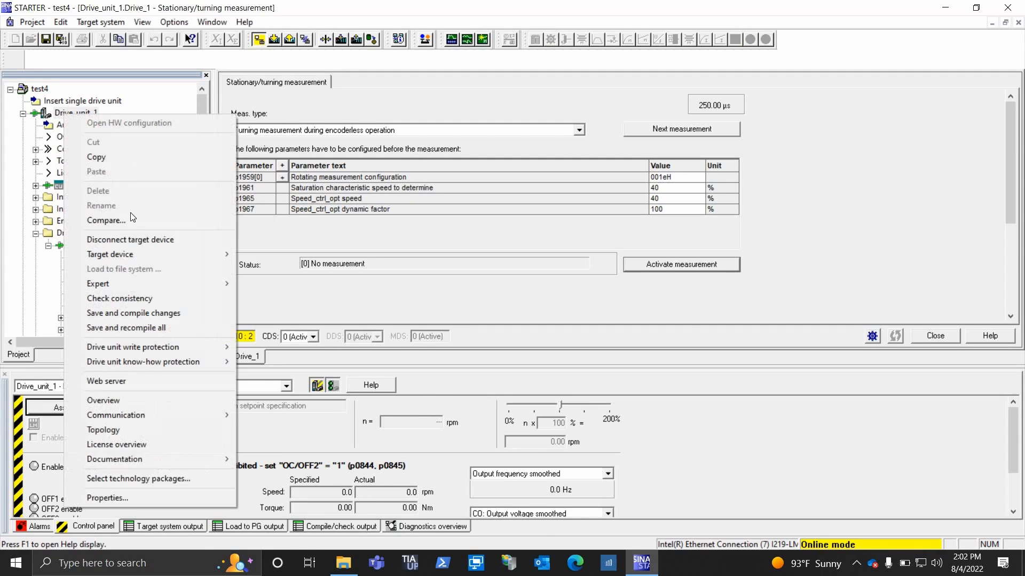
mouse_move(109, 254)
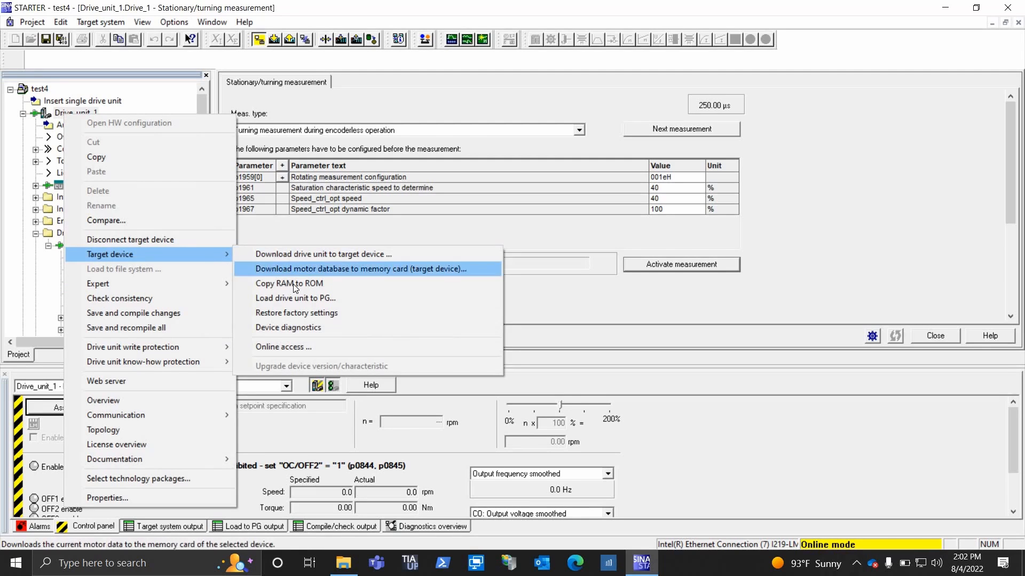
mouse_move(295, 283)
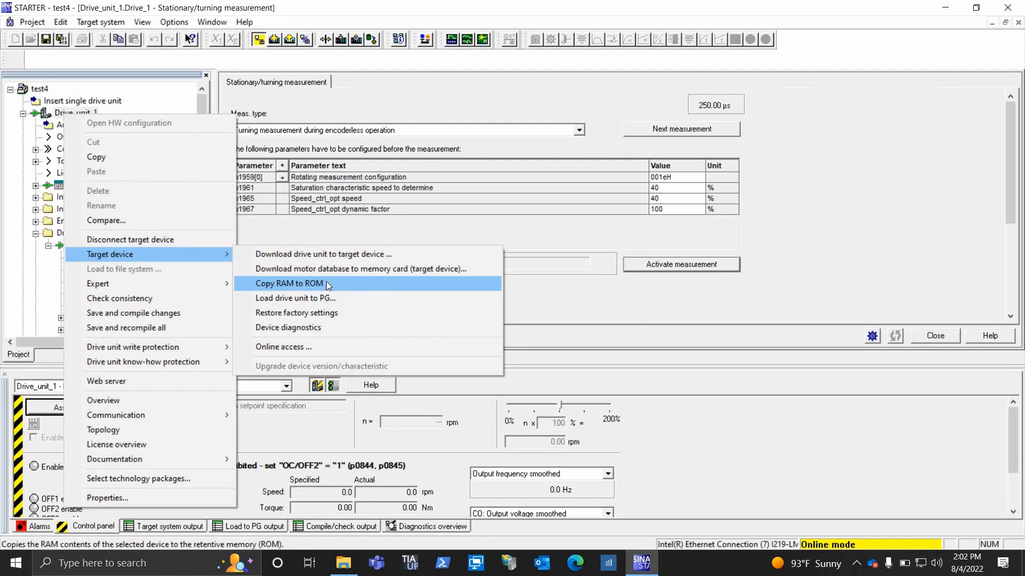
left_click(287, 283)
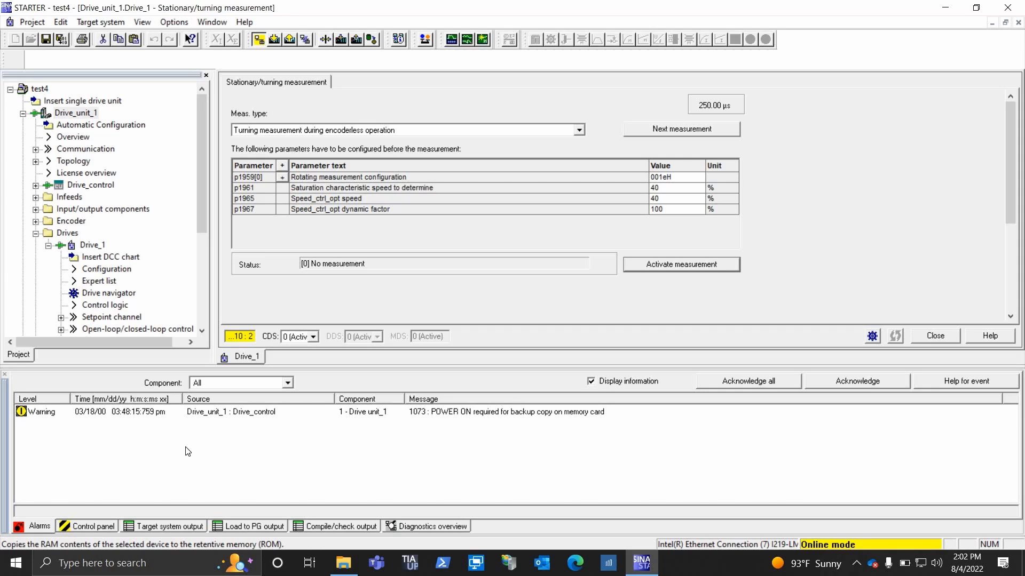
mouse_move(174, 193)
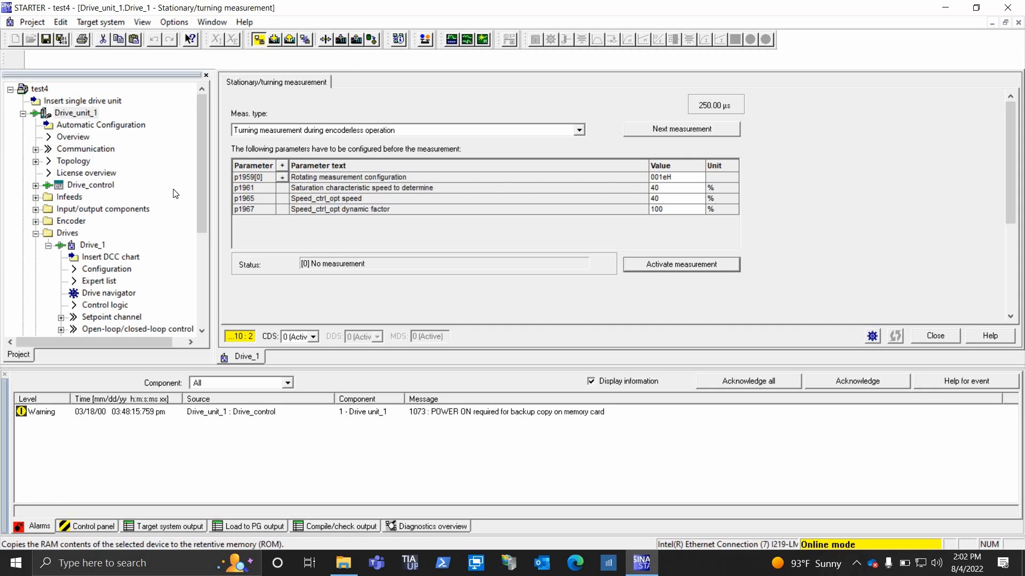
mouse_move(158, 306)
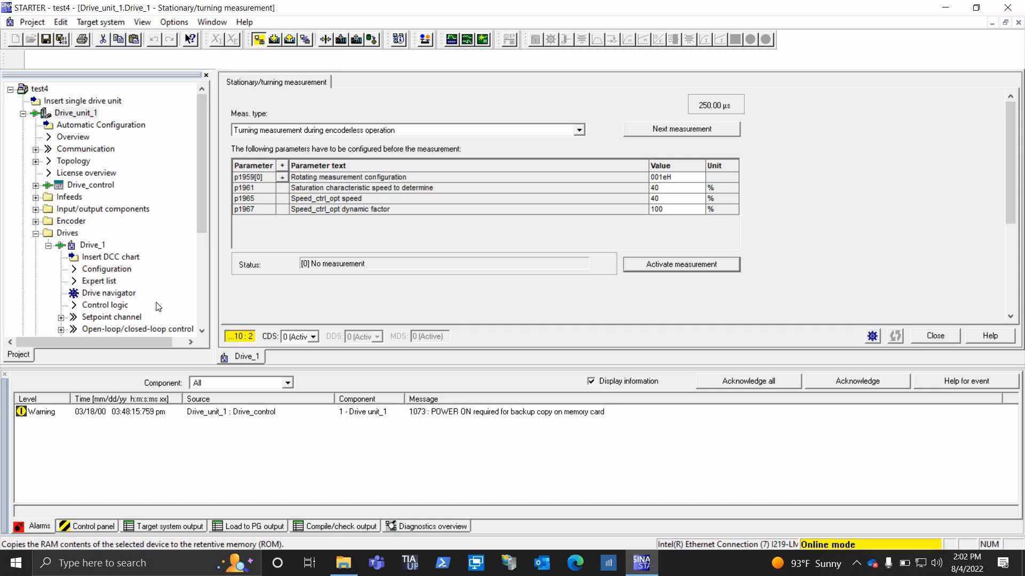
mouse_move(265, 467)
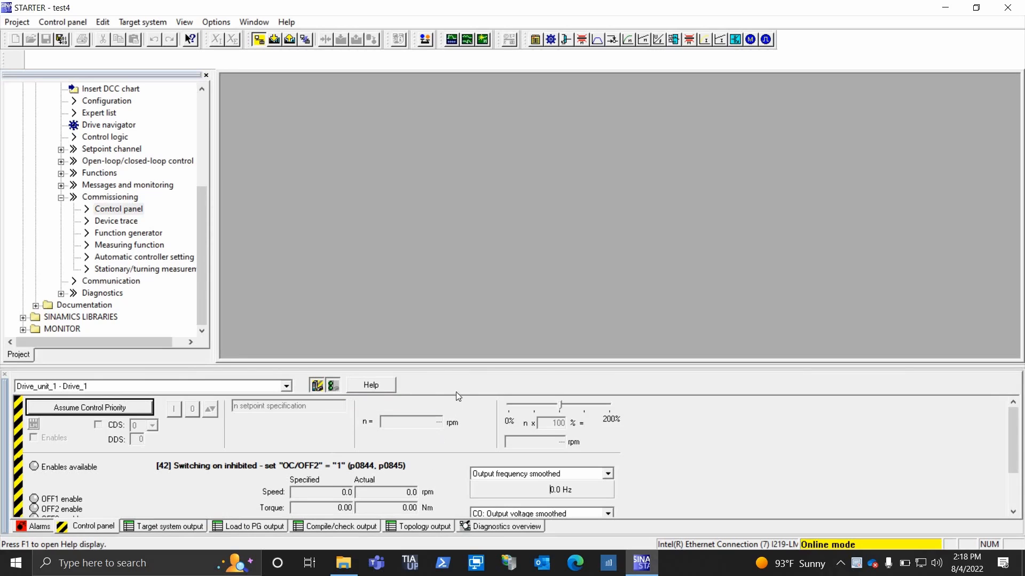
mouse_move(467, 317)
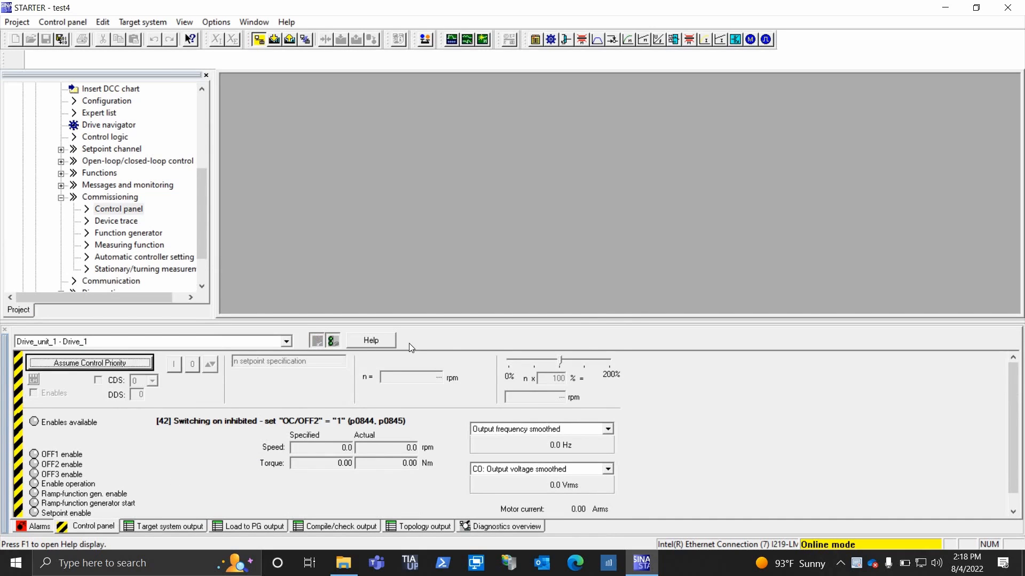
Step: Assume control priority of Drive_1, set enables, and switch it on with everything enabled
left_click(89, 363)
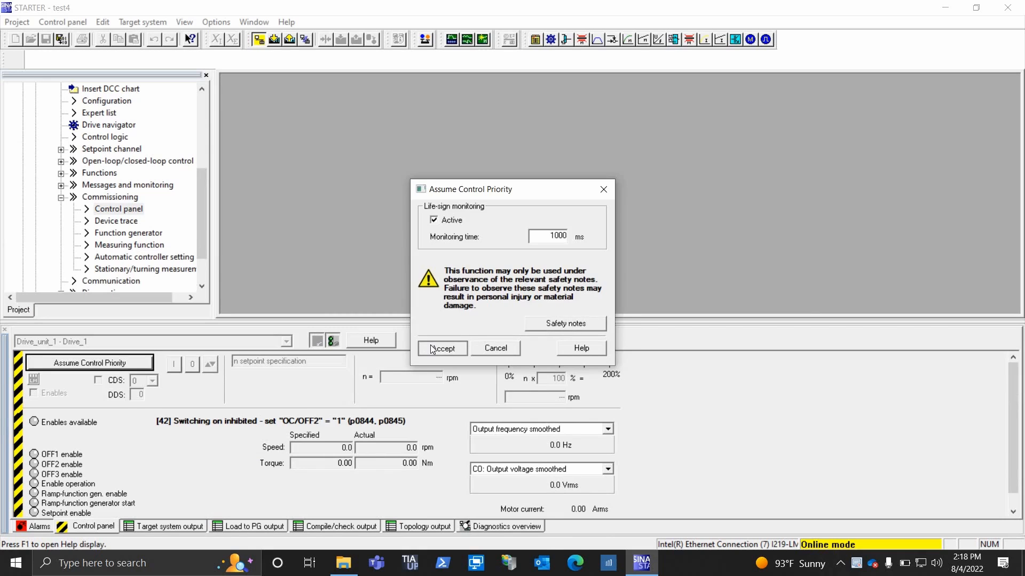
left_click(442, 348)
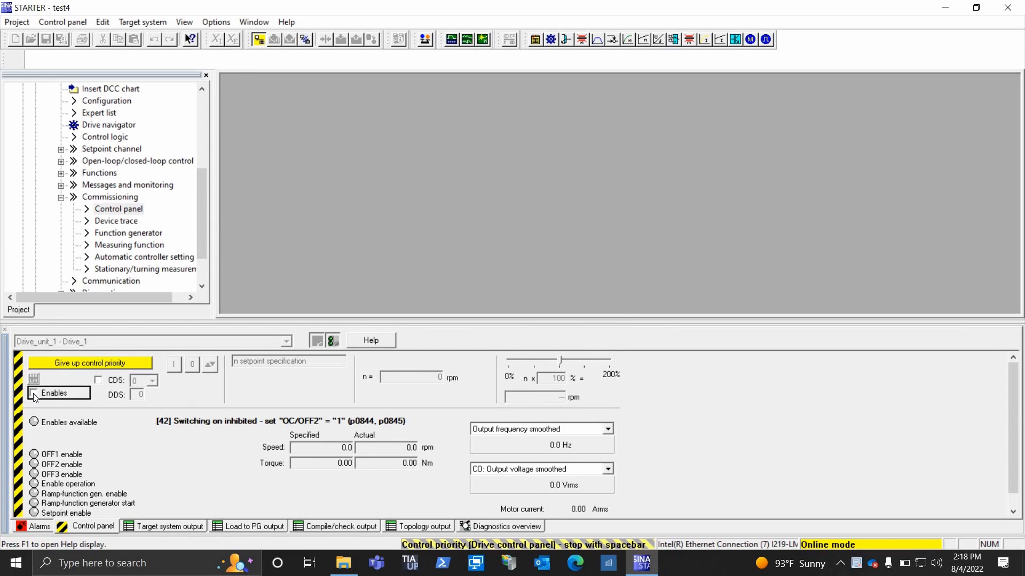
left_click(33, 393)
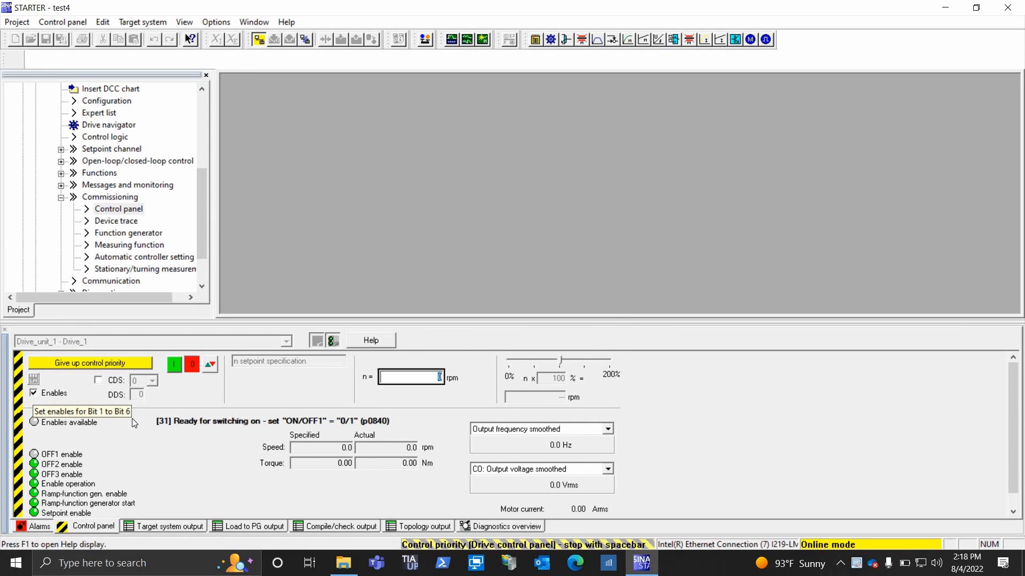
left_click(174, 365)
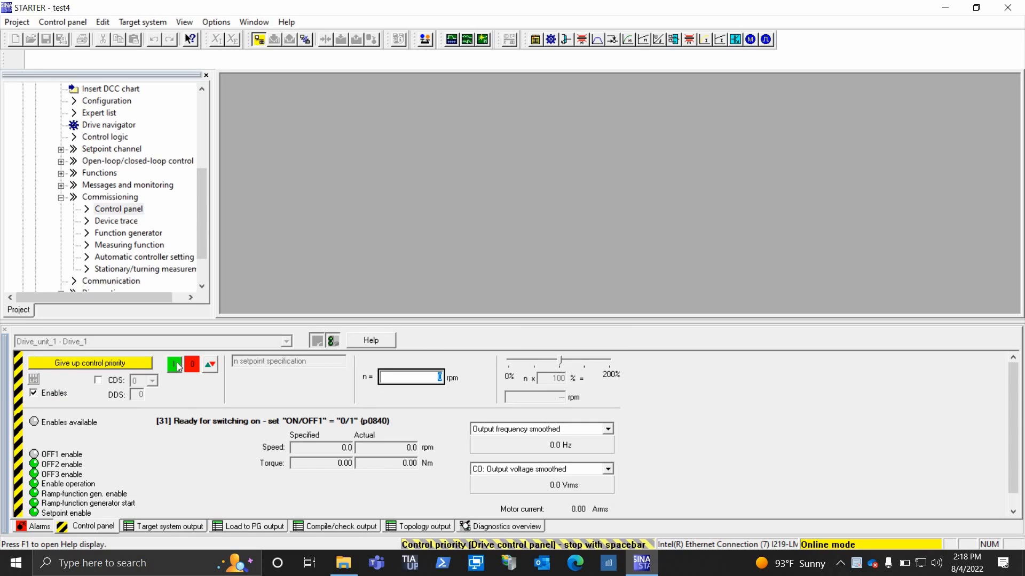
left_click(175, 365)
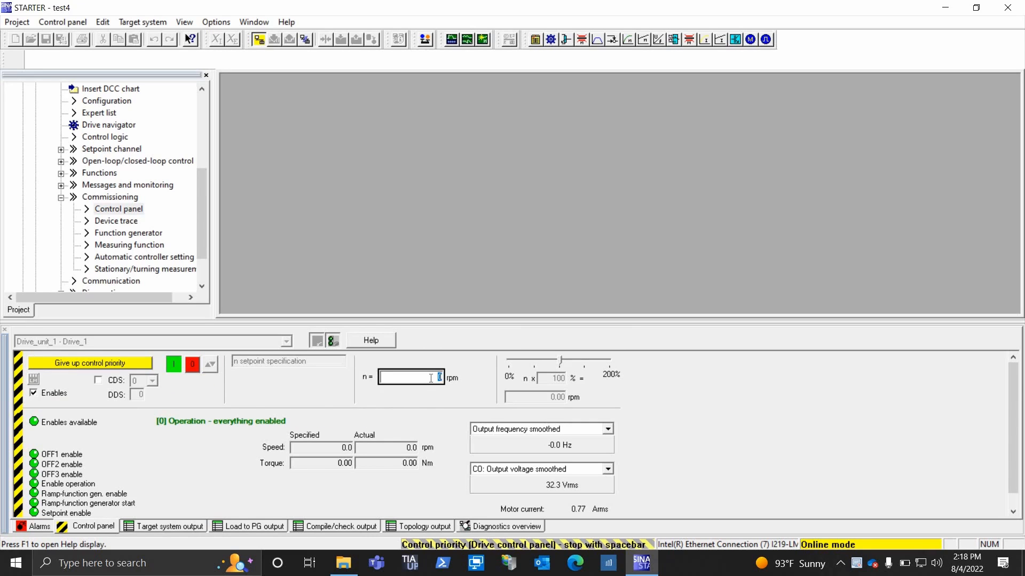
Step: Run Drive_1 at a 300 rpm speed setpoint, then switch it off
type("300")
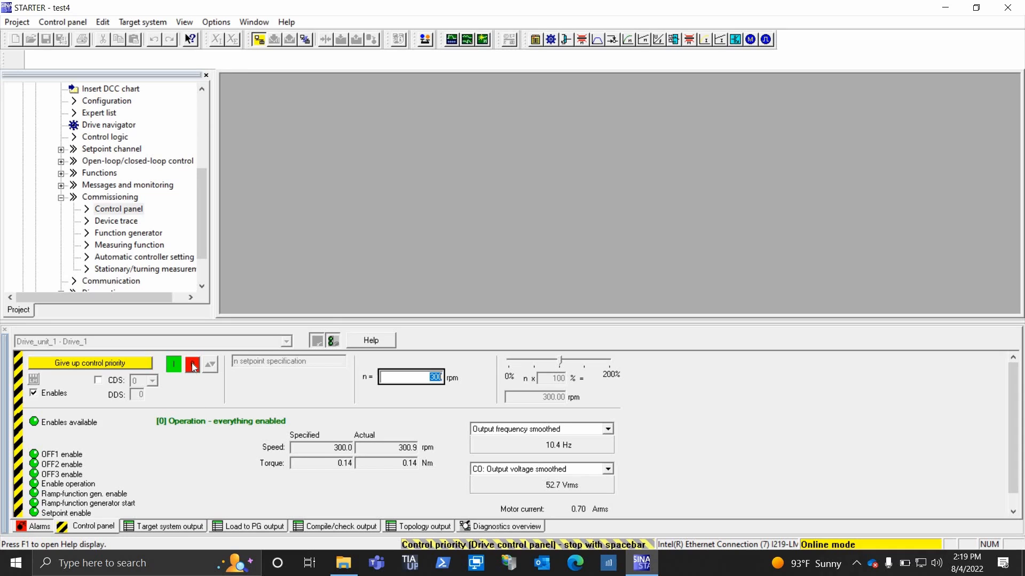
left_click(191, 364)
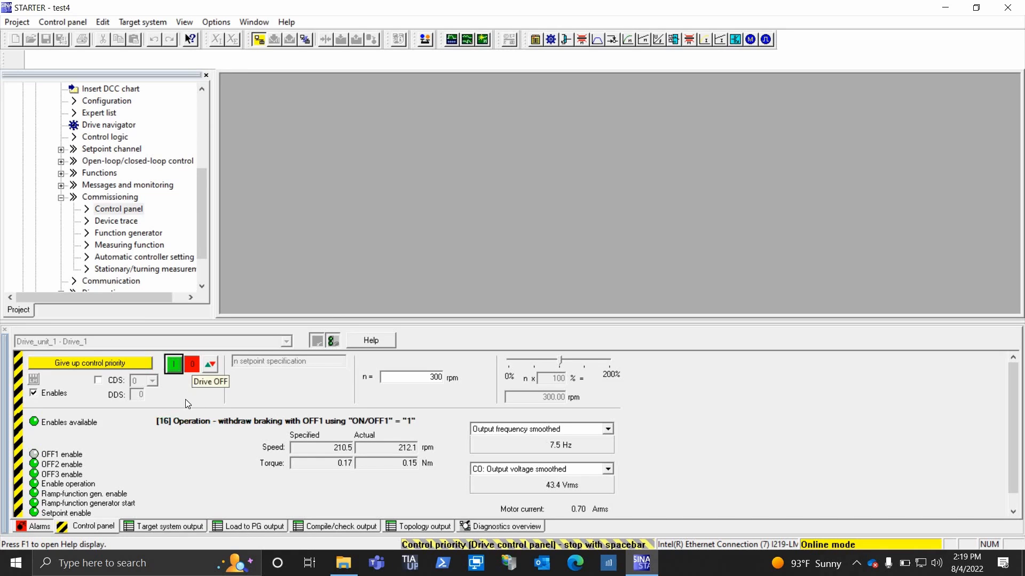
left_click(191, 363)
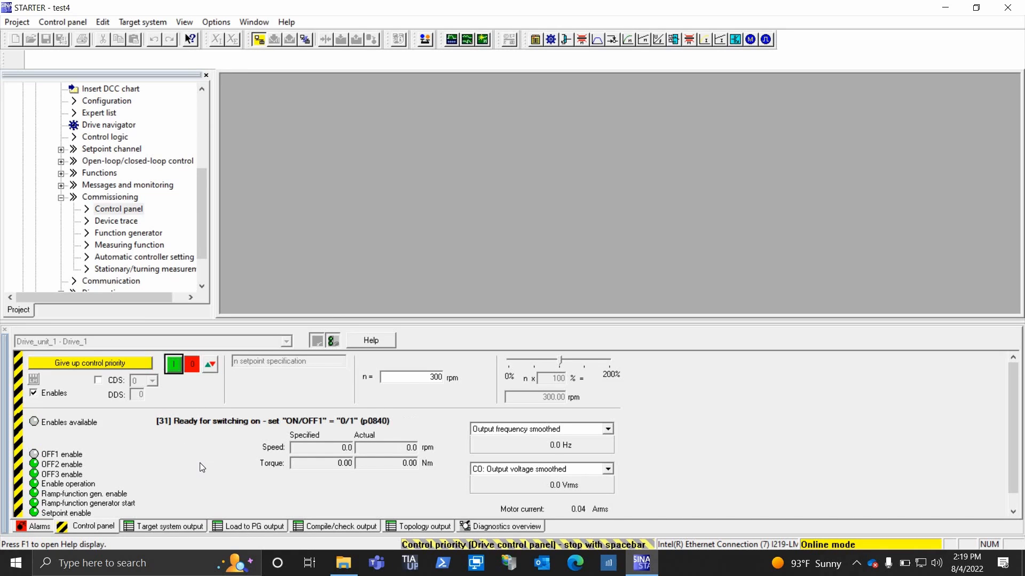
mouse_move(111, 400)
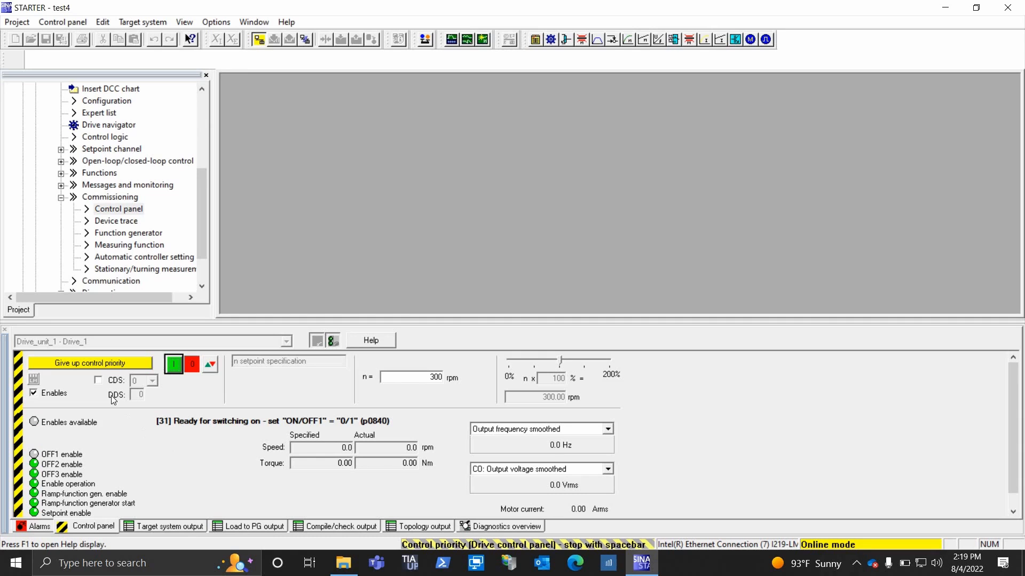
Step: Return control priority of Drive_1 and confirm, leaving switching on inhibited
left_click(90, 362)
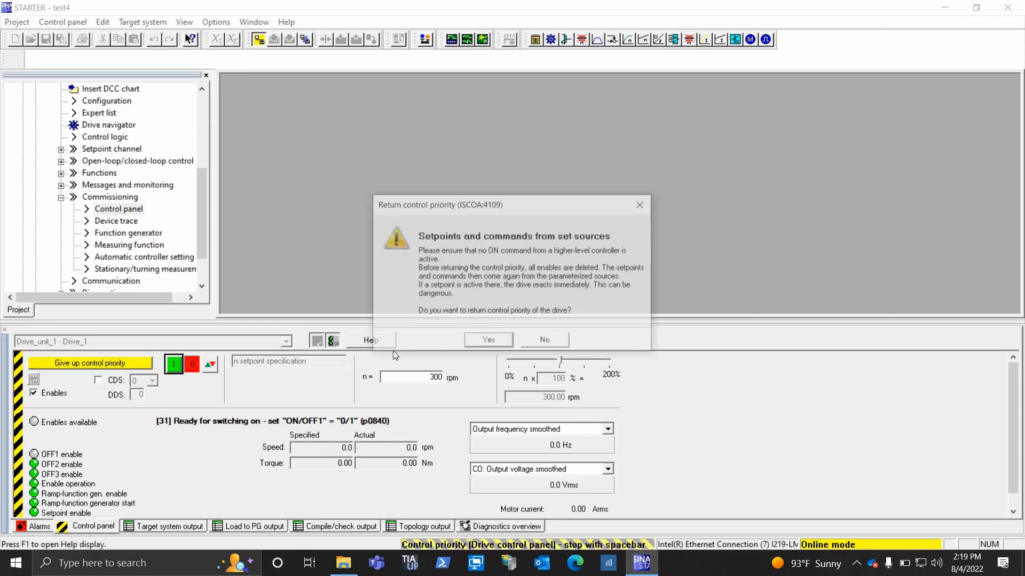
left_click(488, 339)
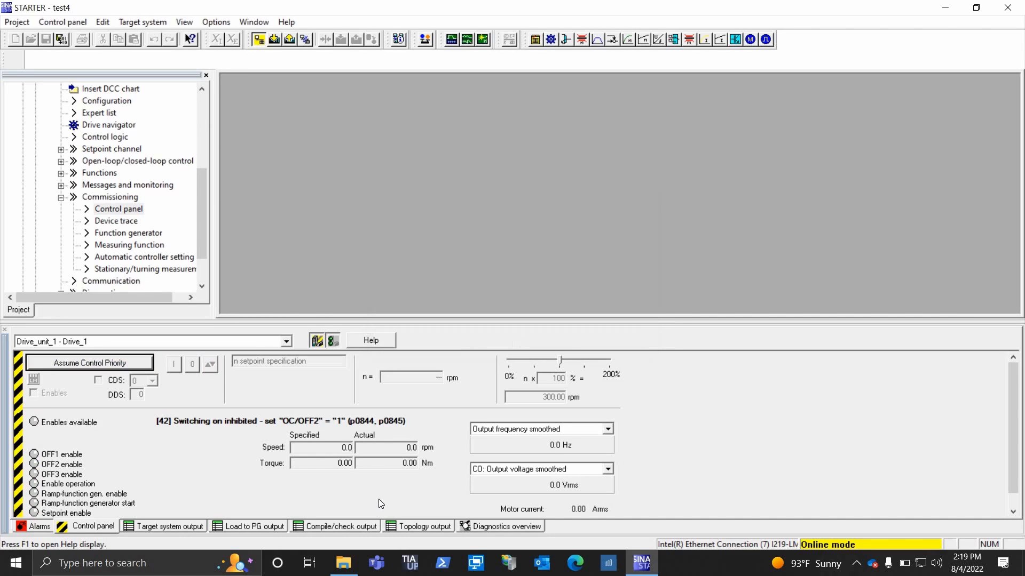
left_click(536, 429)
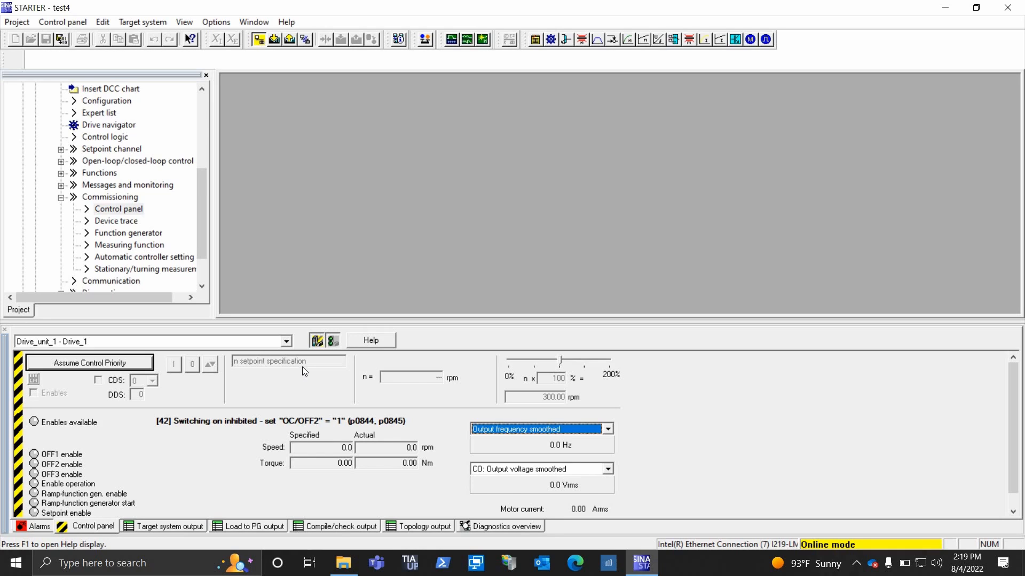
mouse_move(304, 367)
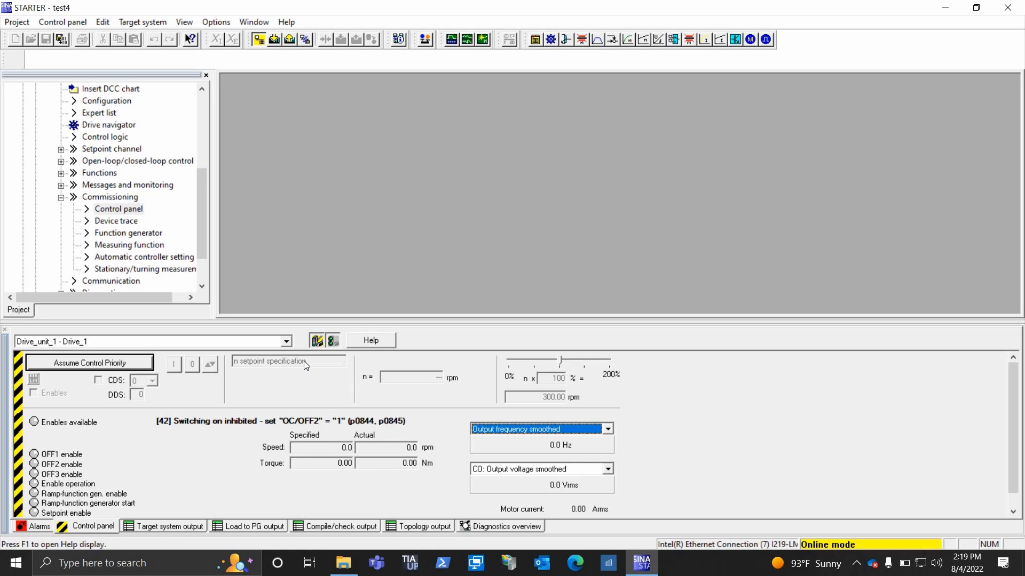